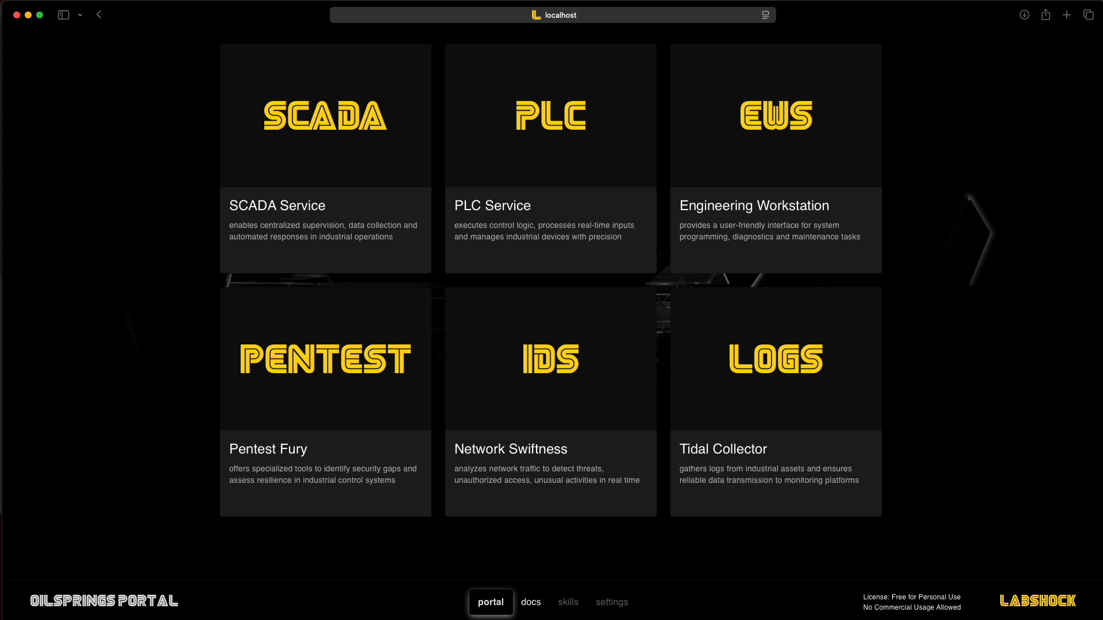
pyautogui.moveTo(882, 255)
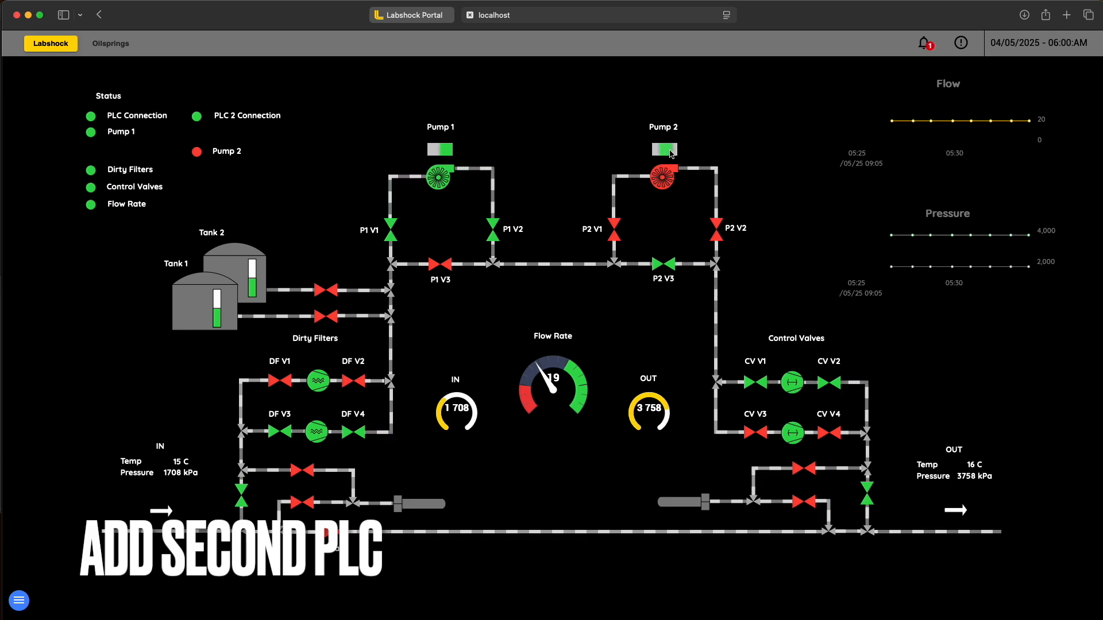
# Switch Pump 2 on and off again, then enter the FUXA diagram editor from the menu
pyautogui.click(663, 149)
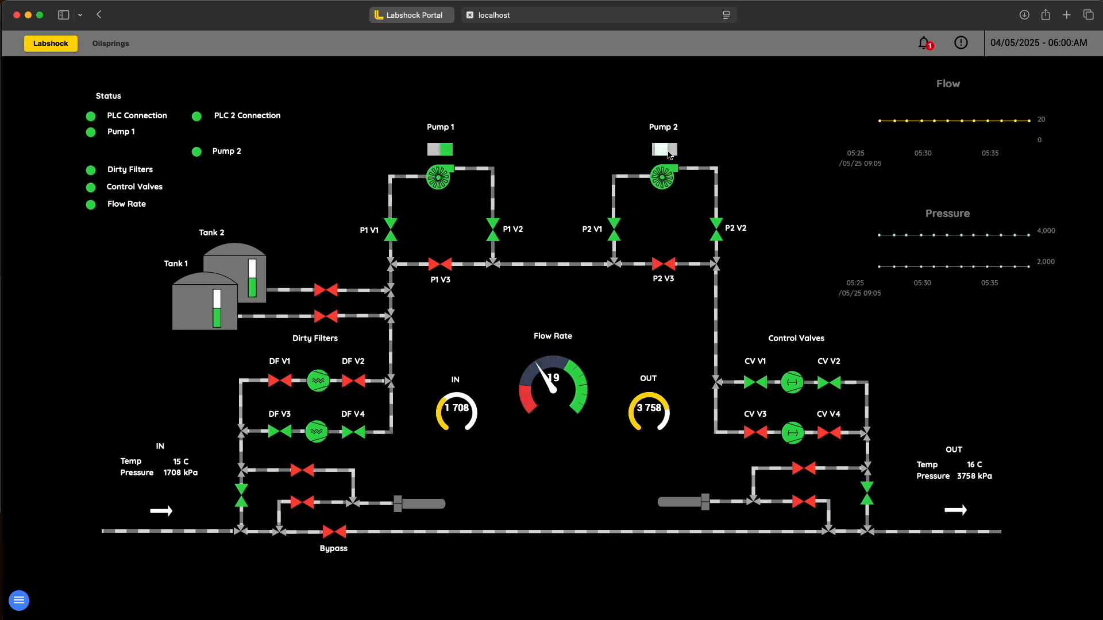
pyautogui.click(662, 149)
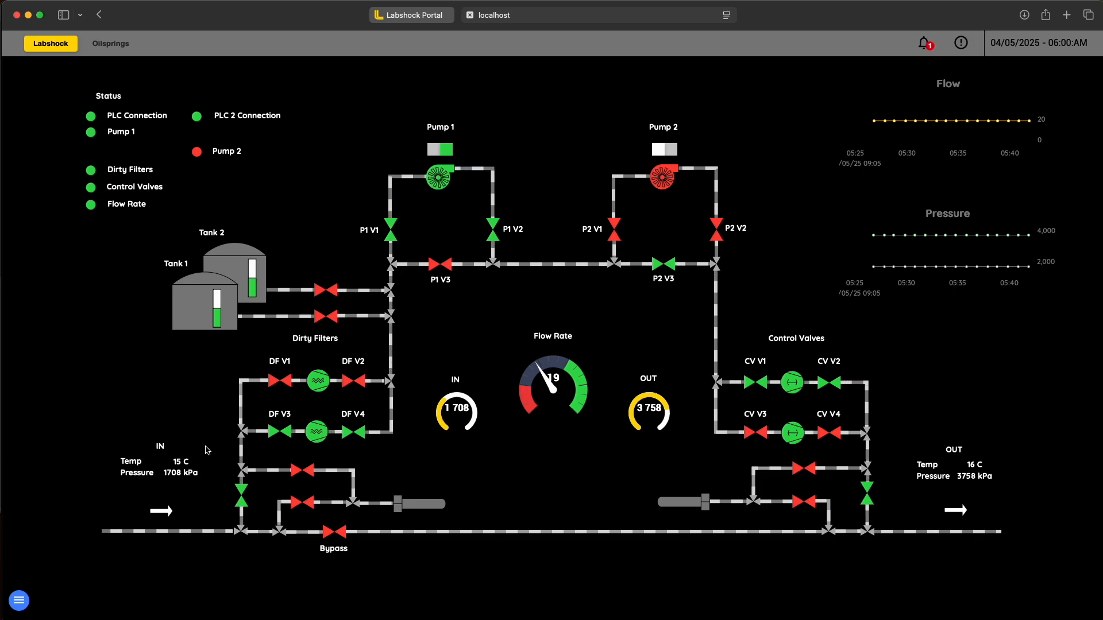
pyautogui.click(18, 601)
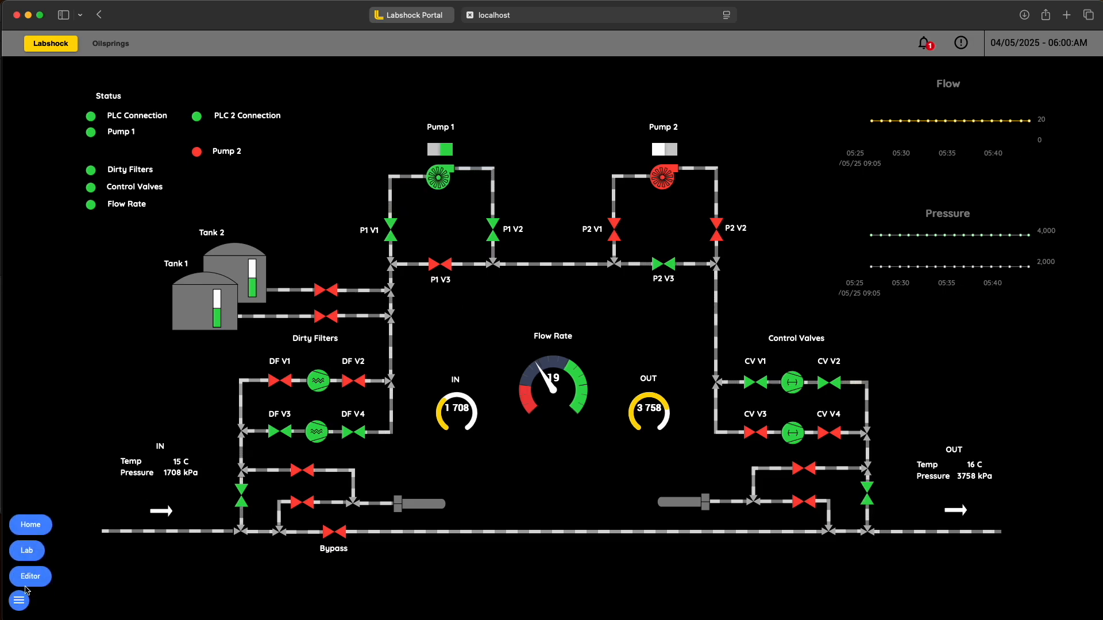
pyautogui.click(30, 576)
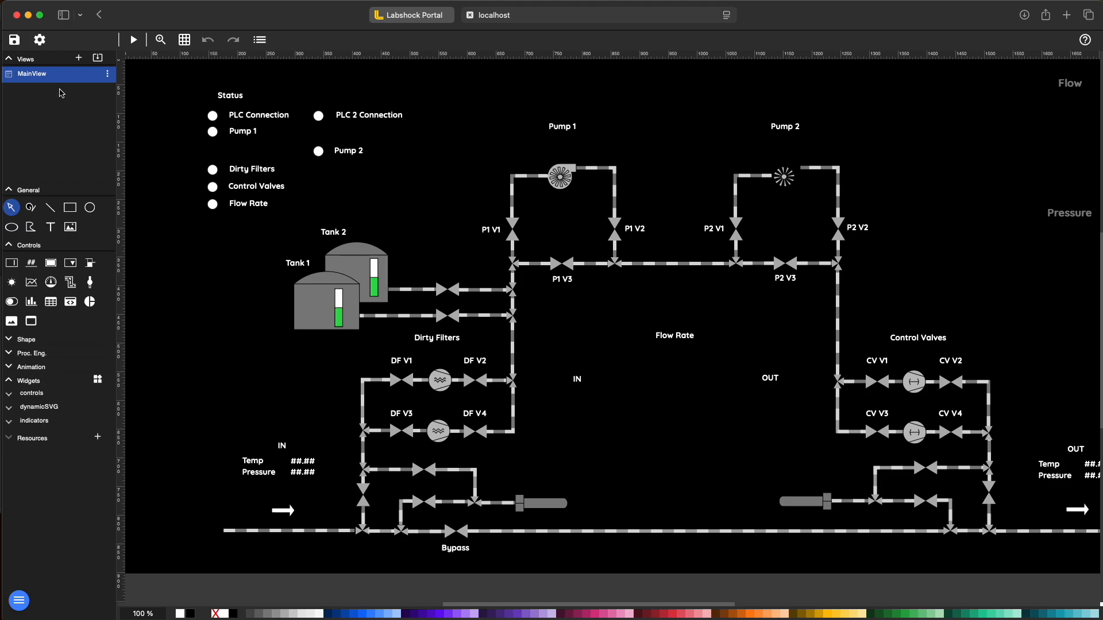
# From Connections, view plc2's Modbus TCP device properties (192.168.2.11:502) and close them
pyautogui.click(39, 40)
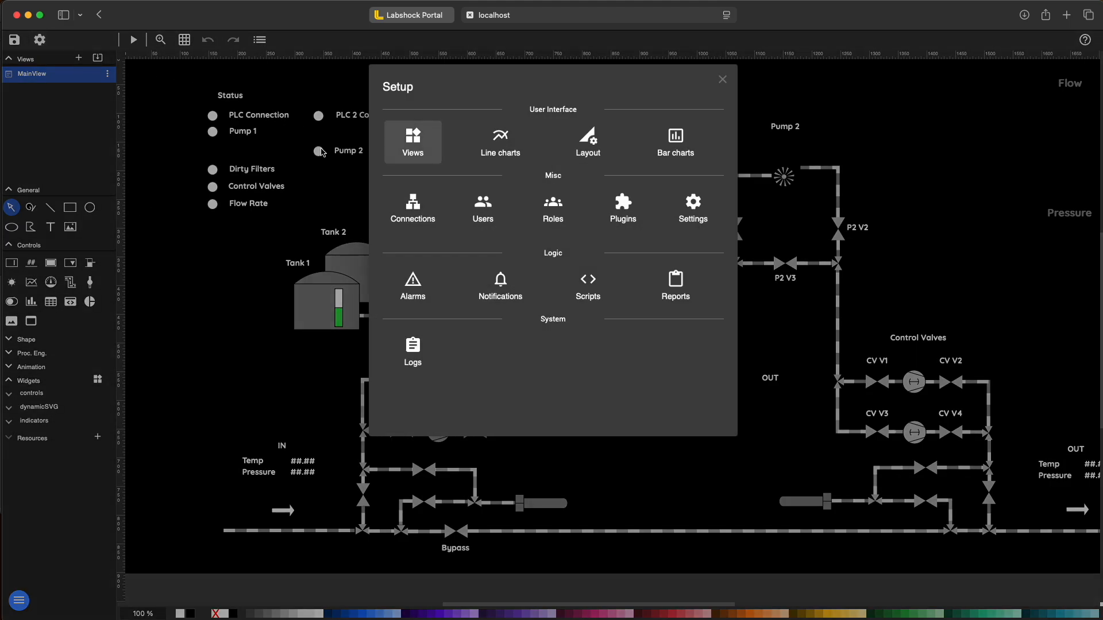
pyautogui.click(413, 208)
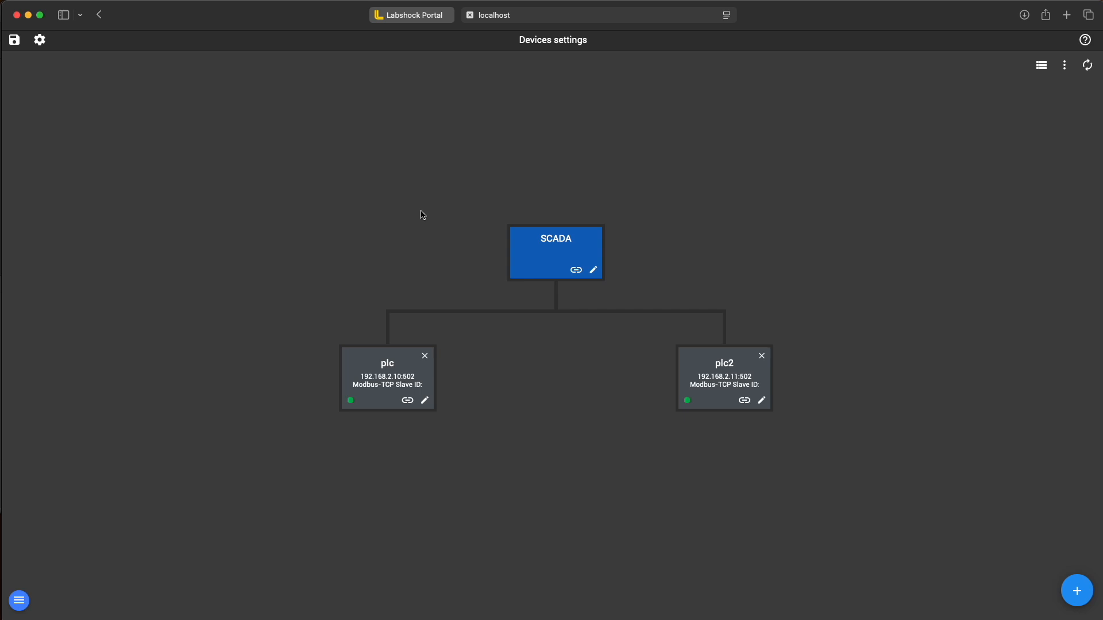
pyautogui.moveTo(735, 381)
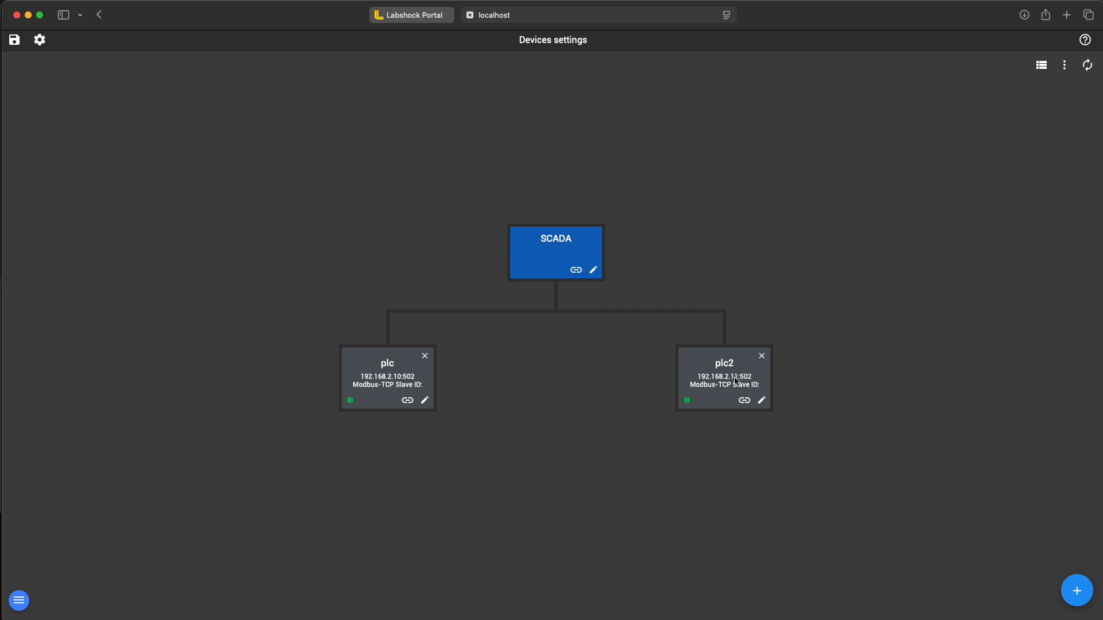
pyautogui.click(762, 400)
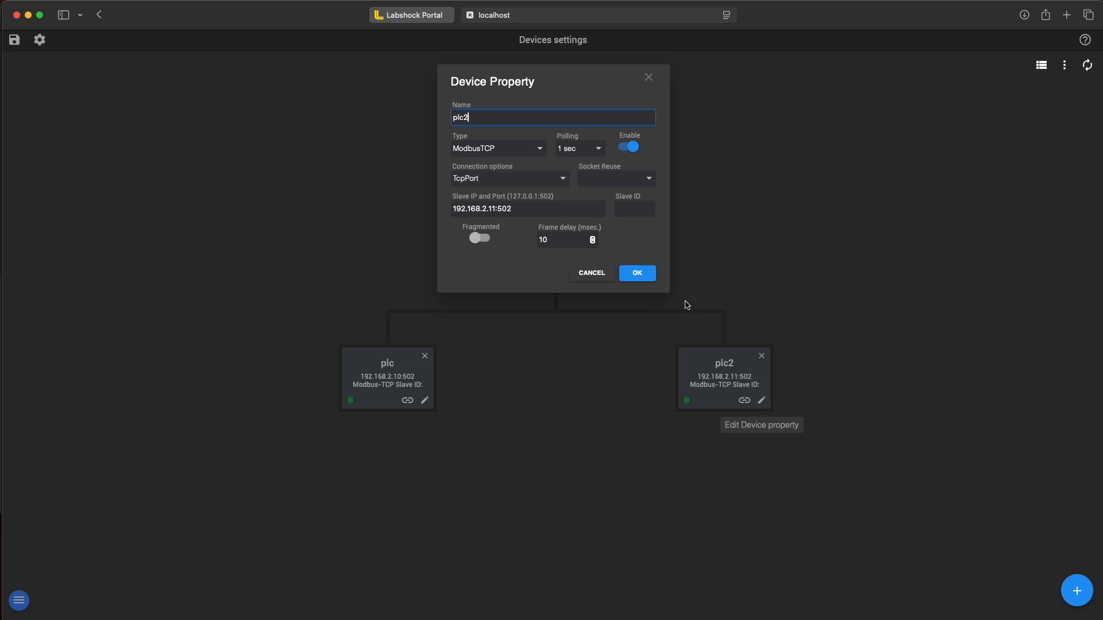
pyautogui.moveTo(490, 135)
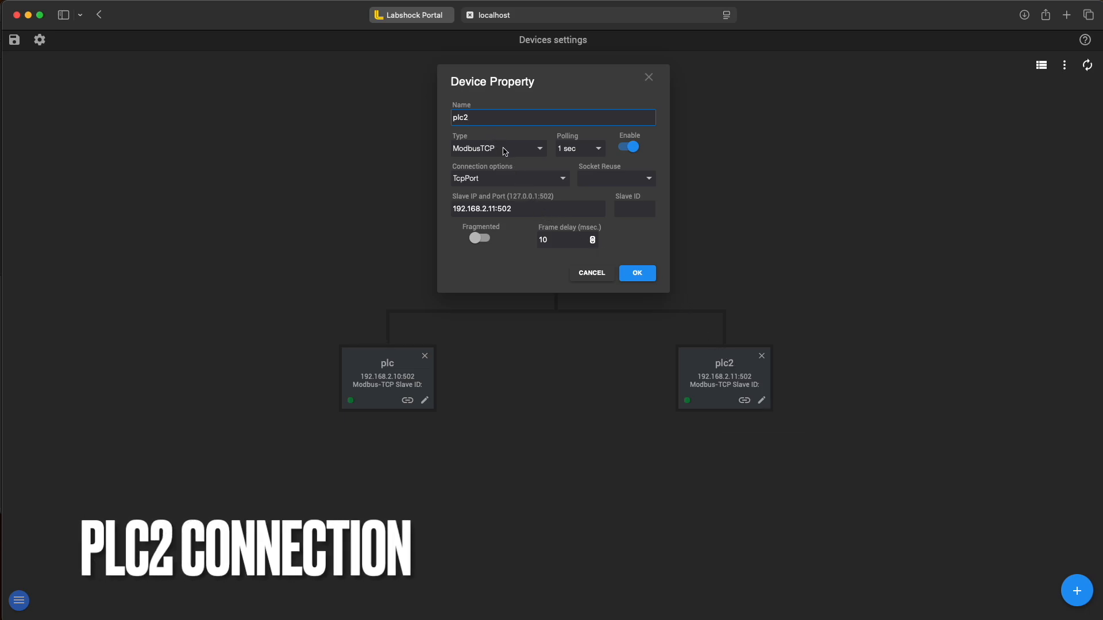
pyautogui.moveTo(503, 185)
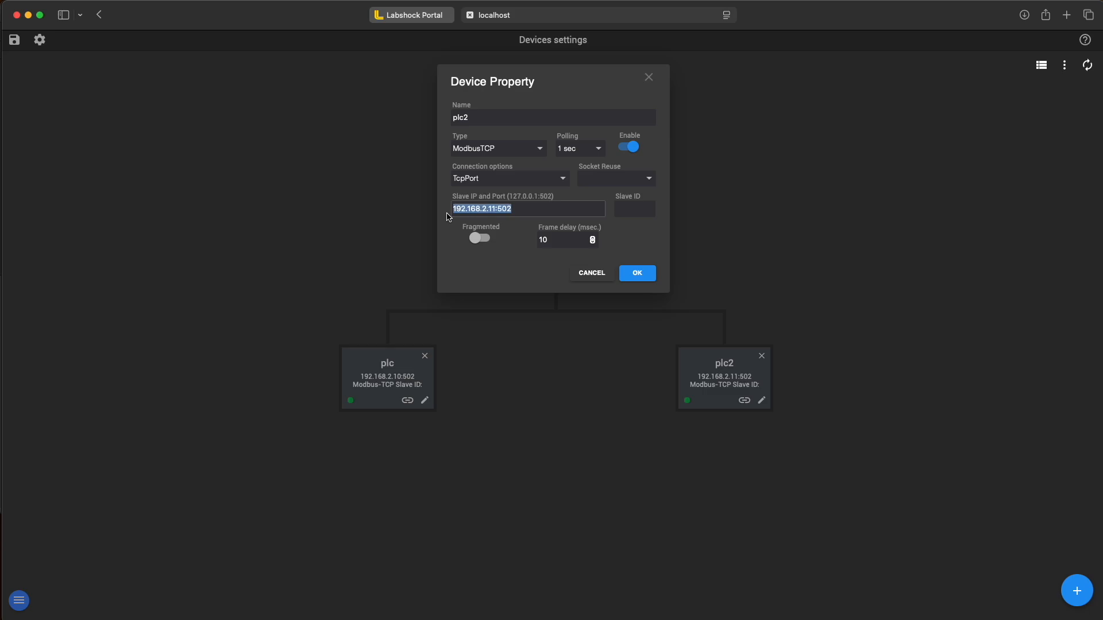
pyautogui.moveTo(576, 253)
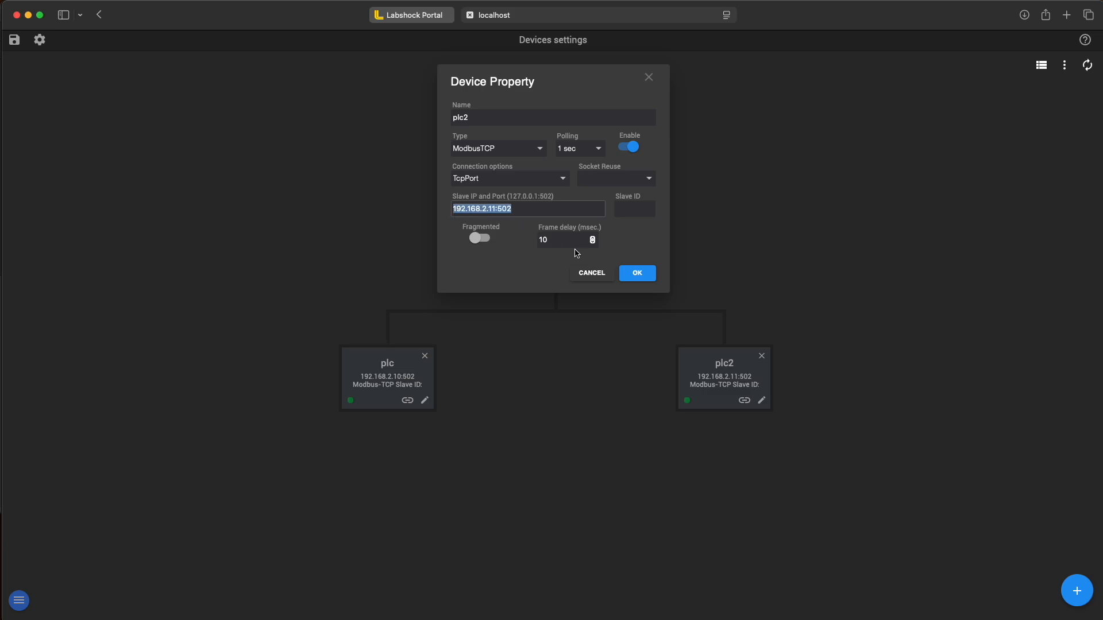
pyautogui.click(635, 273)
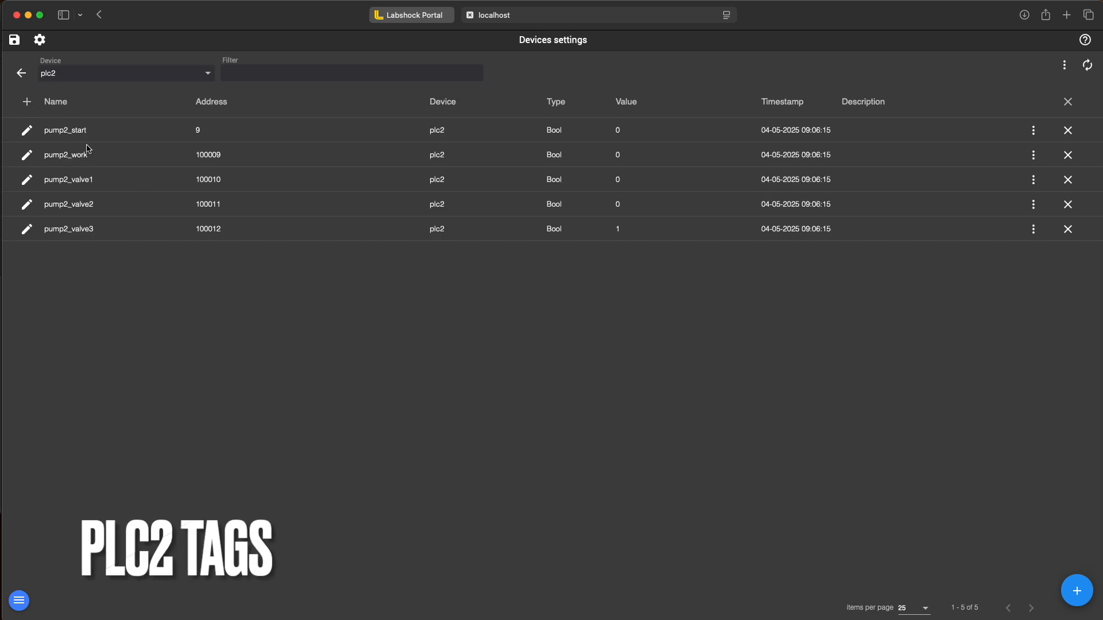
# Check pump2_start's tag properties (coil, offset 9), confirm, and return to the devices overview
pyautogui.click(27, 130)
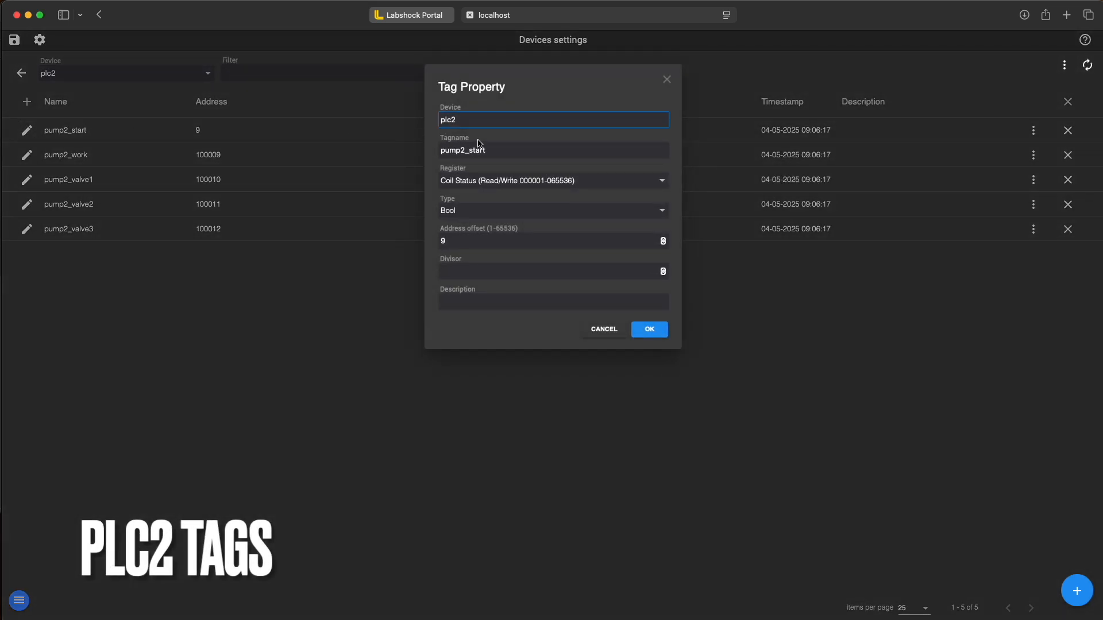
pyautogui.click(553, 149)
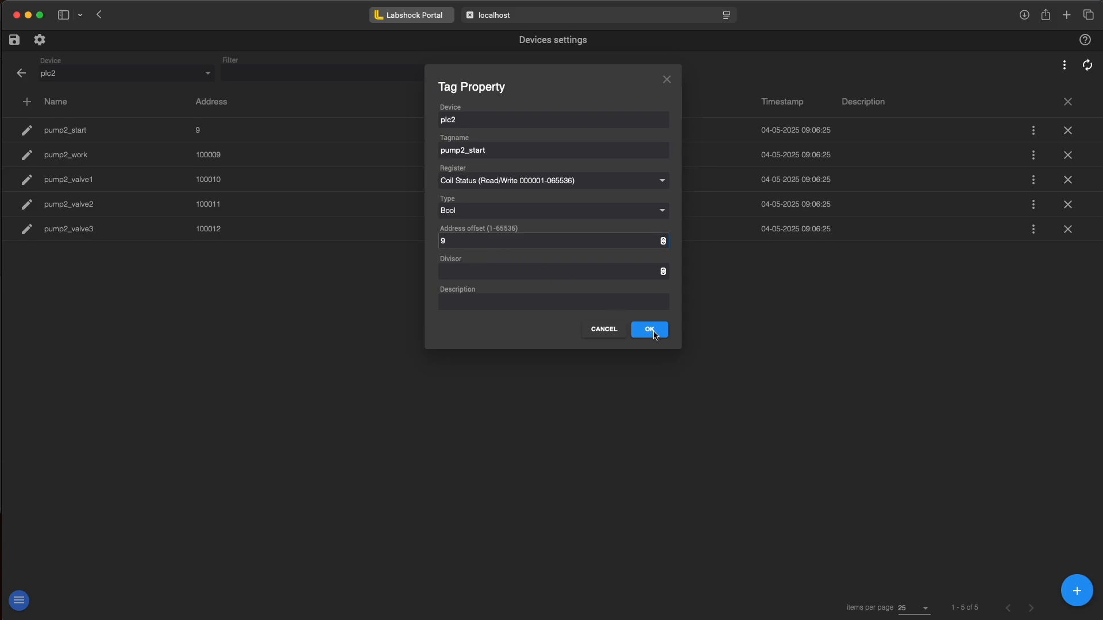
pyautogui.click(648, 330)
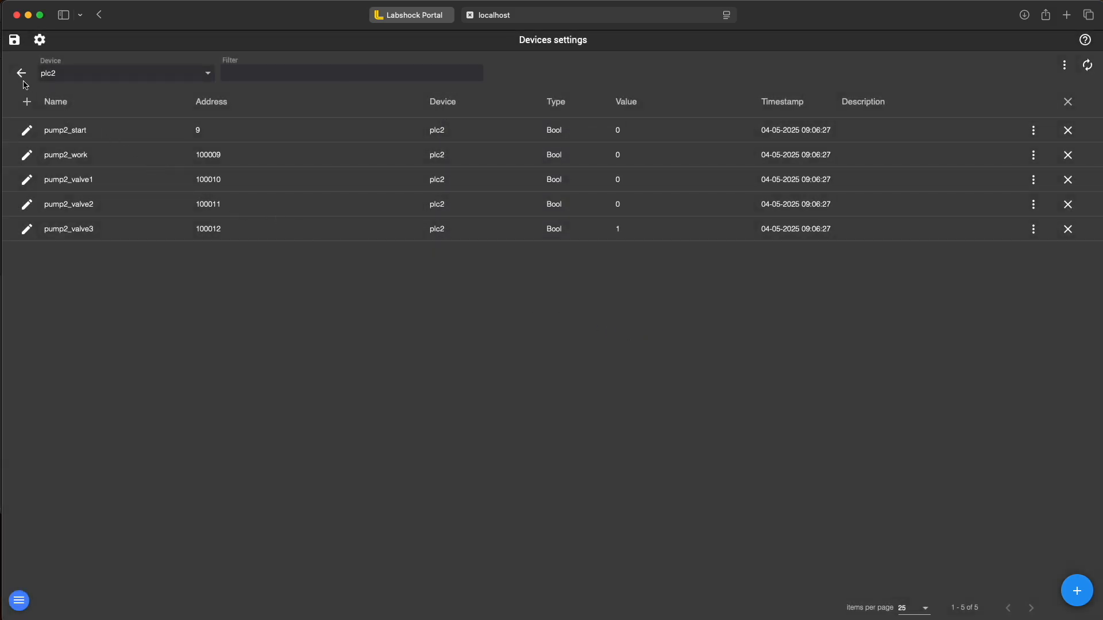
pyautogui.click(27, 155)
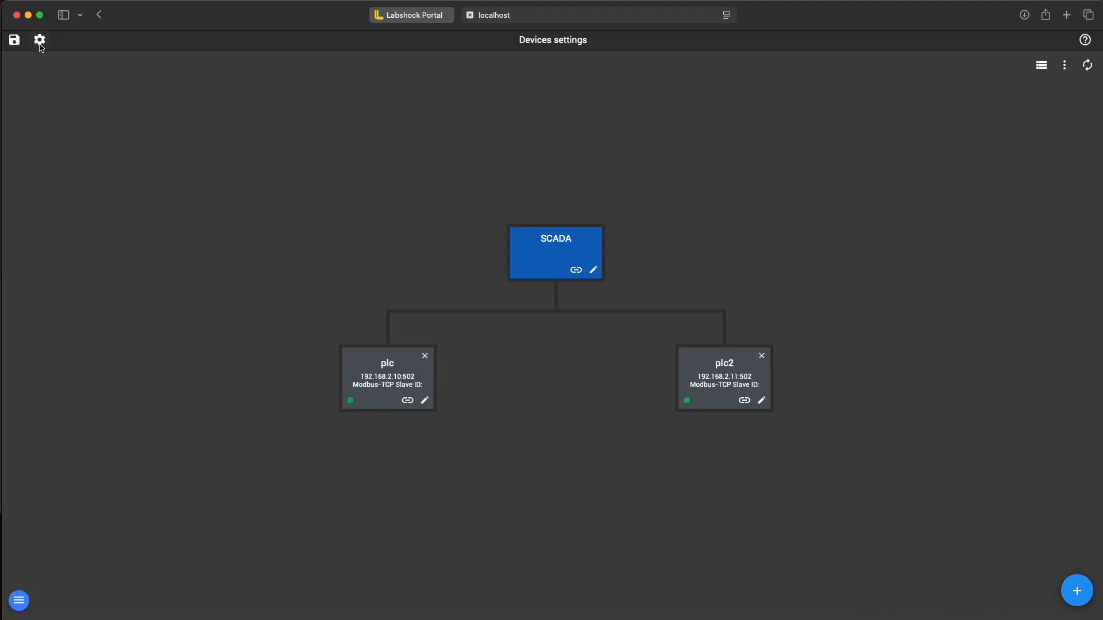
# Return to the diagram and bring up switch_2's settings for the Pump 2 switch
pyautogui.click(39, 39)
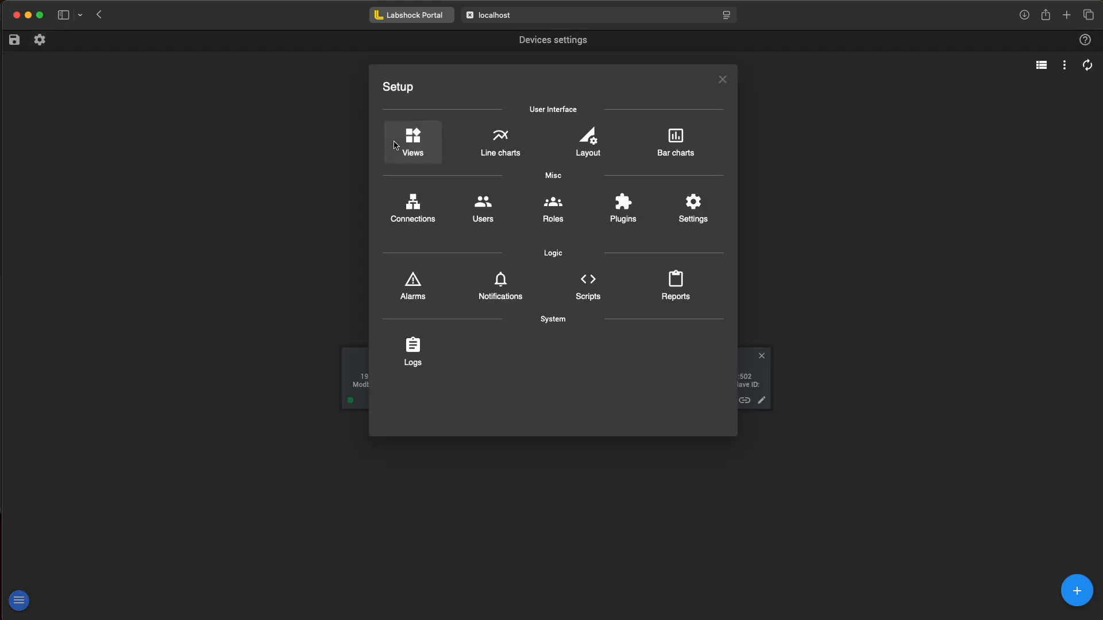
pyautogui.click(413, 141)
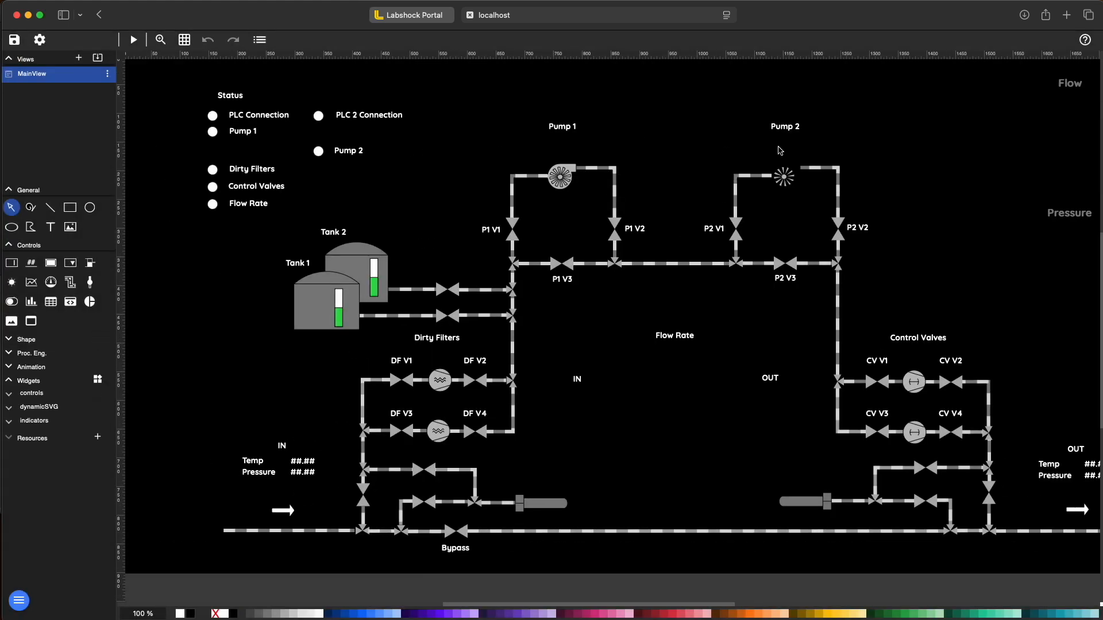
pyautogui.click(784, 148)
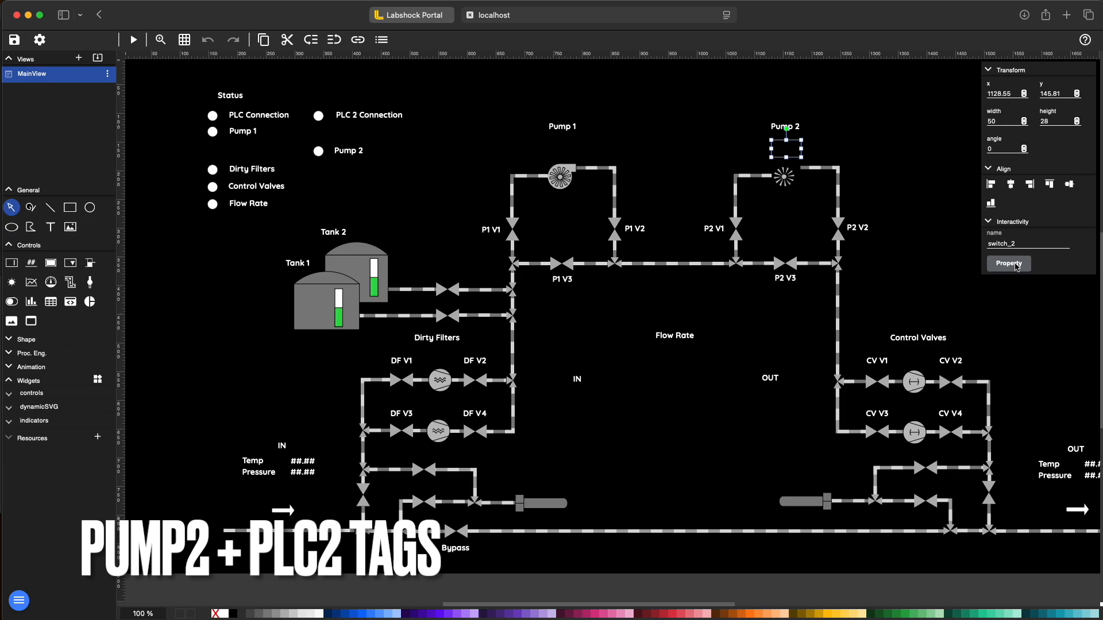
pyautogui.click(1008, 263)
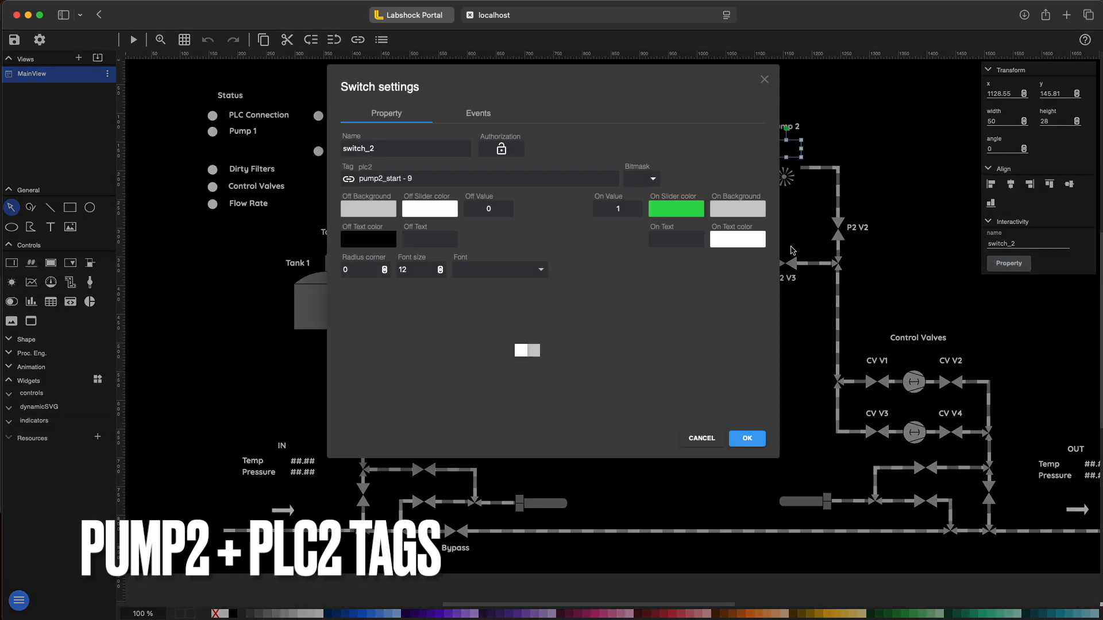
pyautogui.click(406, 148)
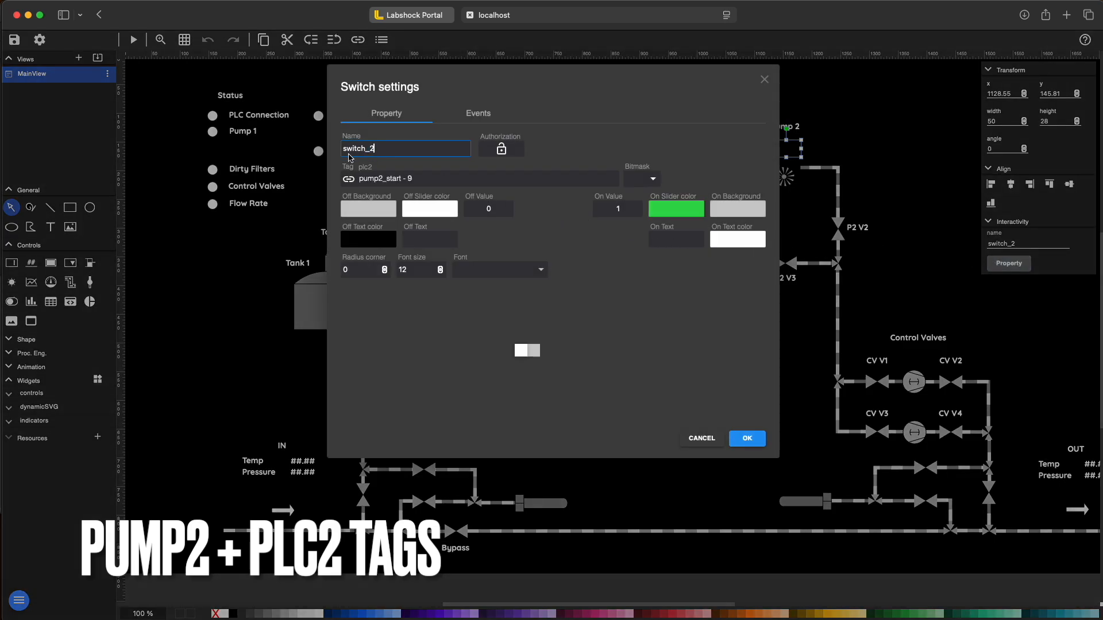
pyautogui.tripleClick(405, 149)
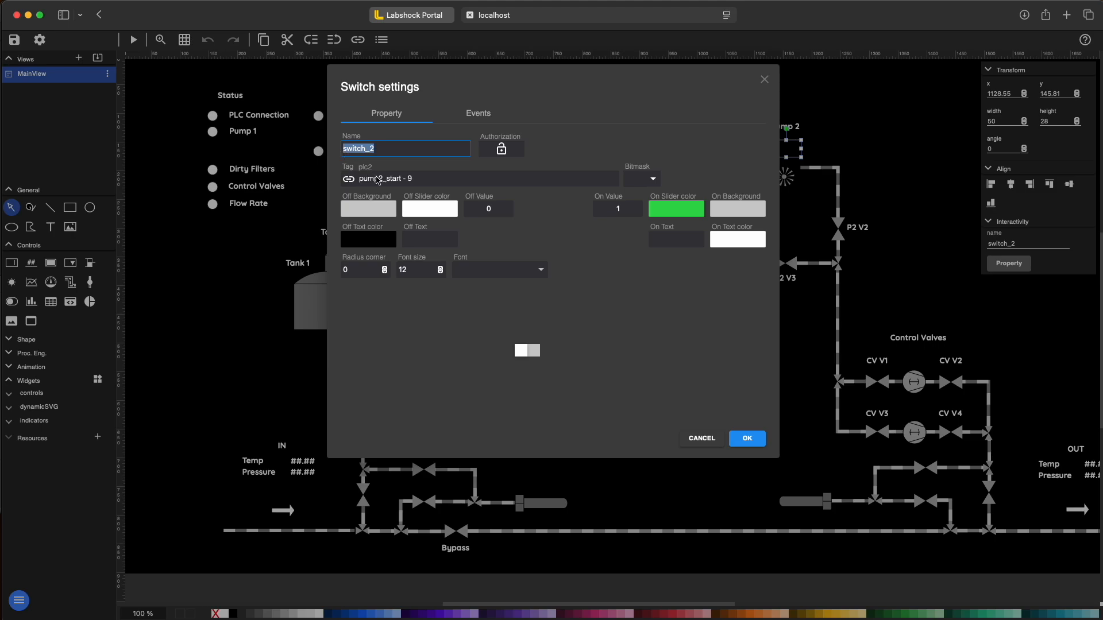
# Bind the switch to plc2 tag pump2_start - 9 and confirm
pyautogui.click(485, 178)
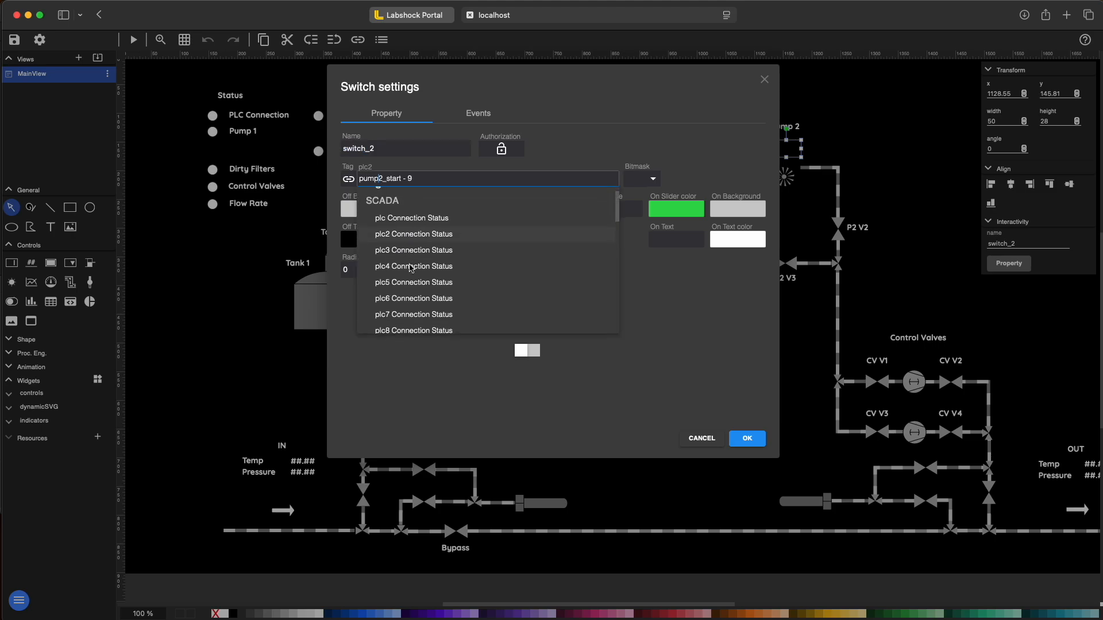
pyautogui.scroll(-3)
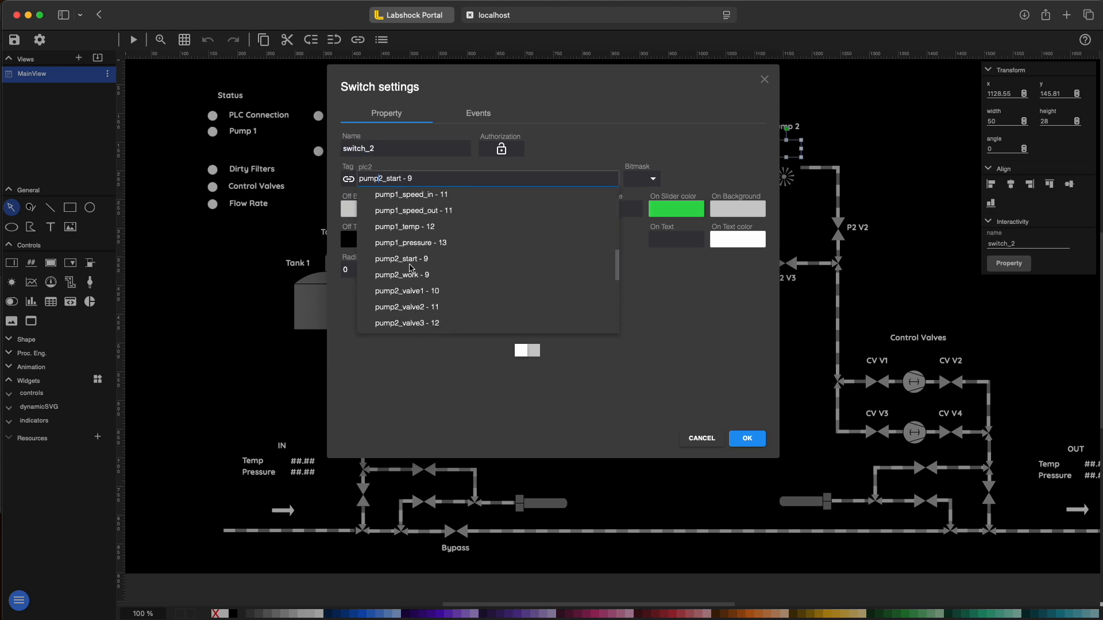
pyautogui.scroll(3)
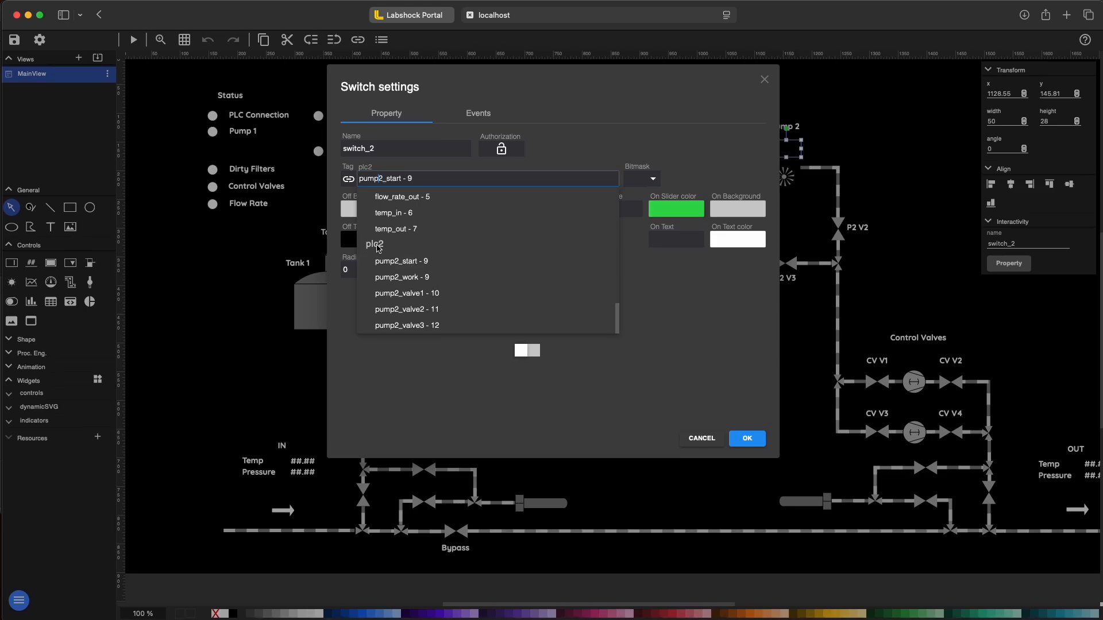
pyautogui.moveTo(458, 296)
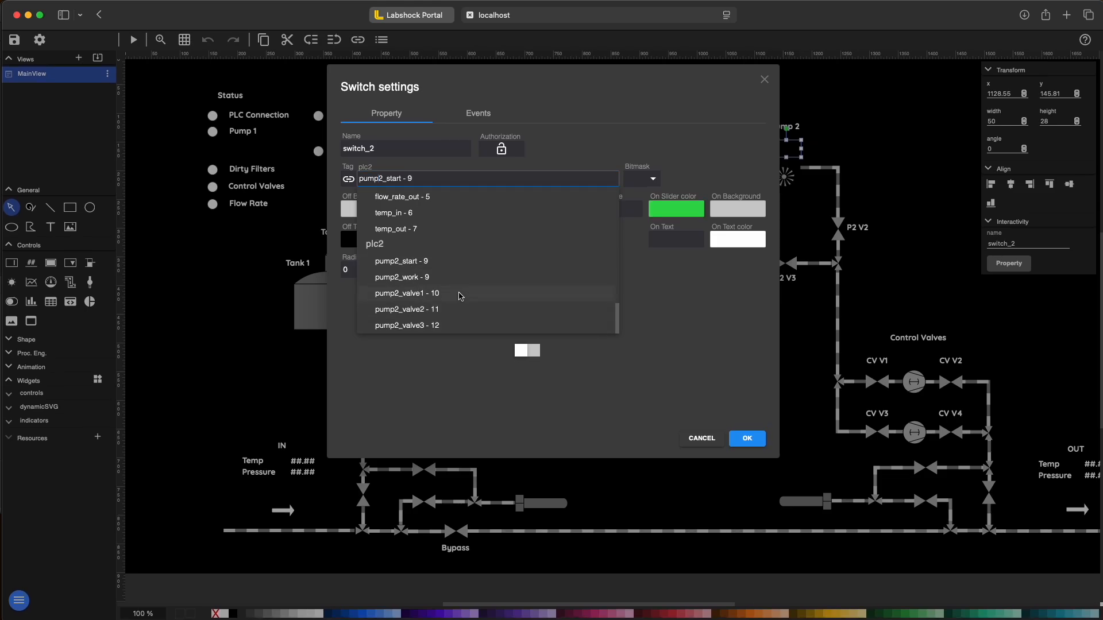
pyautogui.moveTo(435, 271)
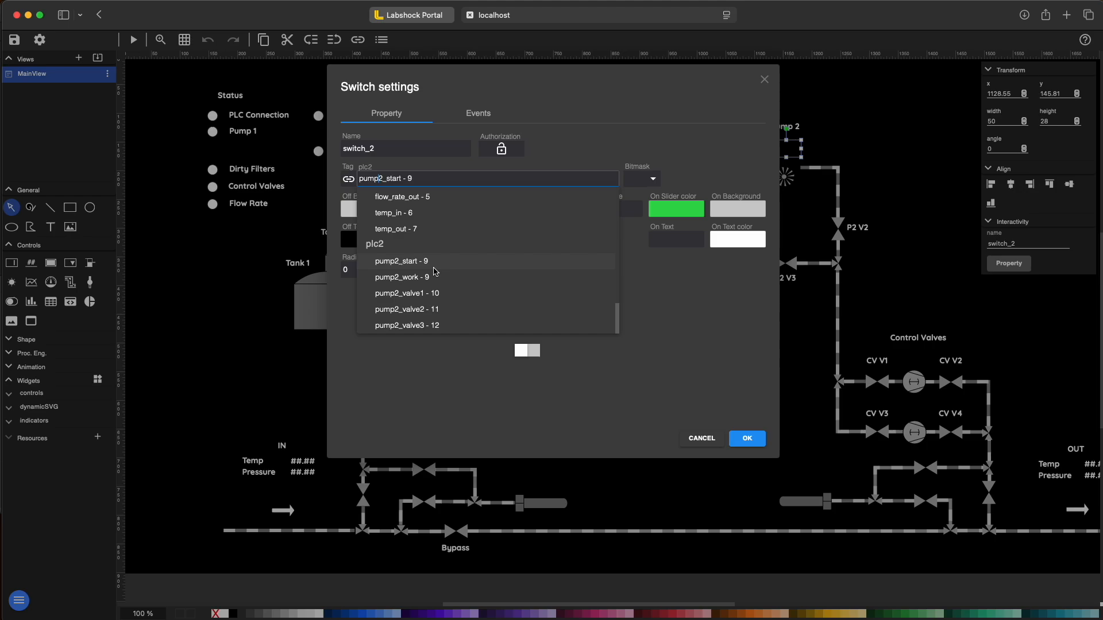
pyautogui.click(402, 261)
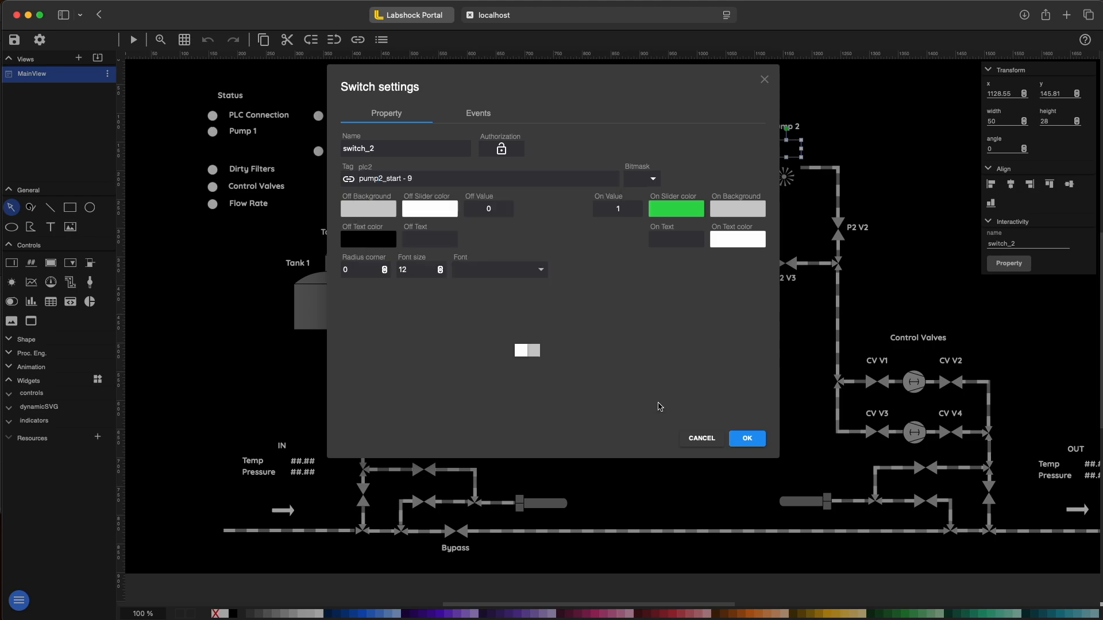
pyautogui.click(745, 438)
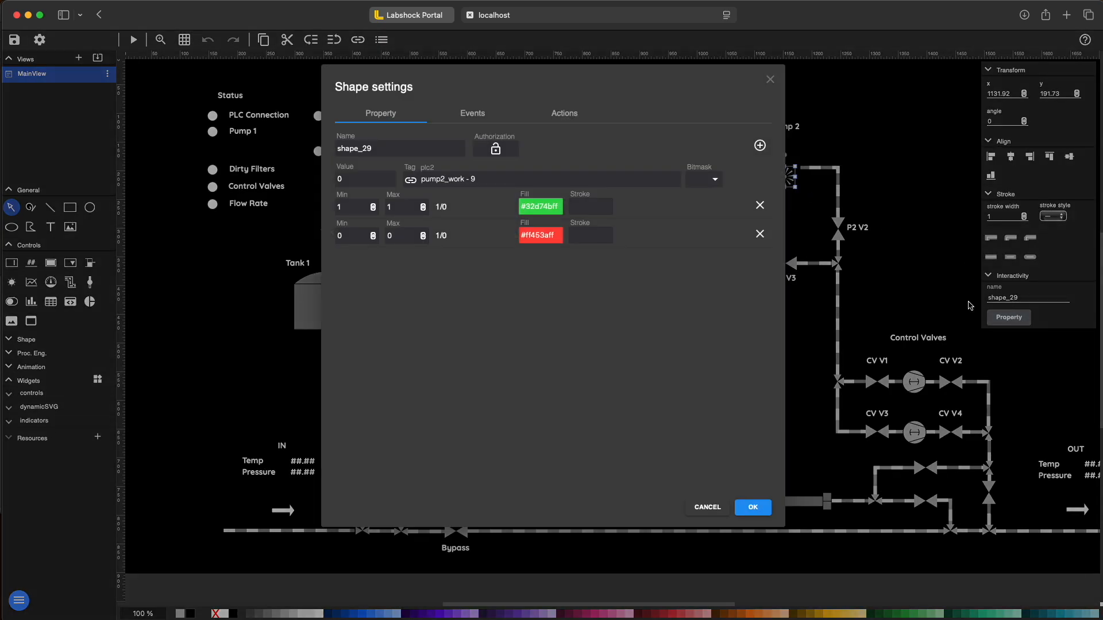
# Review the Pump 2 shape's pump2_work tag binding and cancel the shape settings unchanged
pyautogui.click(549, 179)
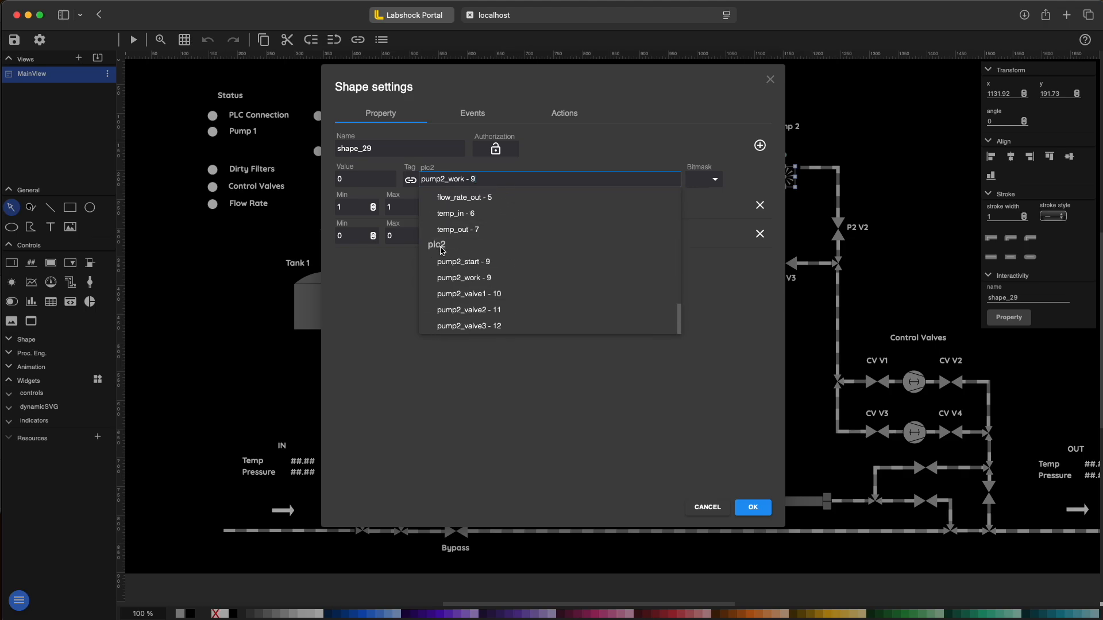
pyautogui.moveTo(484, 282)
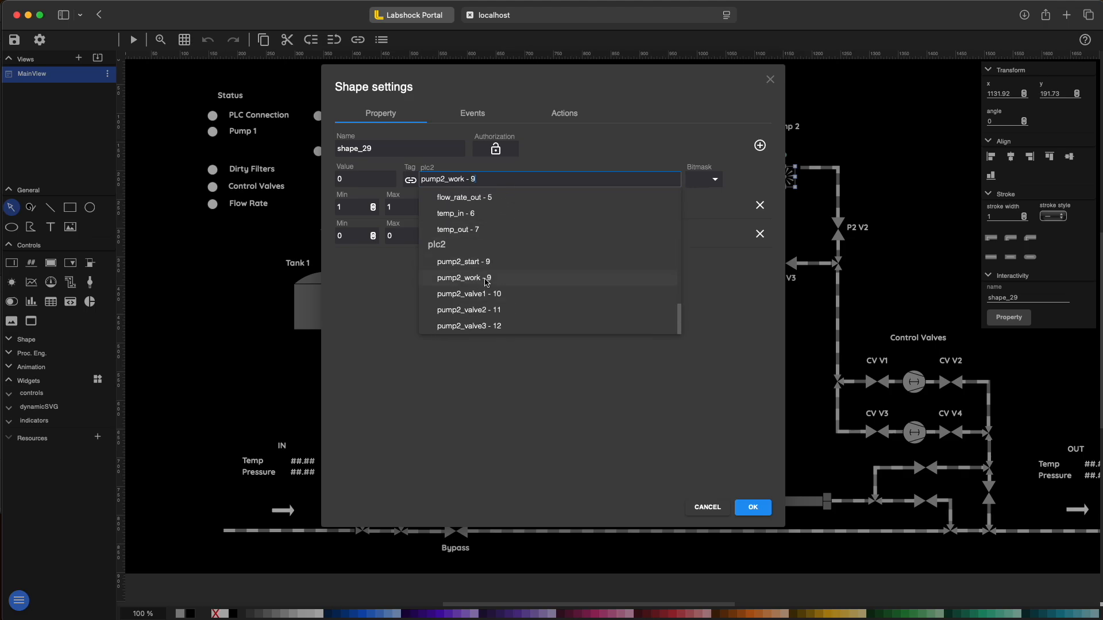
pyautogui.click(563, 114)
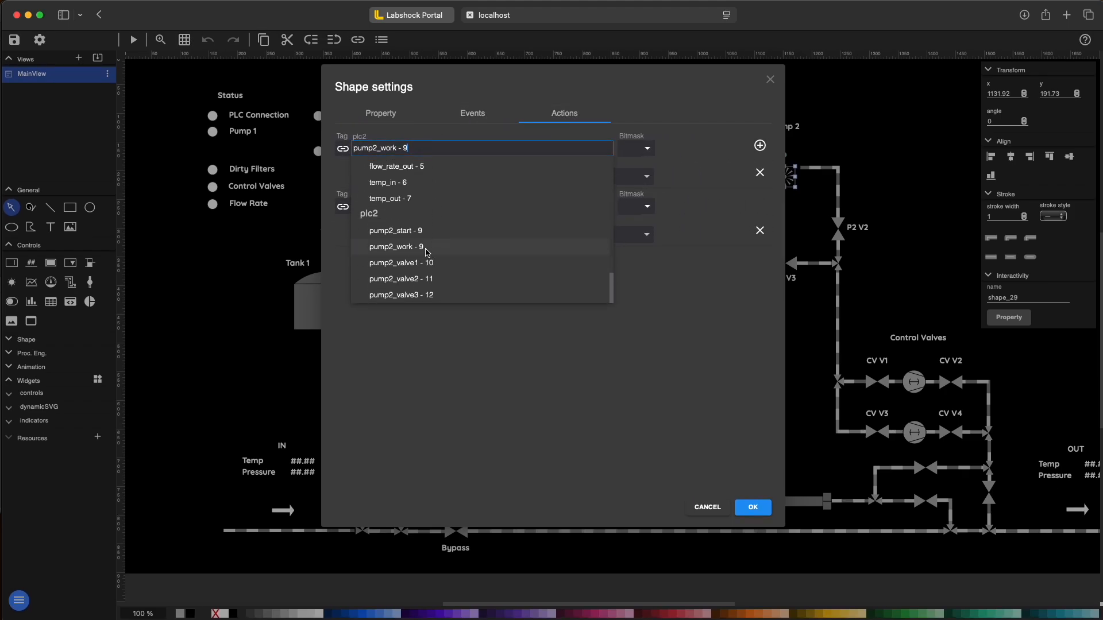
pyautogui.moveTo(639, 371)
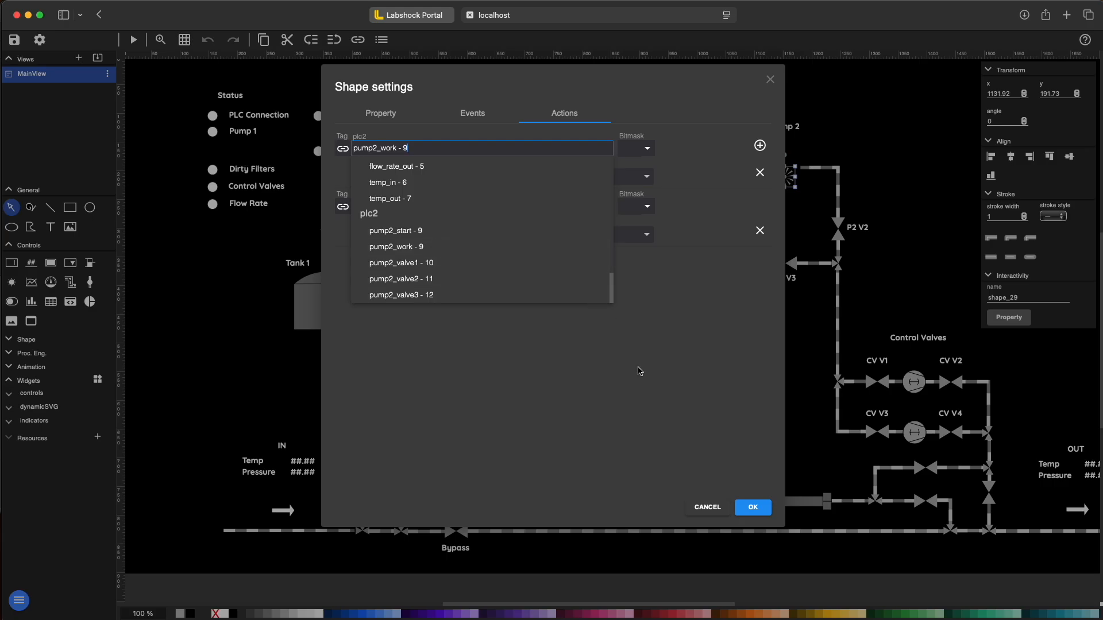
pyautogui.click(396, 246)
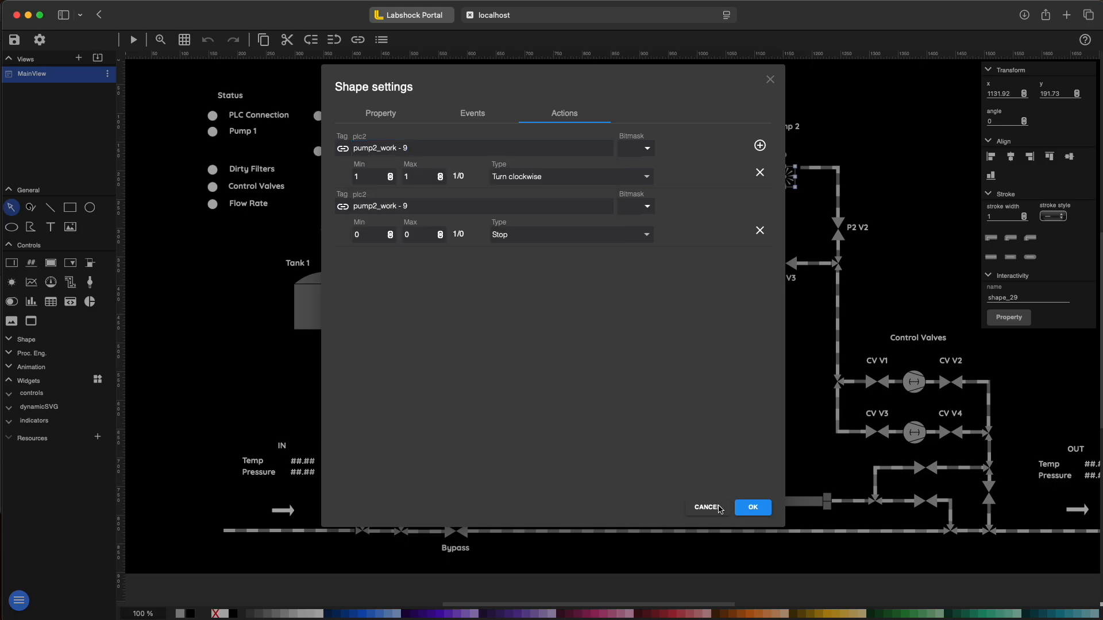
pyautogui.click(751, 507)
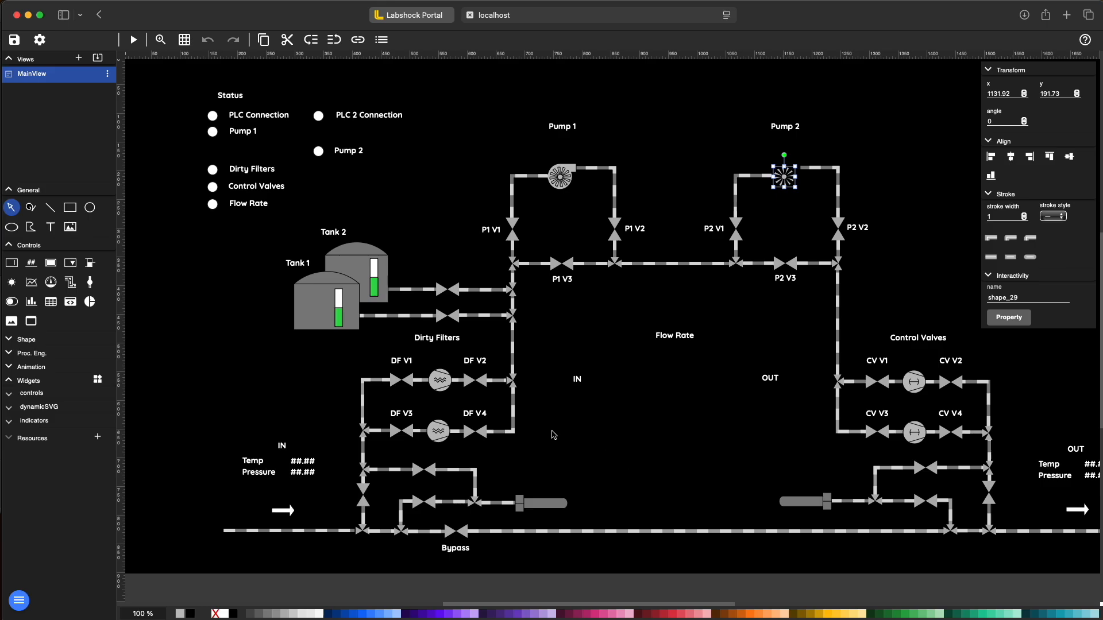
# Go to the Home live view and switch Pump 2 on so it turns green
pyautogui.click(18, 601)
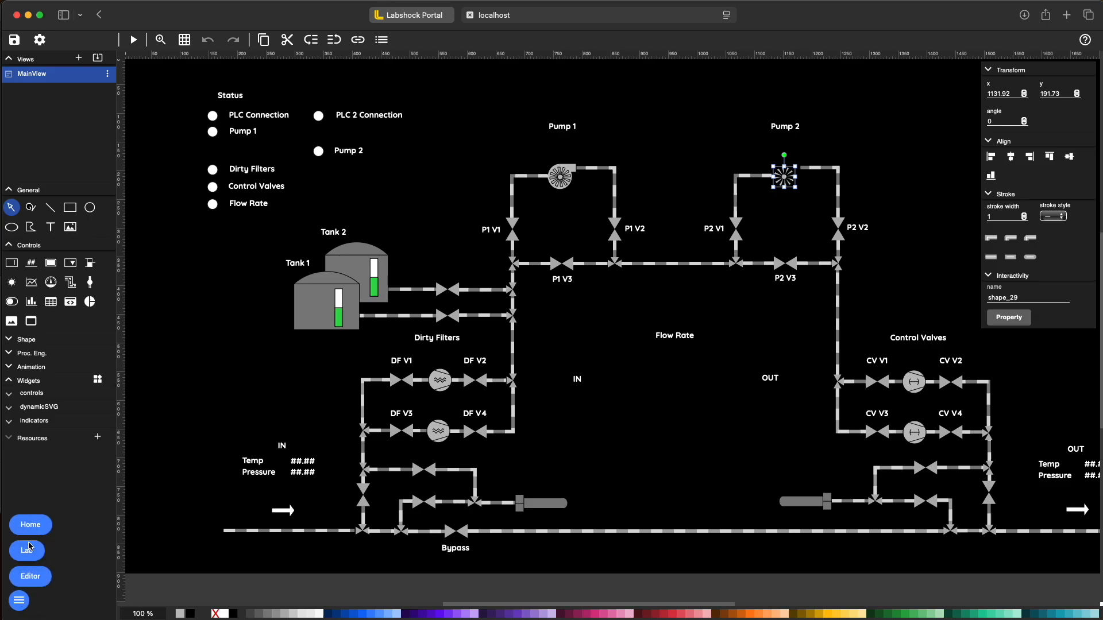
pyautogui.click(27, 550)
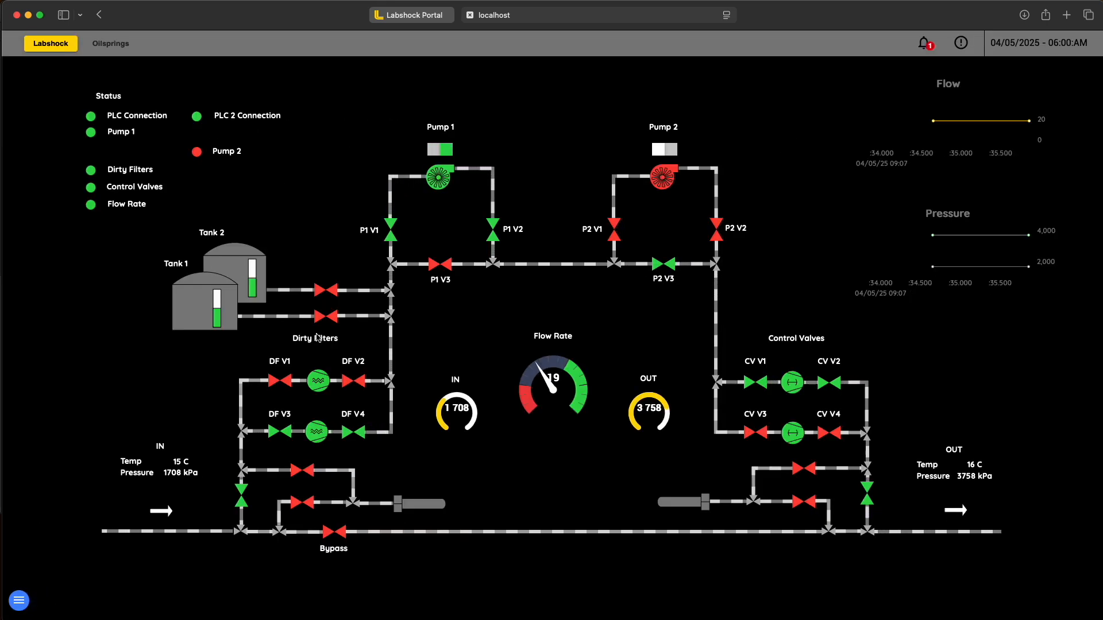
pyautogui.click(662, 149)
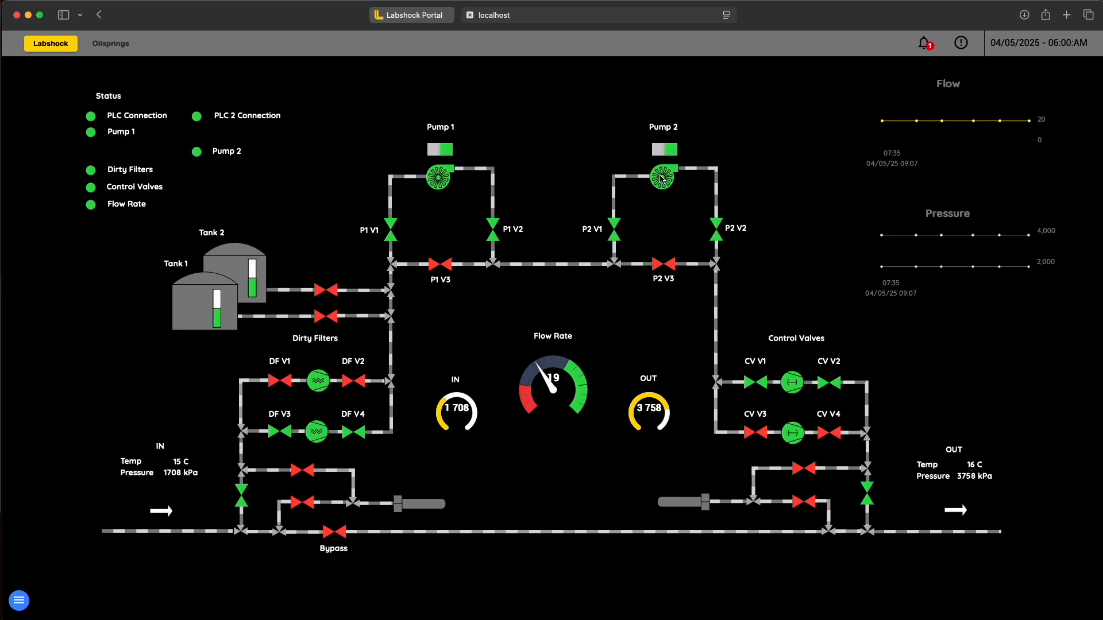
pyautogui.moveTo(543, 119)
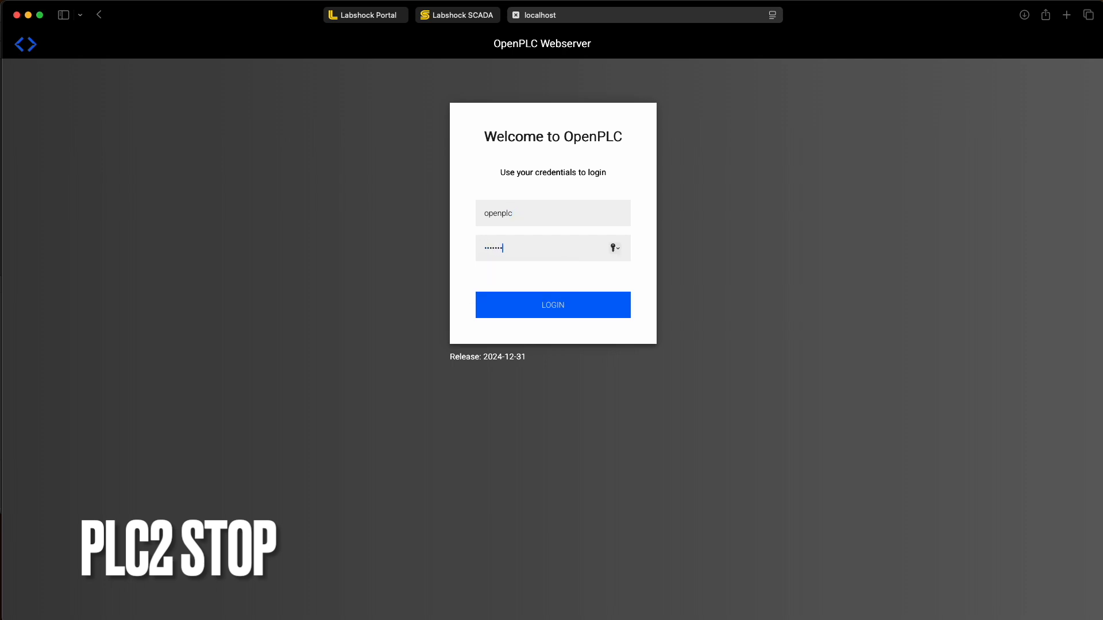
# Log in to the OpenPLC dashboard showing program plc-work
pyautogui.click(552, 305)
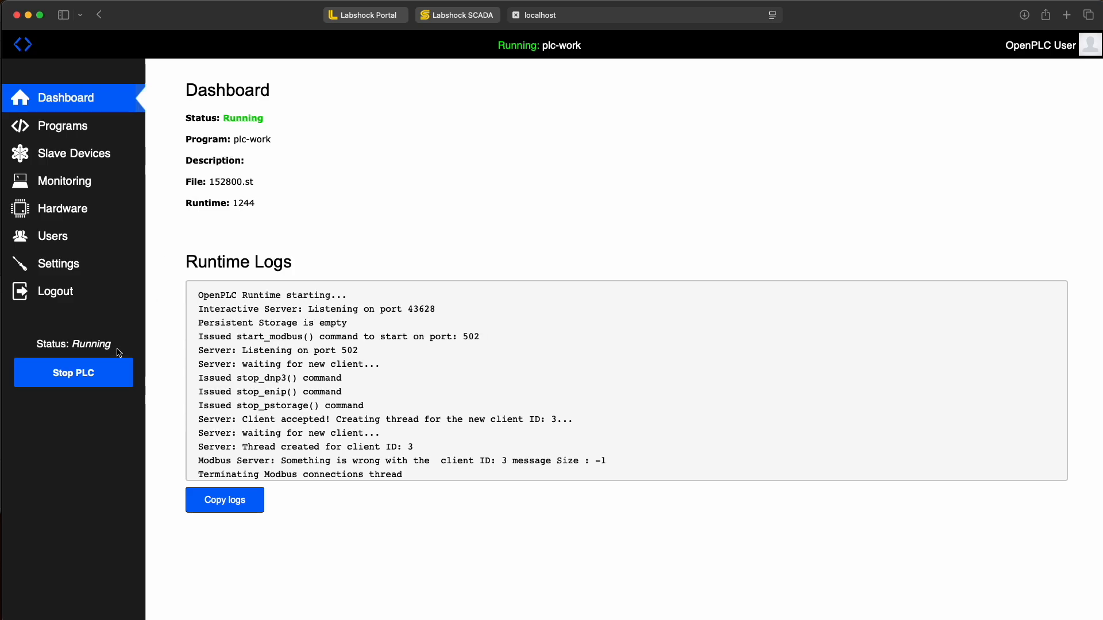
pyautogui.moveTo(129, 351)
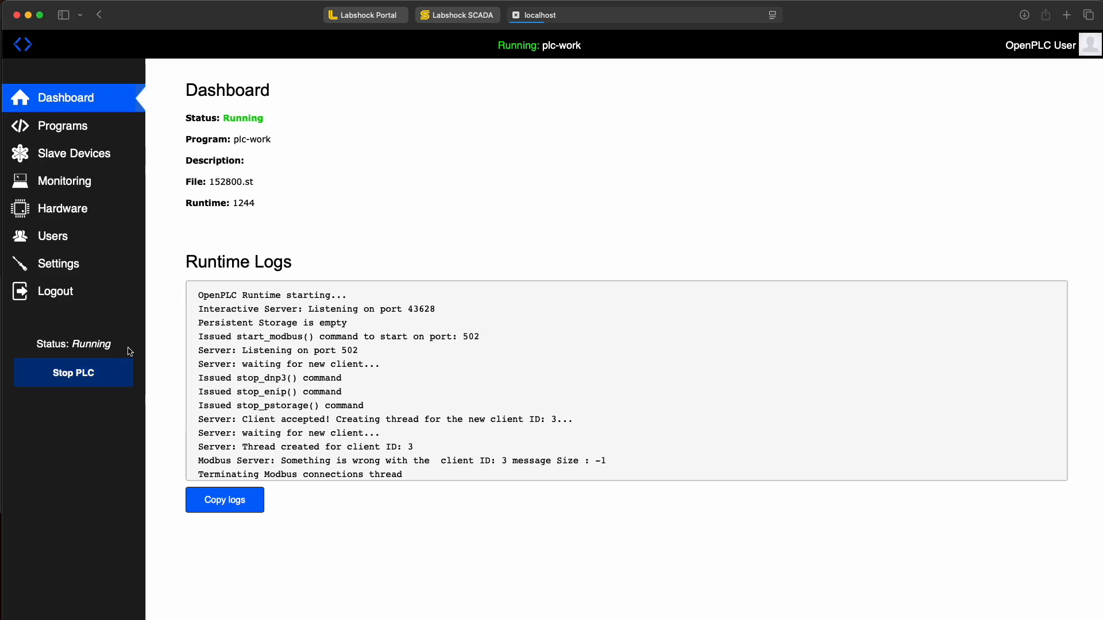
pyautogui.moveTo(433, 127)
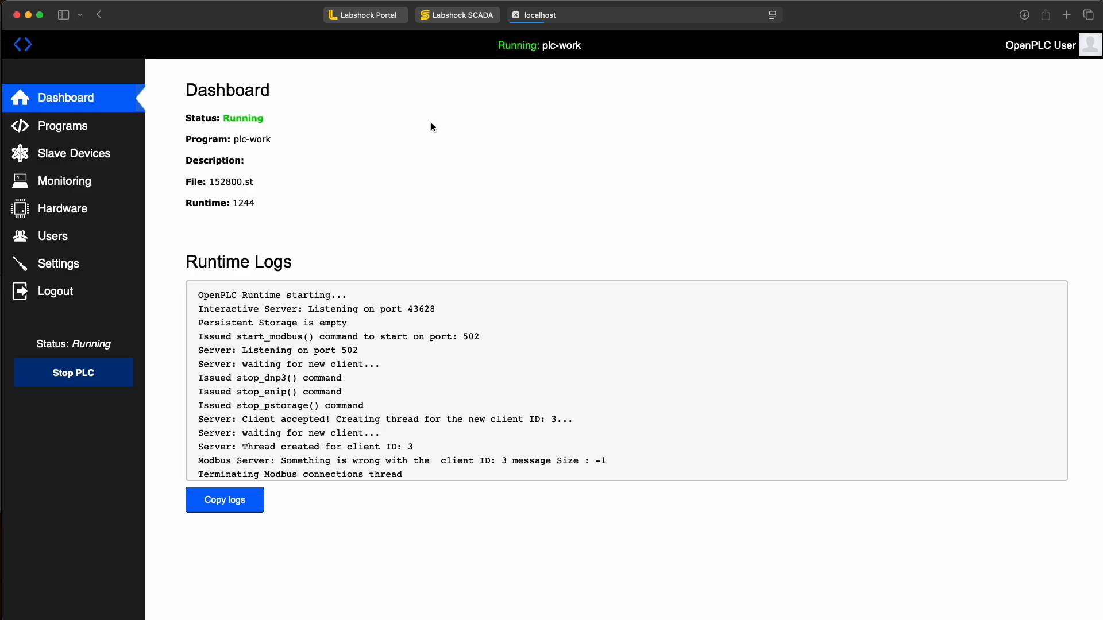
pyautogui.moveTo(488, 21)
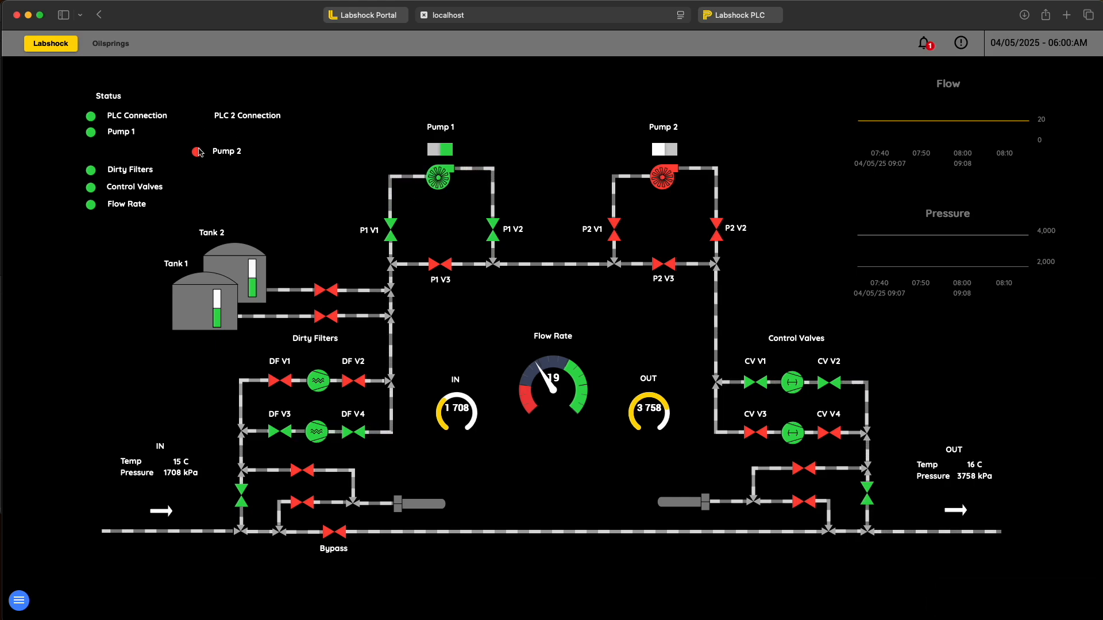
# Switch Pump 1 off and back on, then return to the HMI editor
pyautogui.click(439, 148)
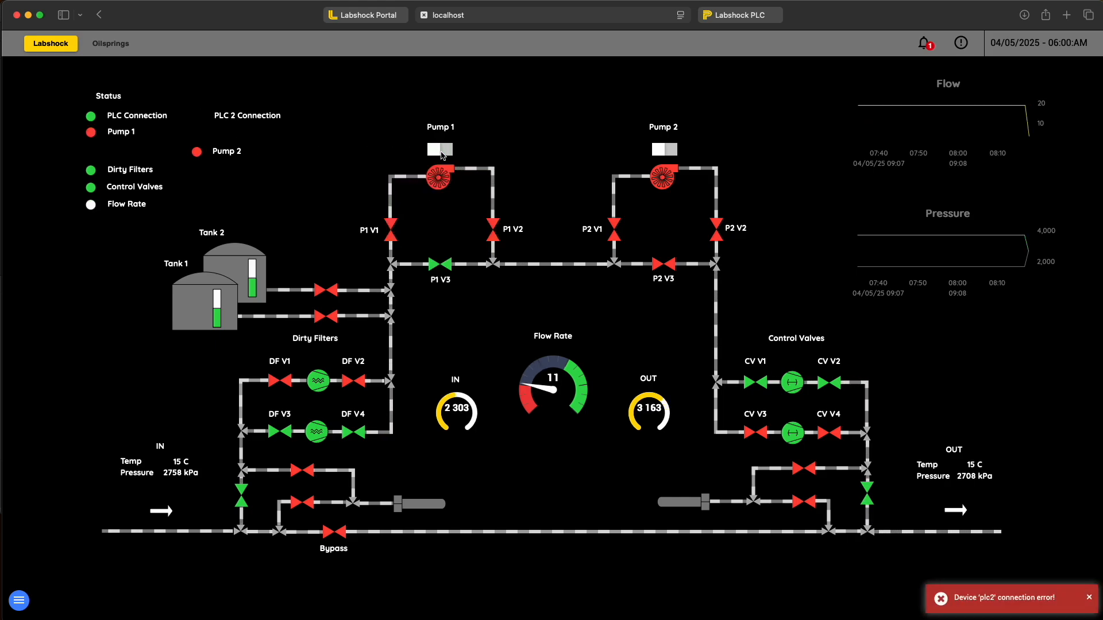
pyautogui.click(439, 149)
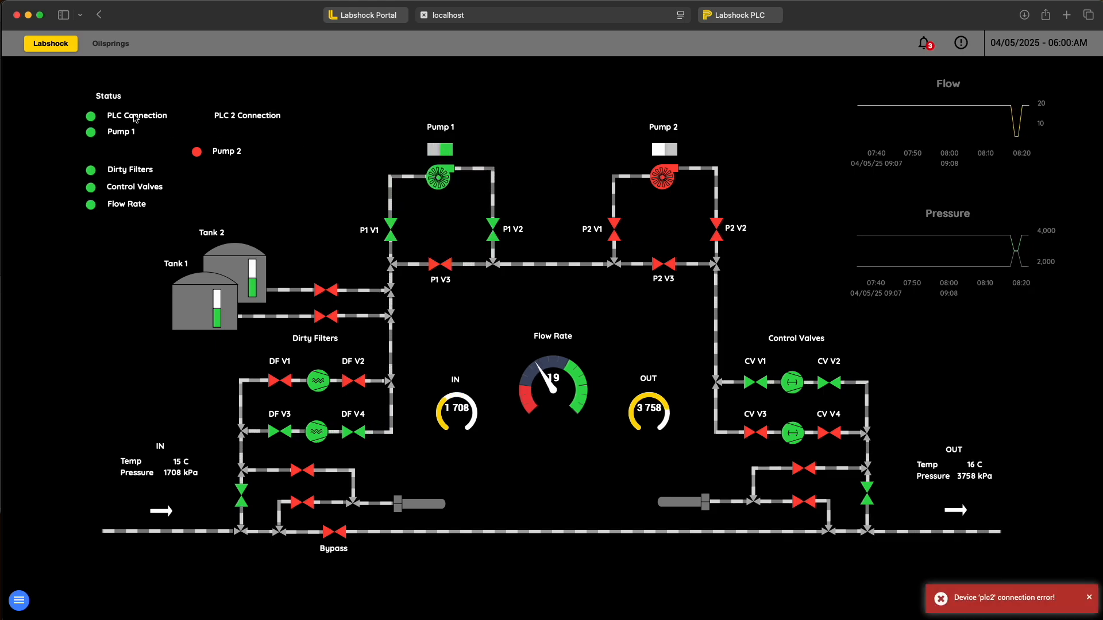
pyautogui.moveTo(110, 136)
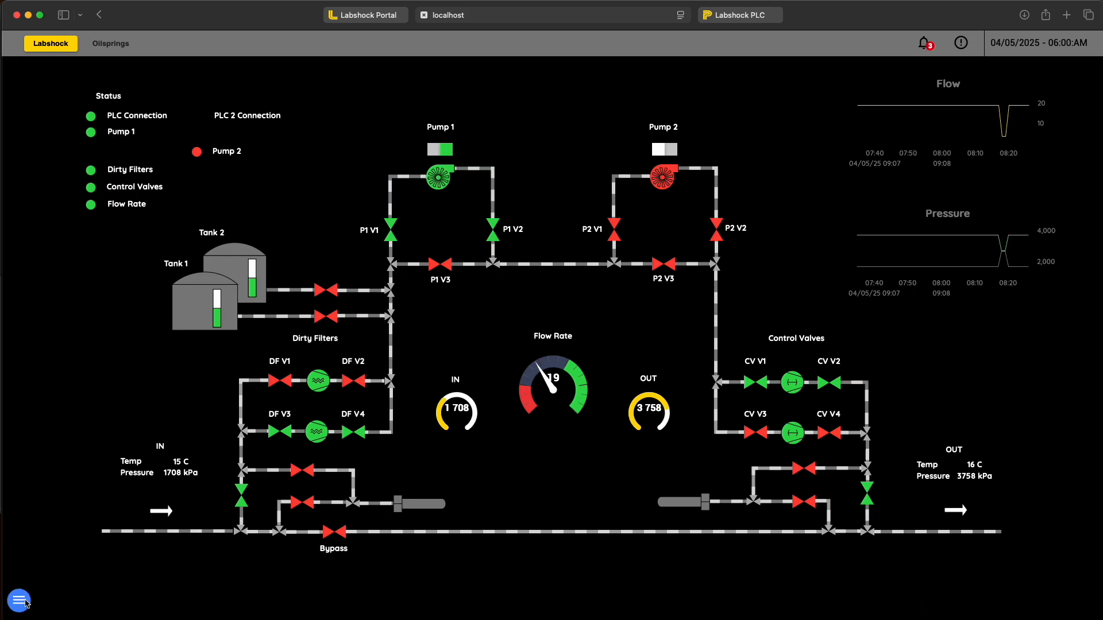
pyautogui.click(20, 601)
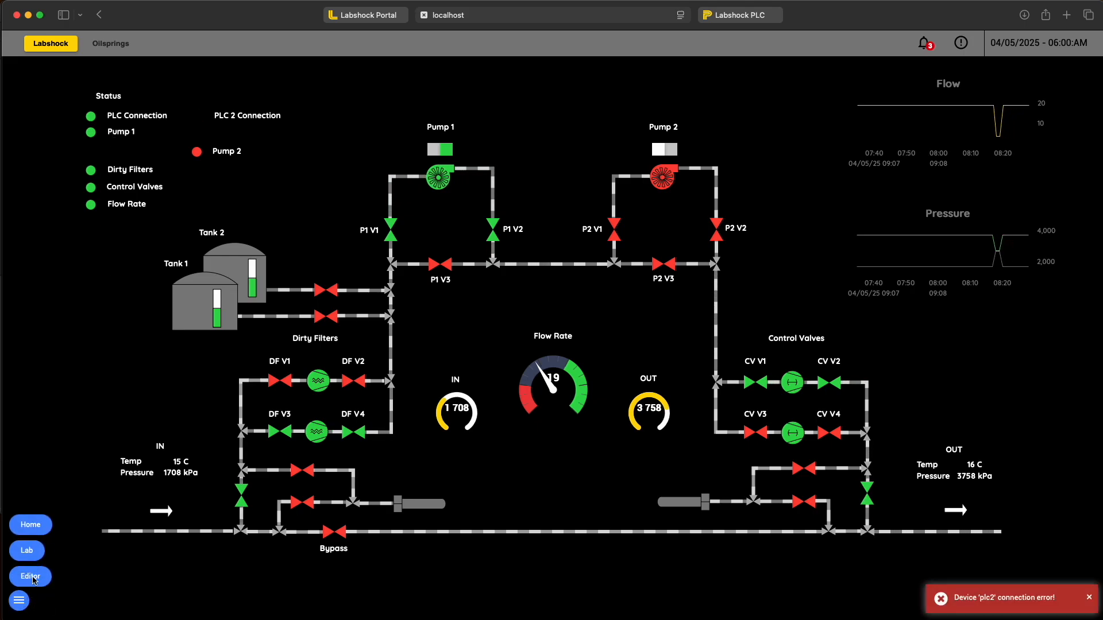
pyautogui.click(30, 576)
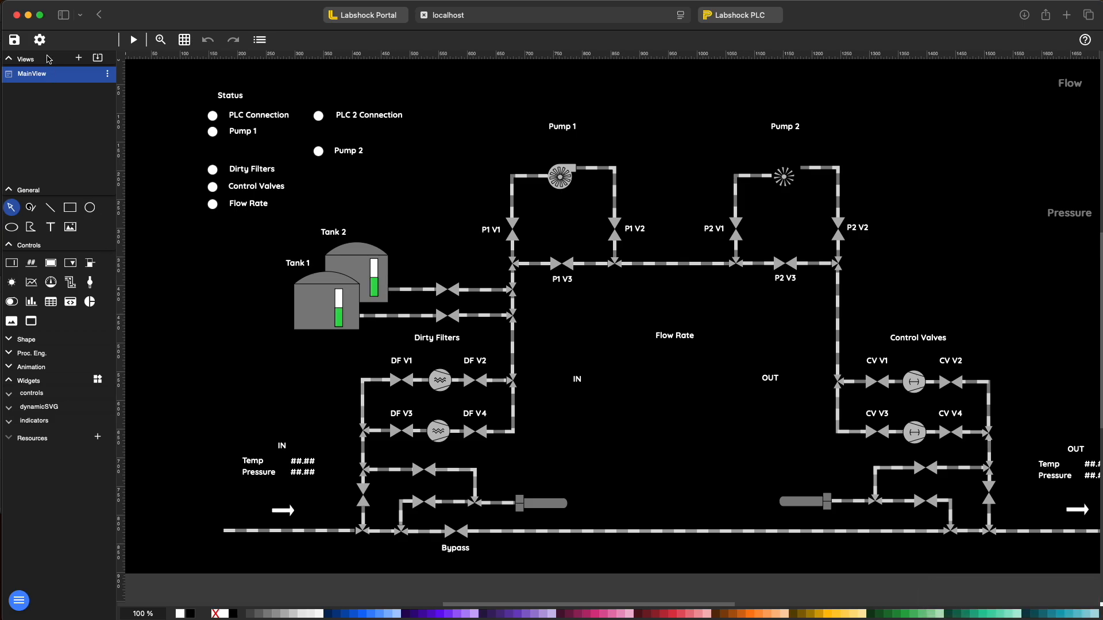
# Bring up the device Connections from the project setup
pyautogui.click(39, 39)
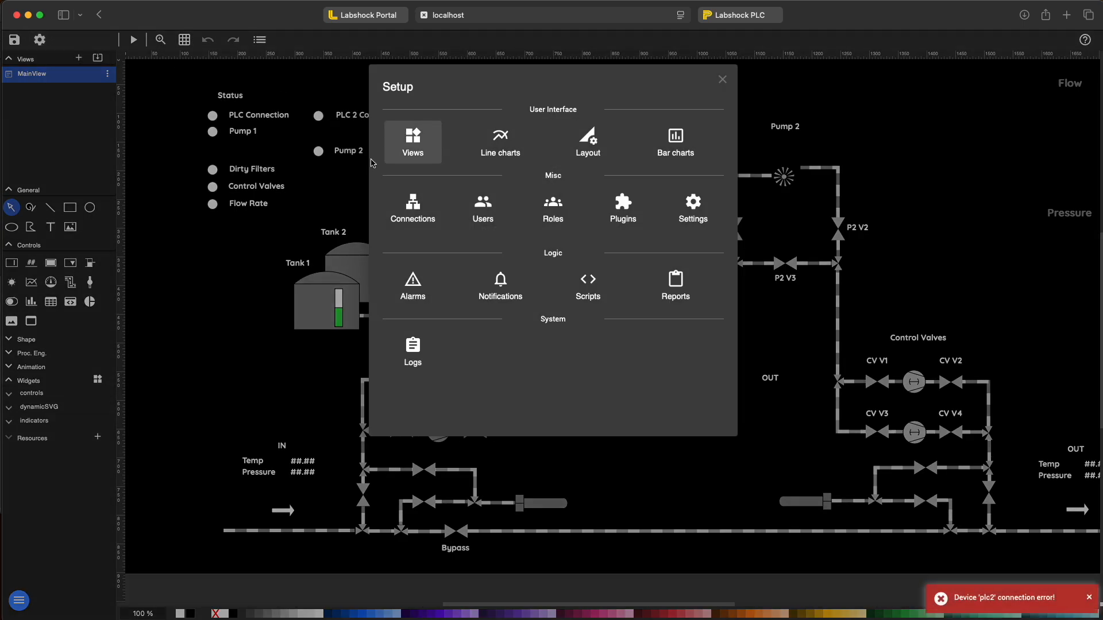
pyautogui.click(412, 208)
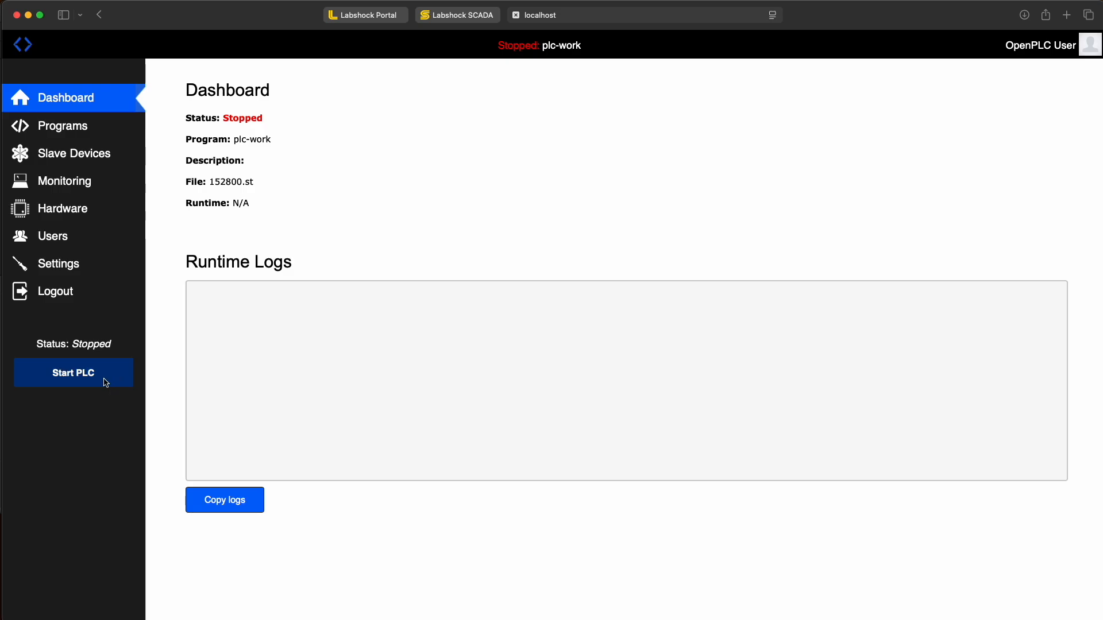
pyautogui.moveTo(299, 181)
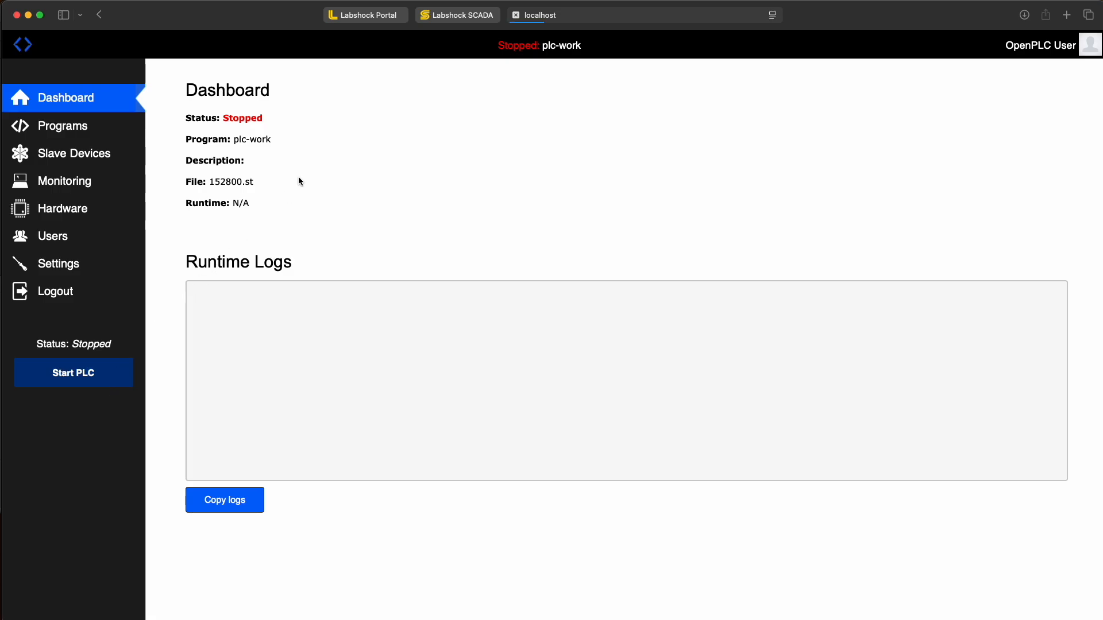
# Start the plc-work PLC again so plc2 reconnects
pyautogui.click(739, 15)
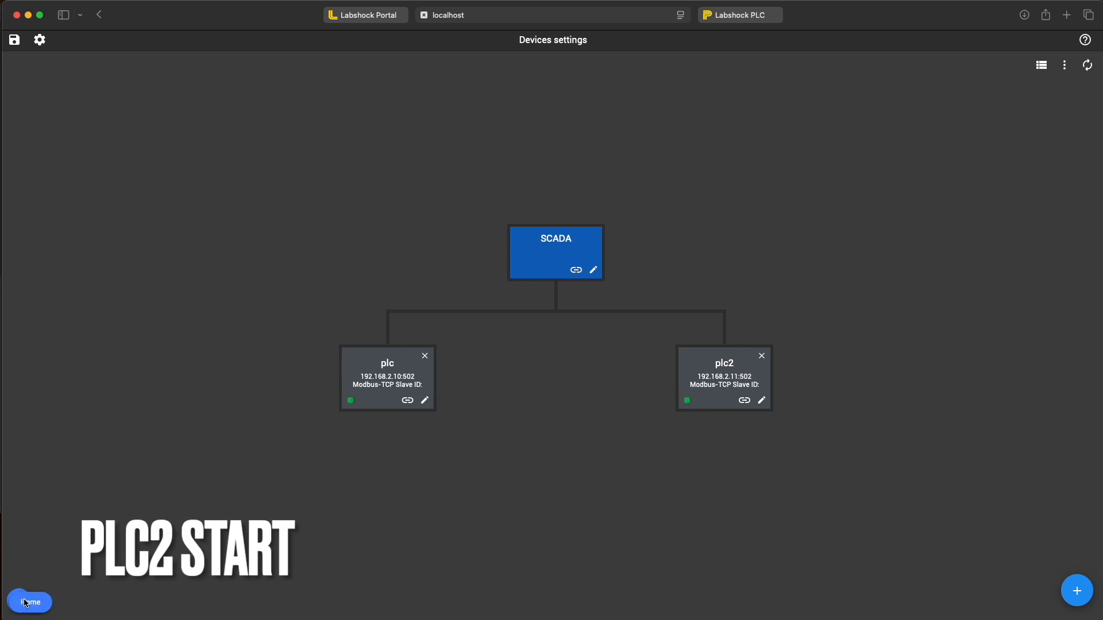
# Return to the live process view and switch Pump 2 on again
pyautogui.click(30, 602)
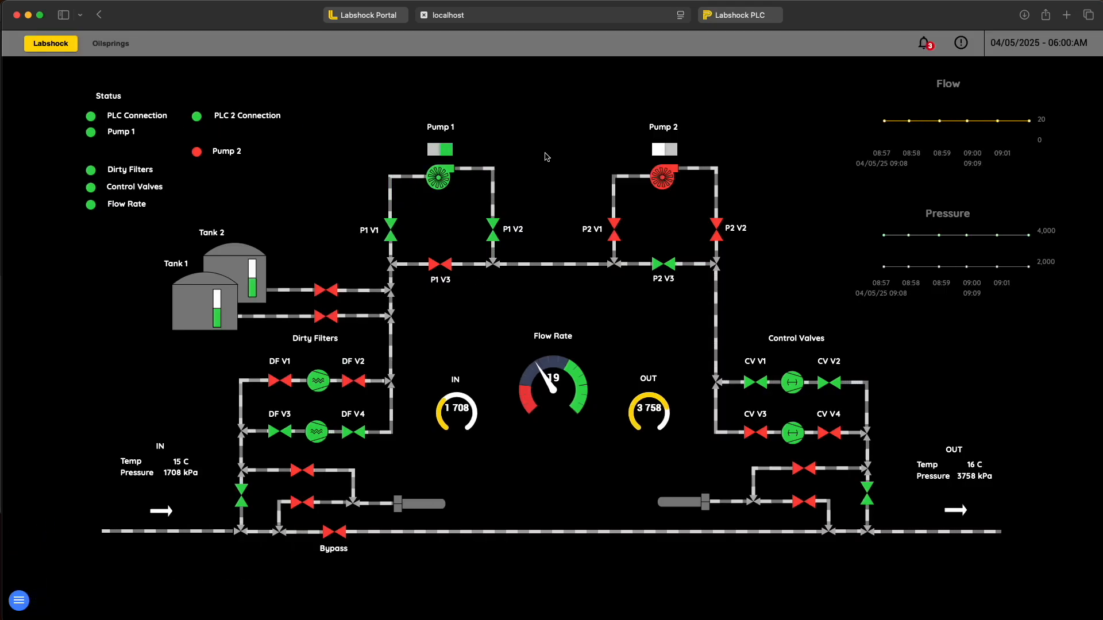
pyautogui.click(661, 149)
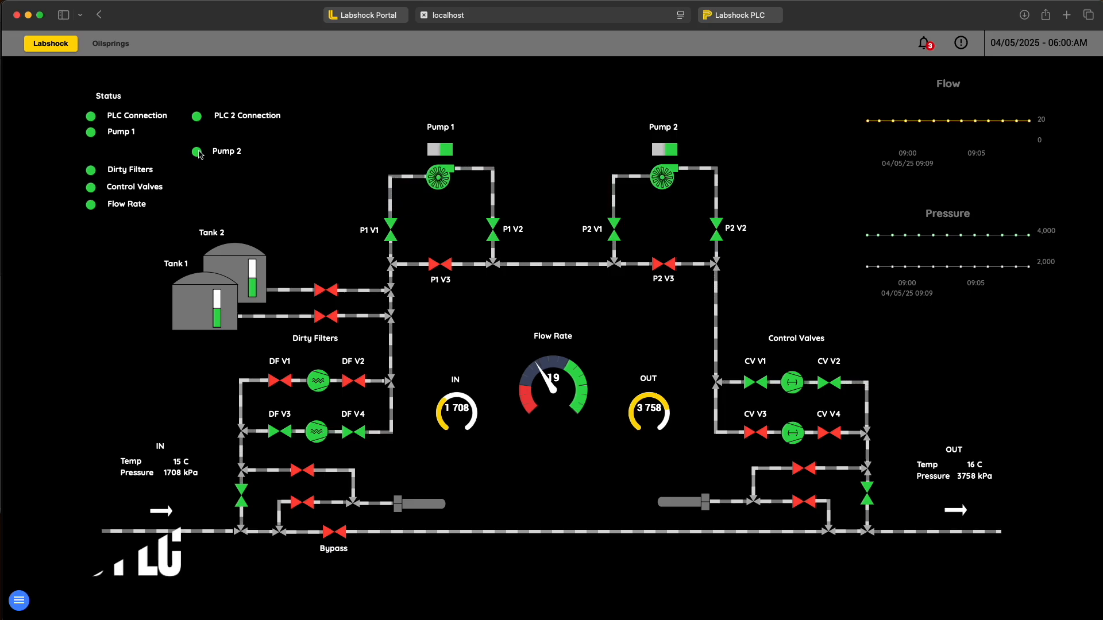
pyautogui.click(19, 601)
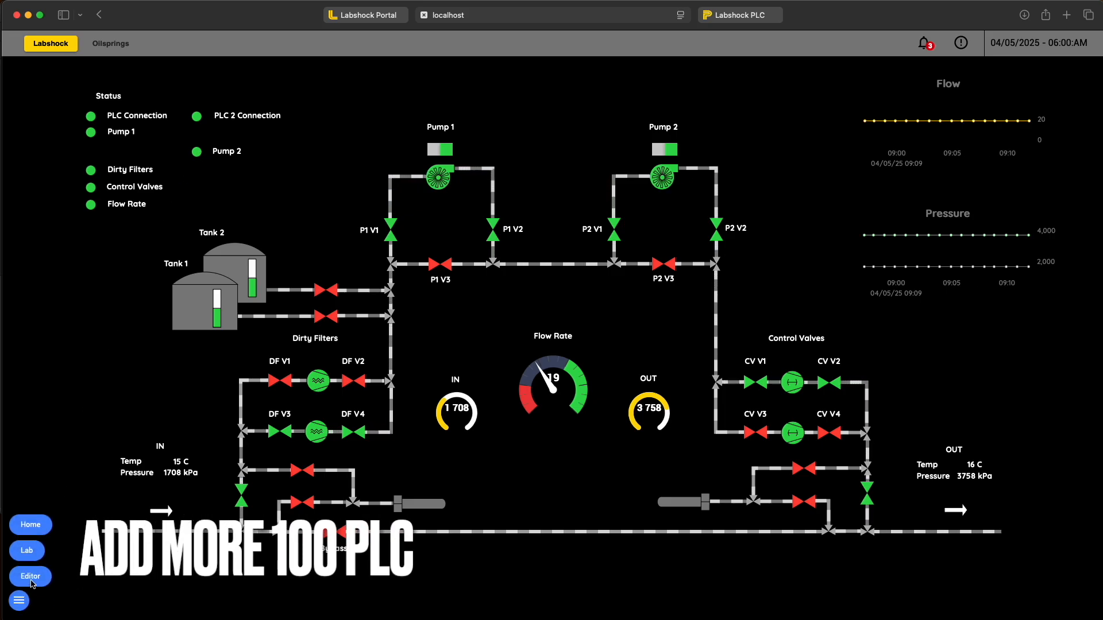
# Reach Setup > Connections from Editor mode and dismiss the 'Project save failed' toast
pyautogui.click(30, 575)
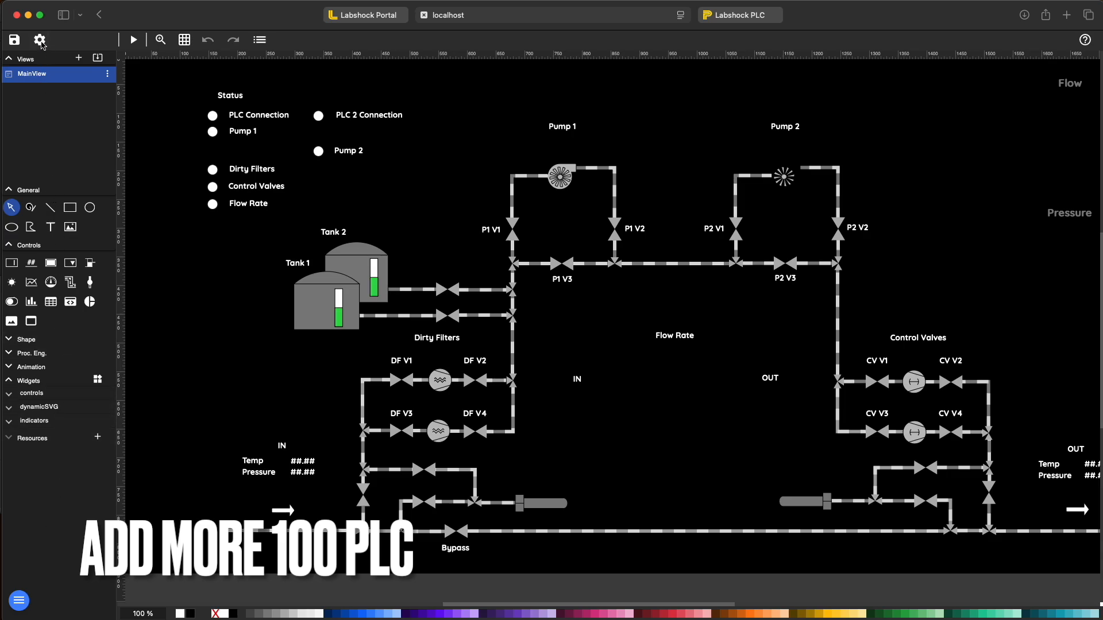
pyautogui.click(39, 40)
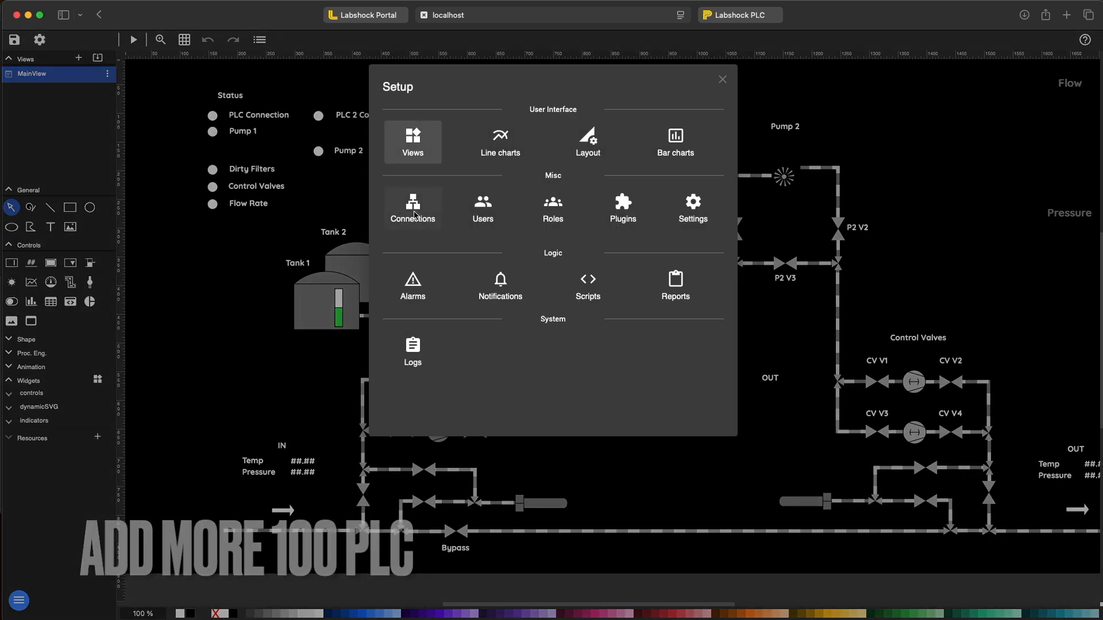
pyautogui.click(412, 207)
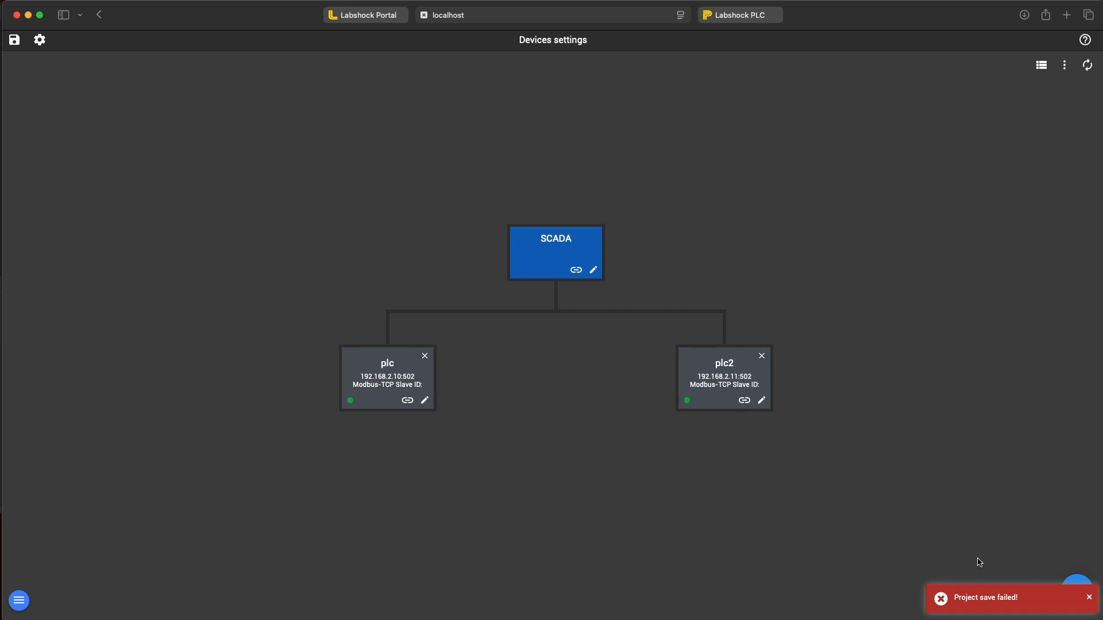
pyautogui.click(1089, 598)
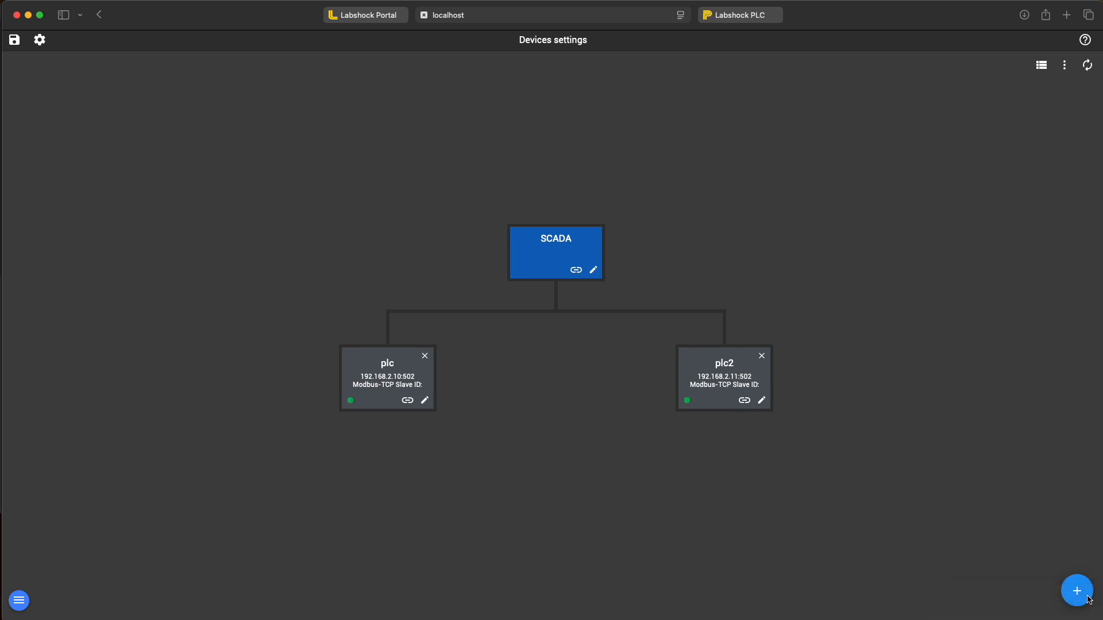
# Create device plc3: ModbusTCP, 1 sec polling, TcpPort, 192.168.2.12, enabled
pyautogui.click(1075, 591)
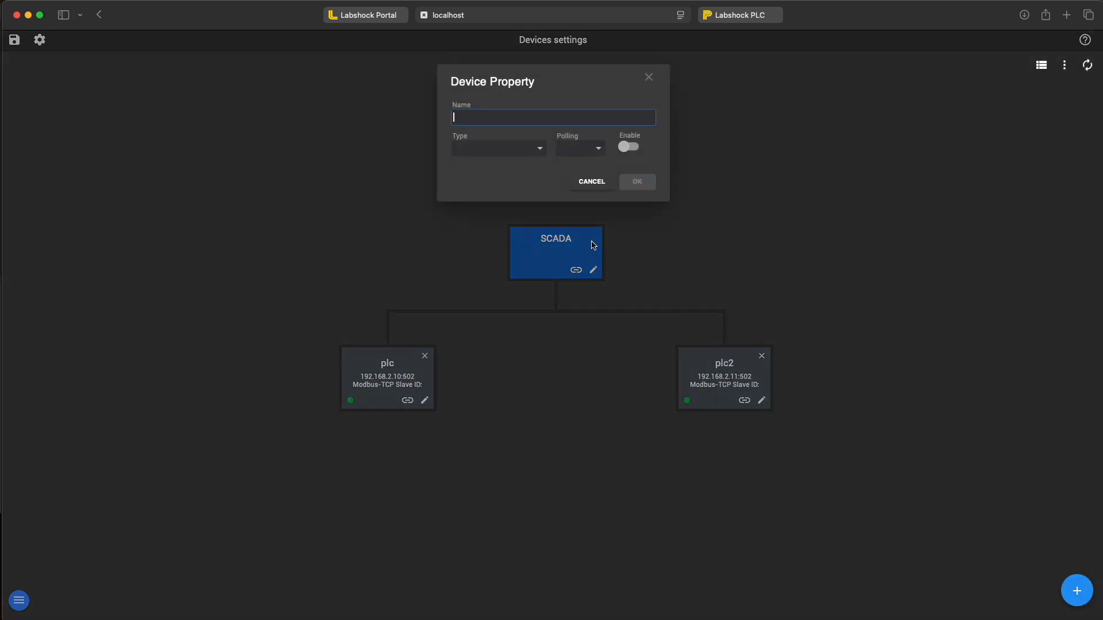
pyautogui.write('plc3')
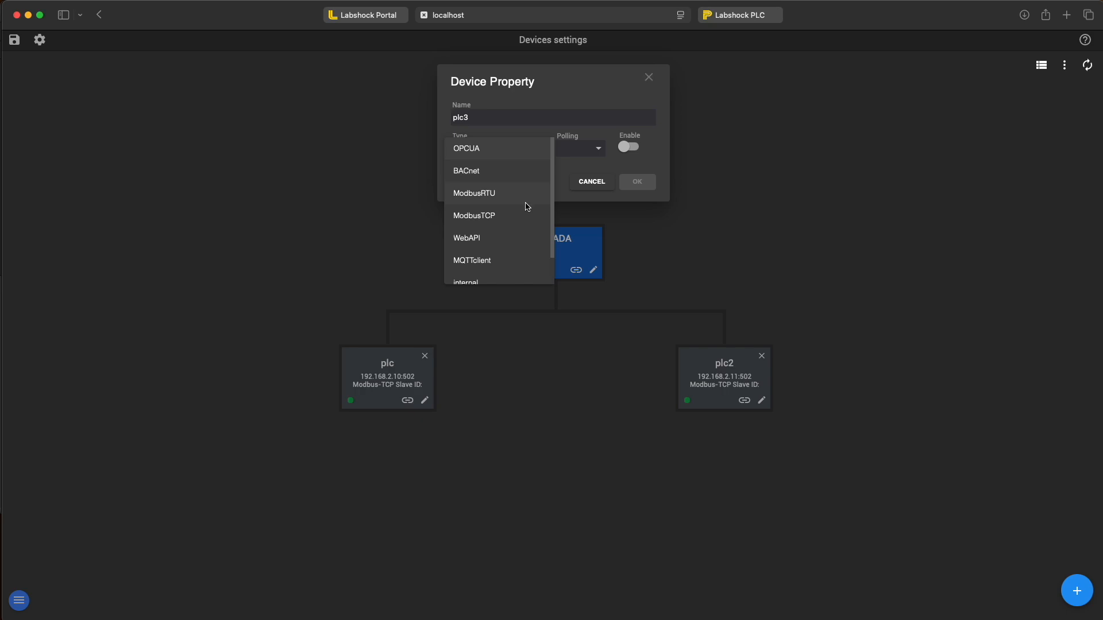
pyautogui.click(474, 215)
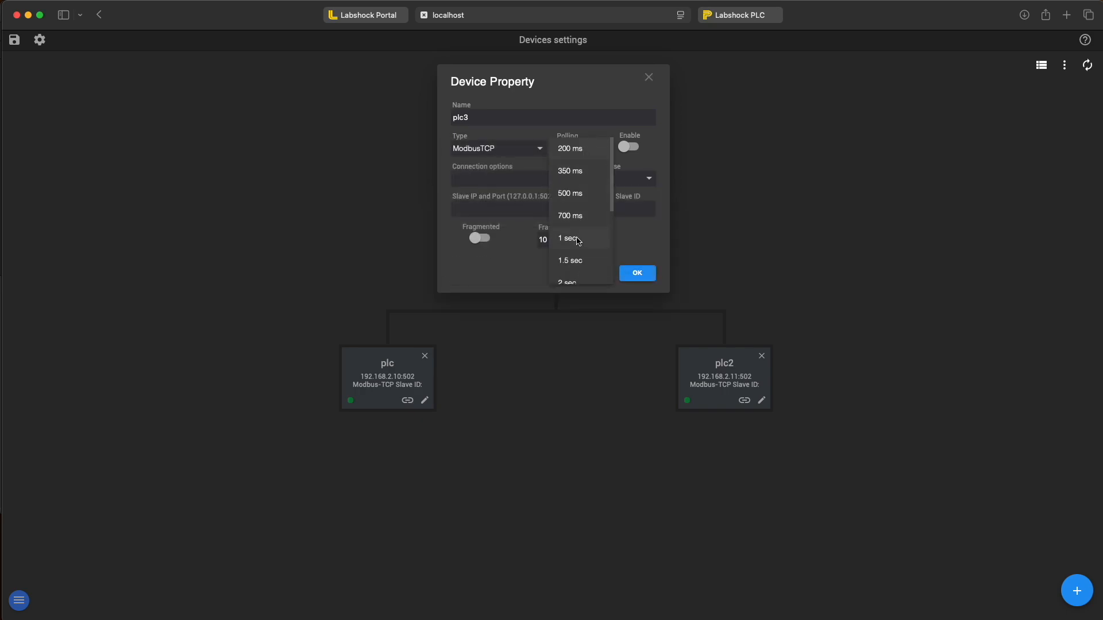
pyautogui.click(568, 238)
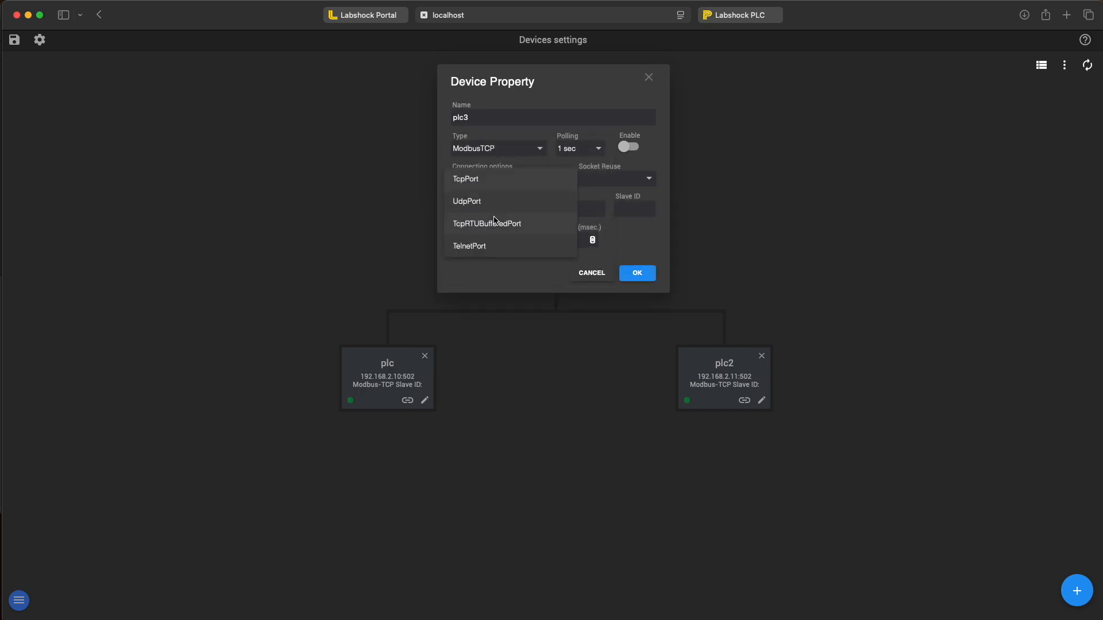
pyautogui.click(466, 179)
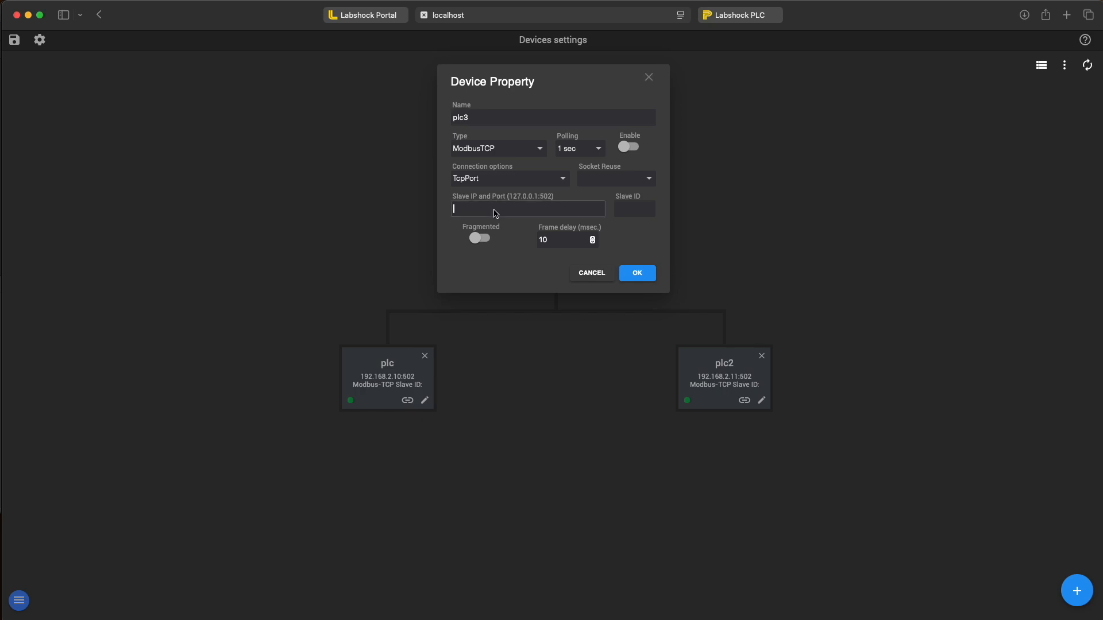
pyautogui.write('192.168.2.12')
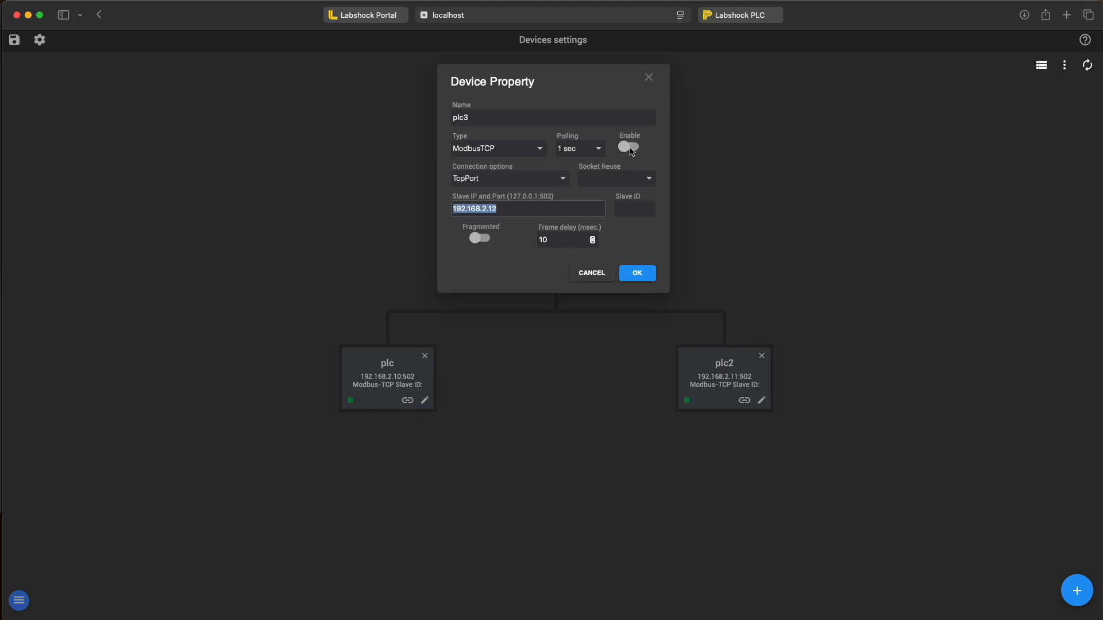
pyautogui.click(635, 274)
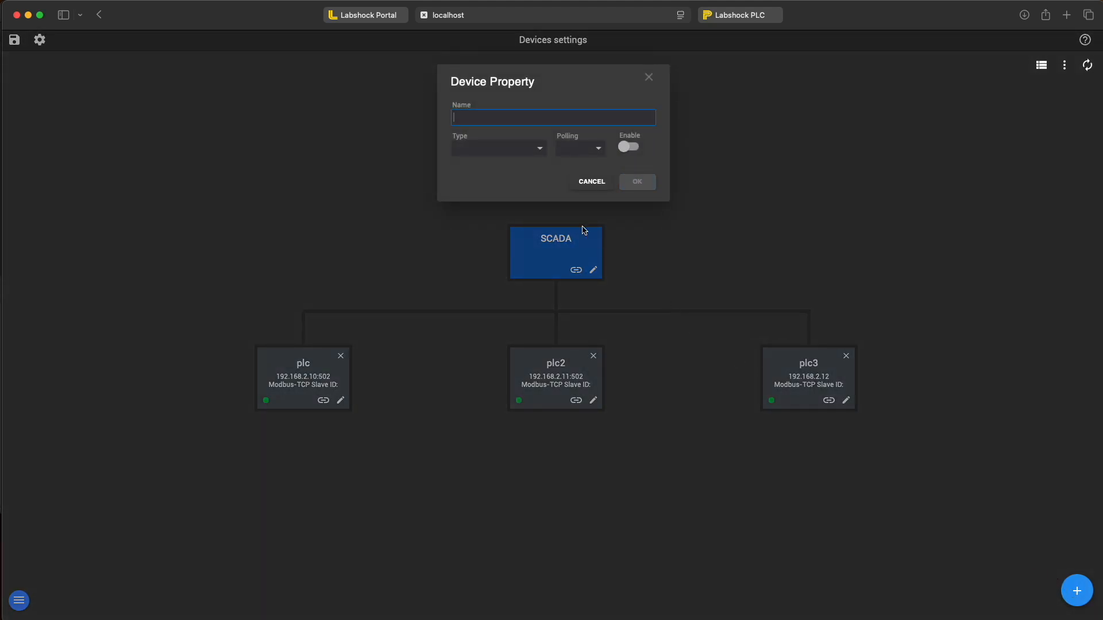
# Create plc4–plc9 as enabled ModbusTCP TcpPort devices, 1 sec polling, at 192.168.2.13–.18
pyautogui.write('plc4')
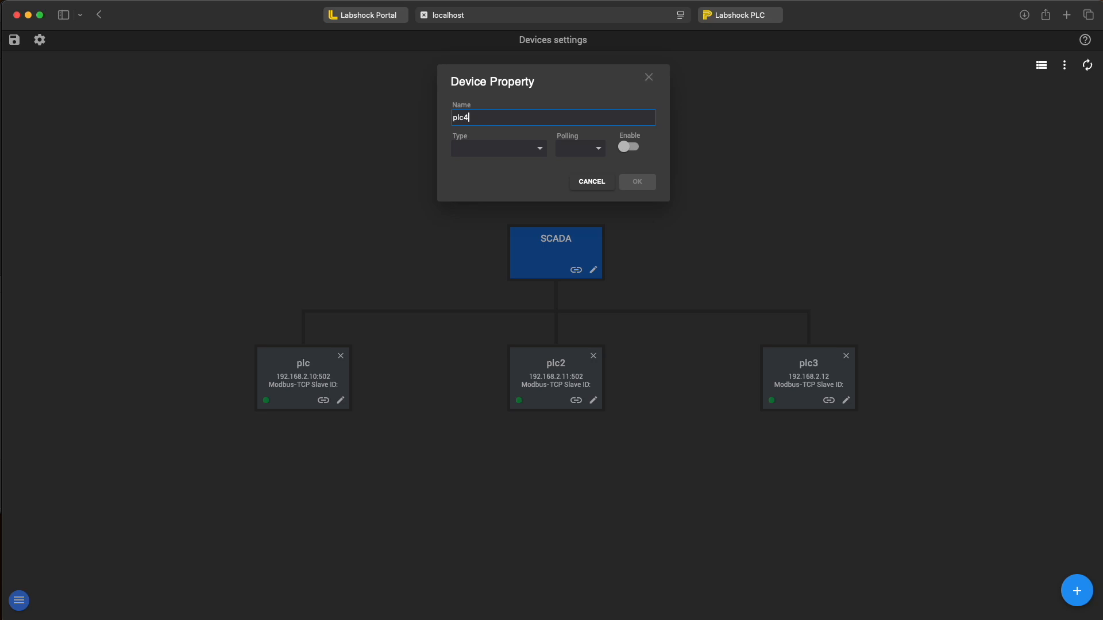
pyautogui.click(498, 149)
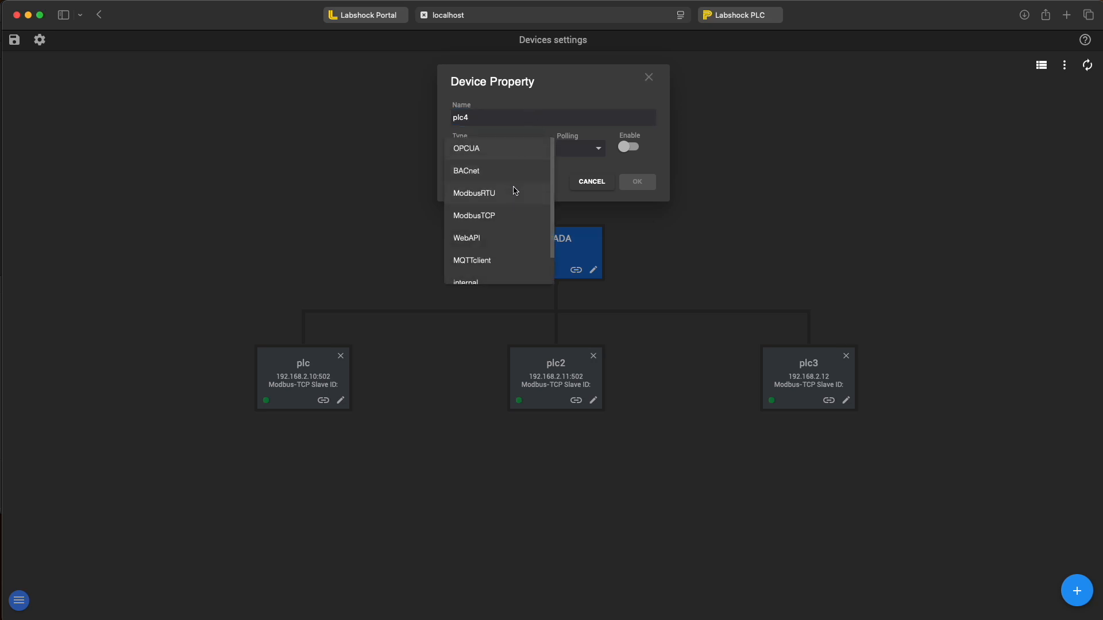
pyautogui.click(473, 215)
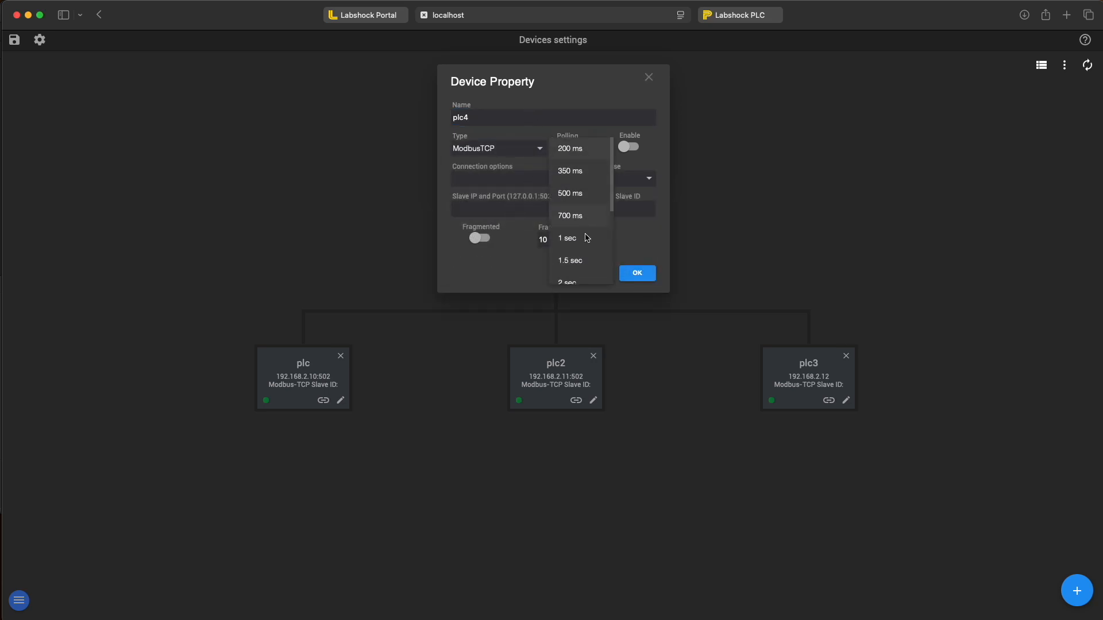
pyautogui.click(566, 238)
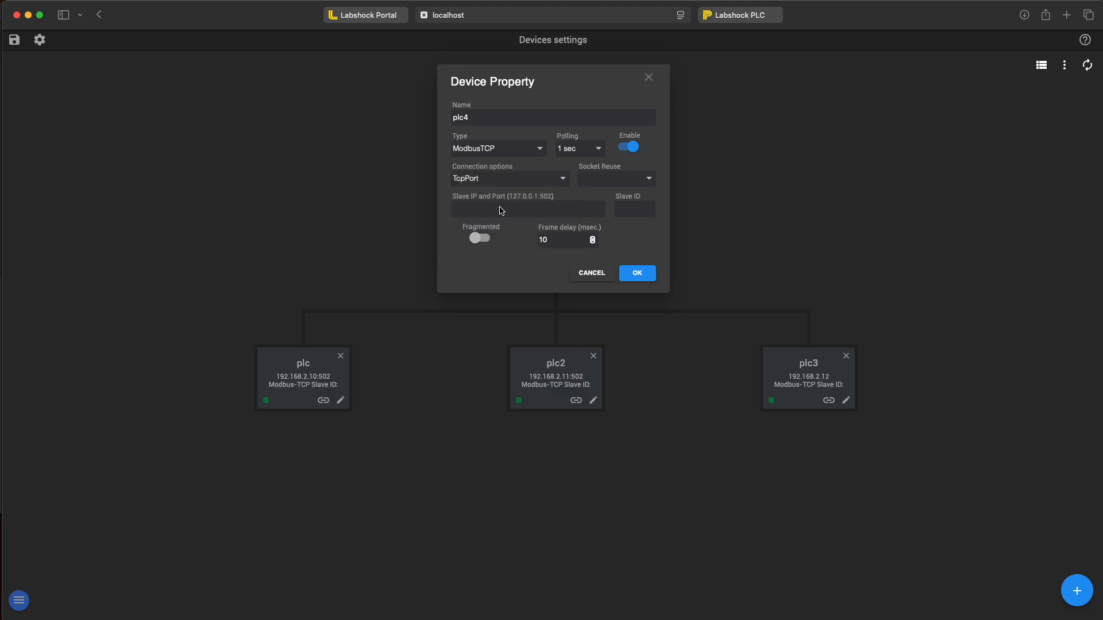
pyautogui.click(636, 273)
pyautogui.write('plc')
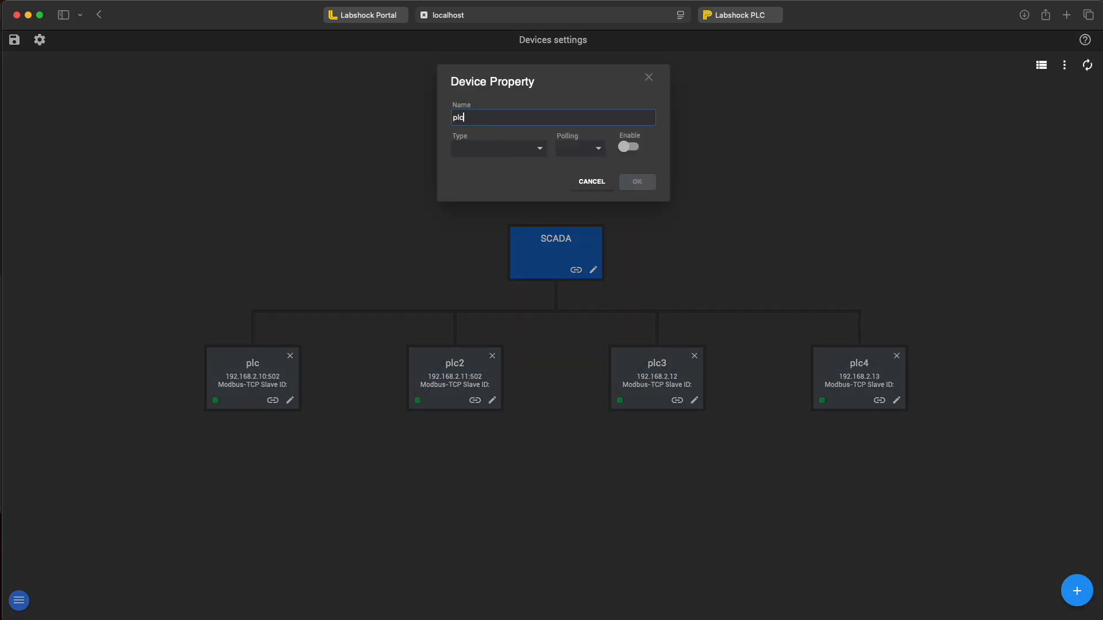
pyautogui.click(498, 148)
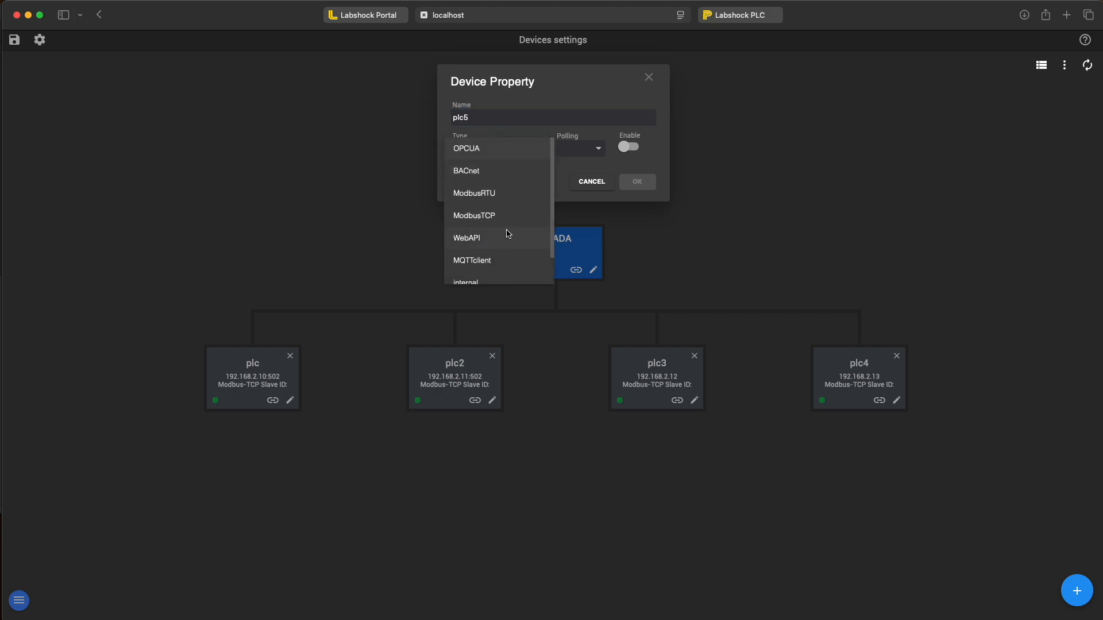
pyautogui.click(474, 215)
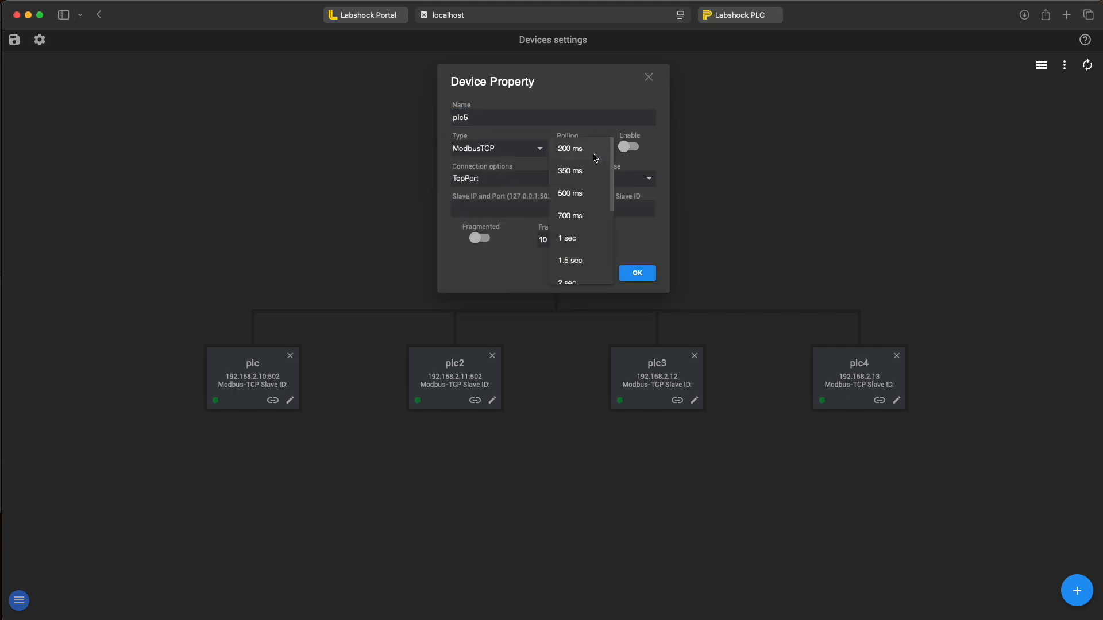
pyautogui.click(568, 238)
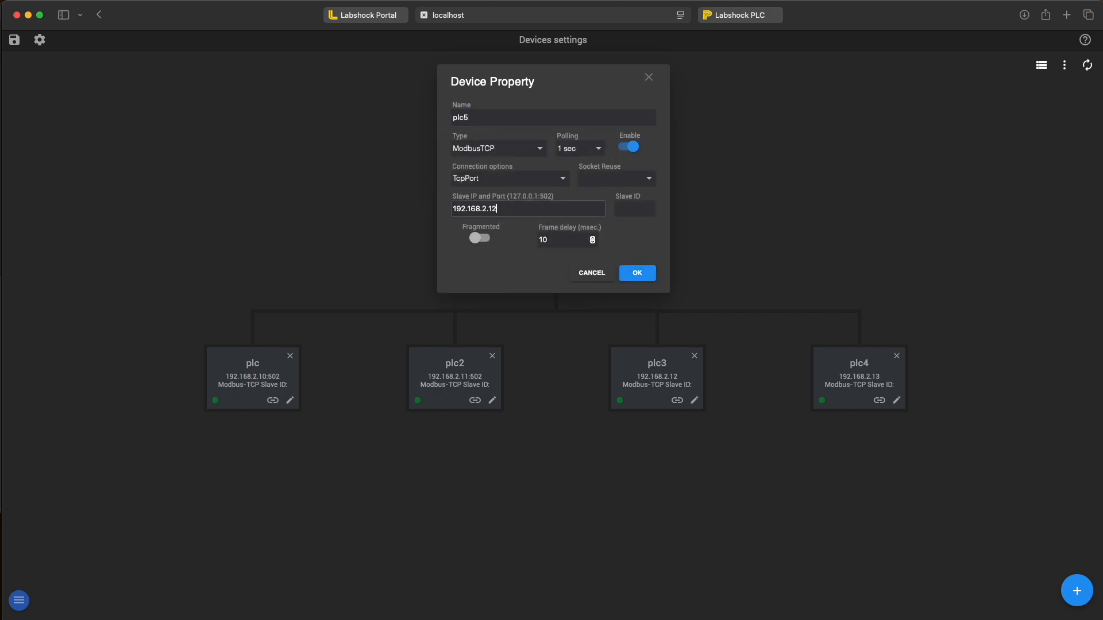
pyautogui.click(635, 274)
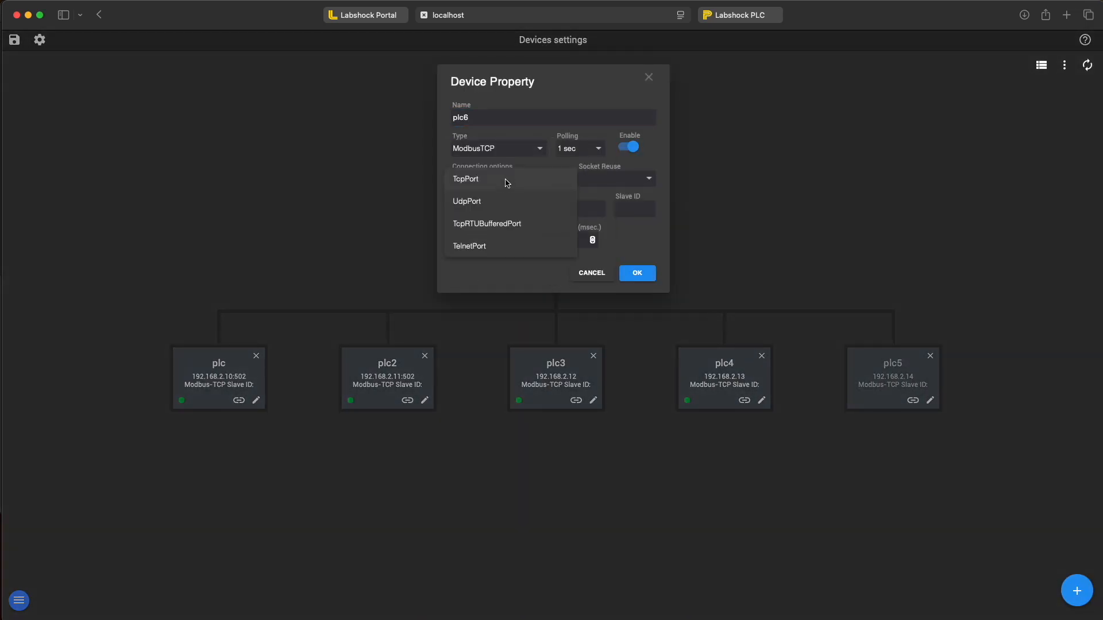
pyautogui.click(635, 273)
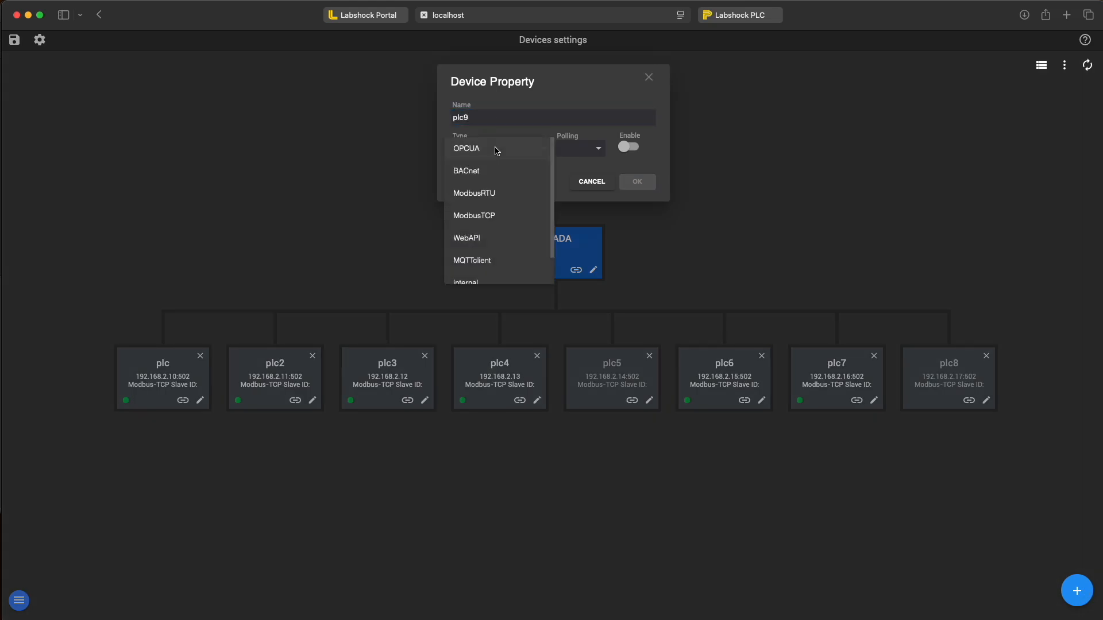
pyautogui.click(635, 182)
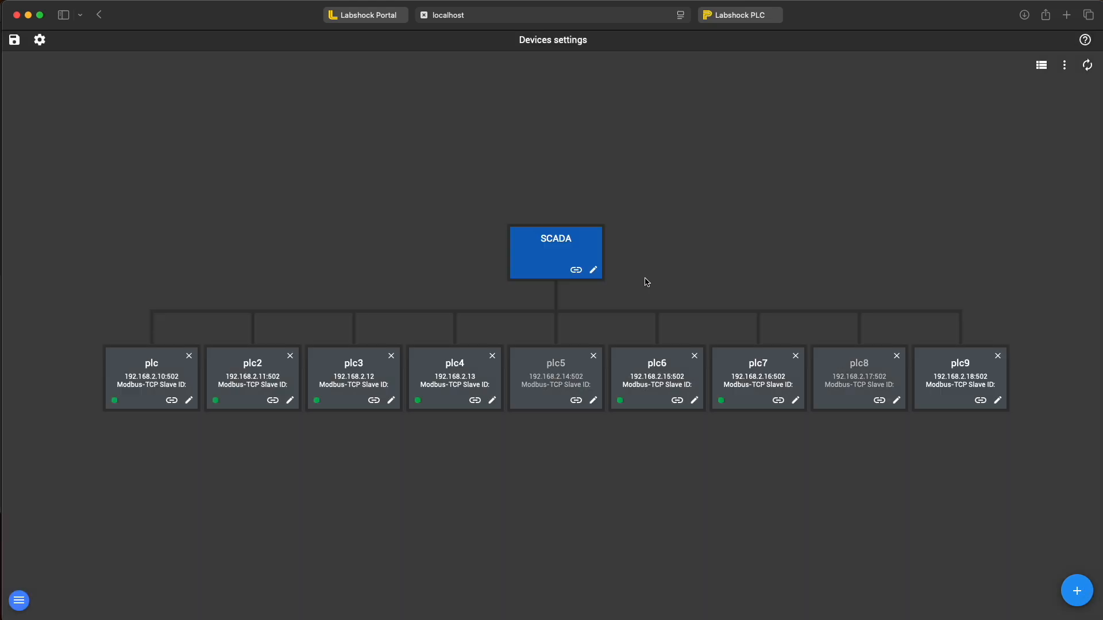
# Save the plc10 and plc100 device entries, cancelling one empty new-device form
pyautogui.click(1077, 590)
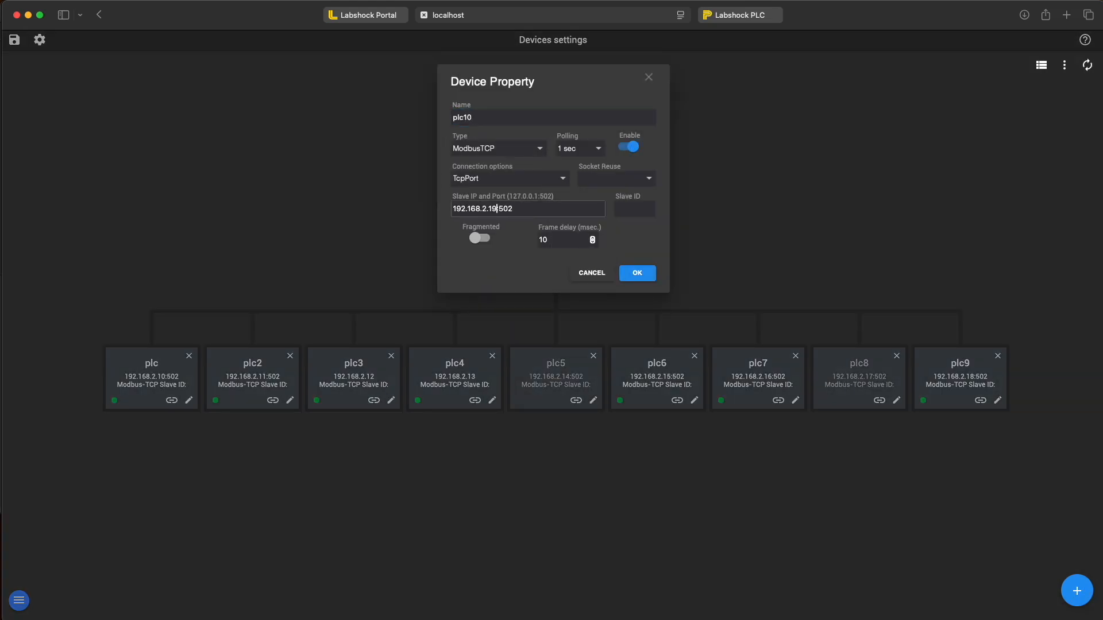
pyautogui.click(635, 274)
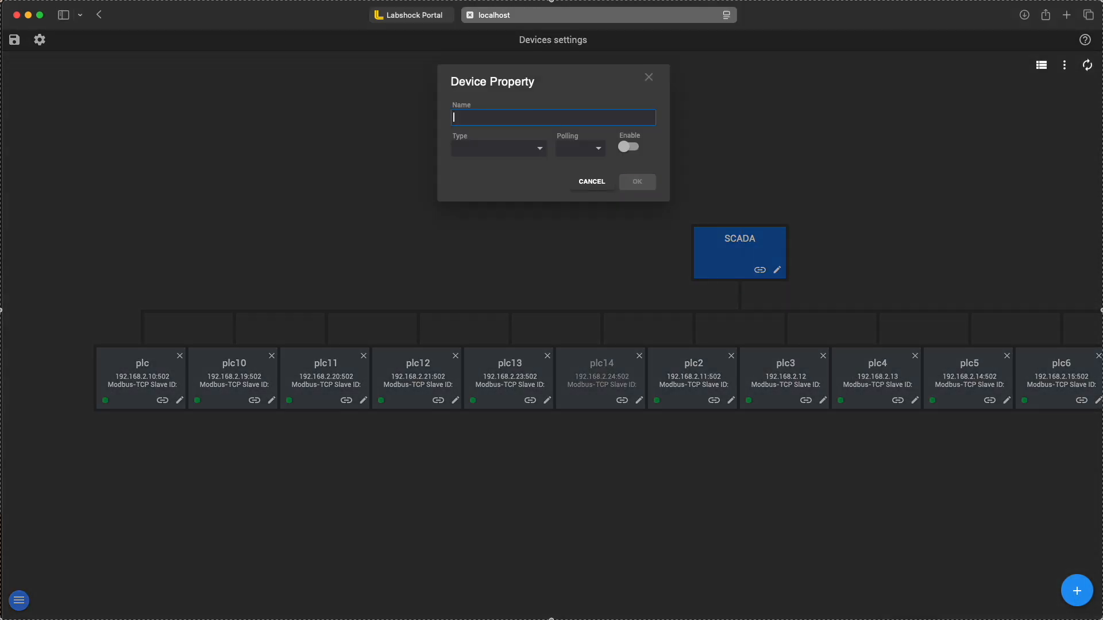
pyautogui.click(591, 182)
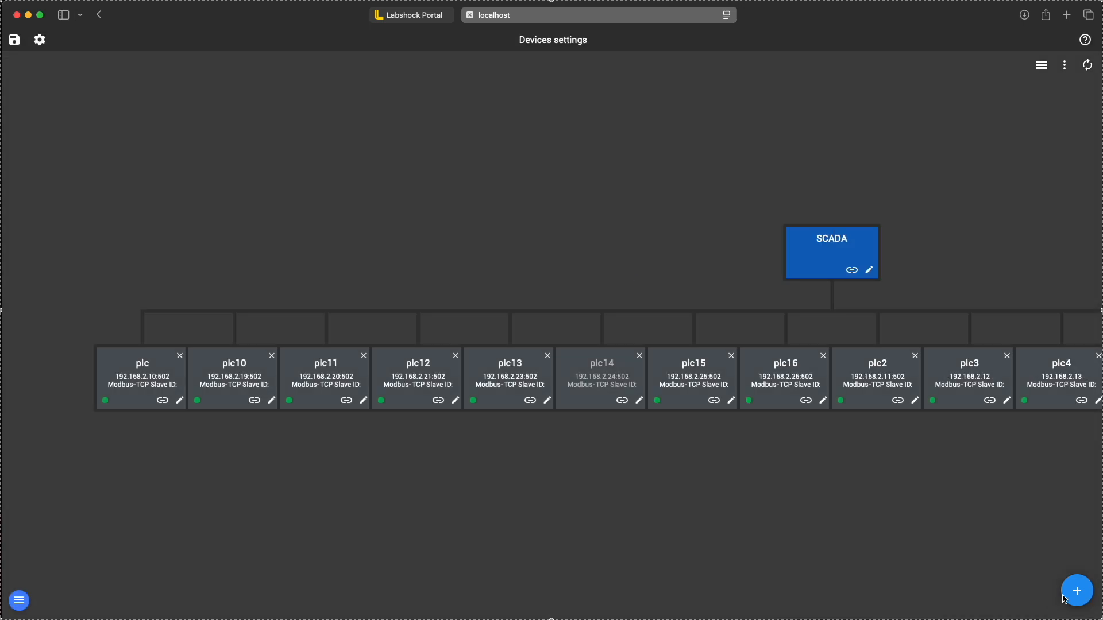
pyautogui.click(1076, 590)
pyautogui.write('192.168.2.100:502')
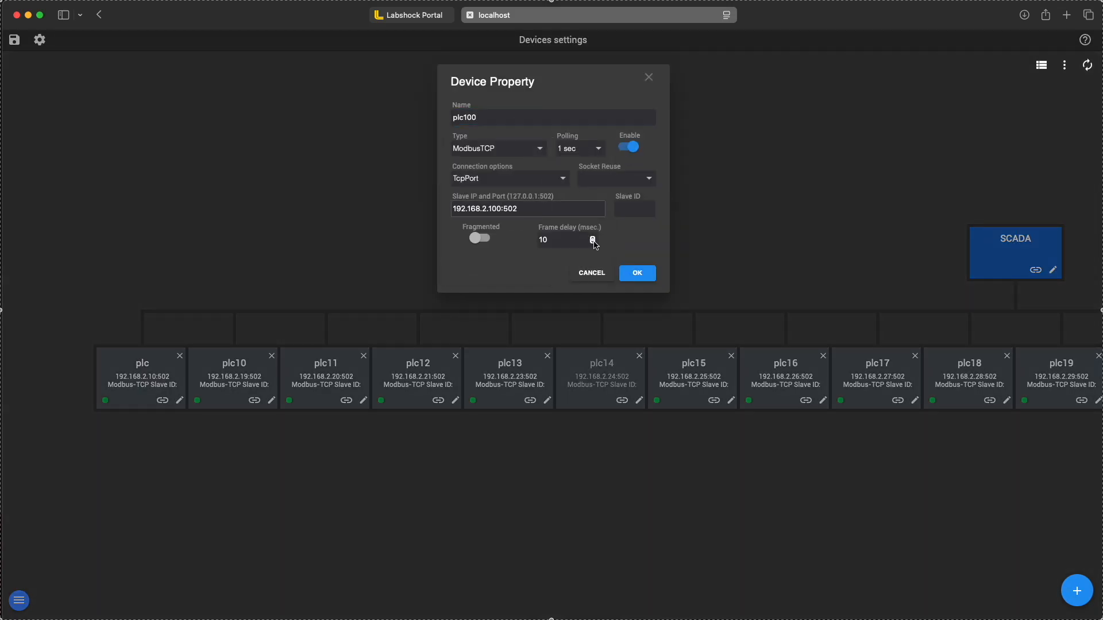
pyautogui.click(635, 273)
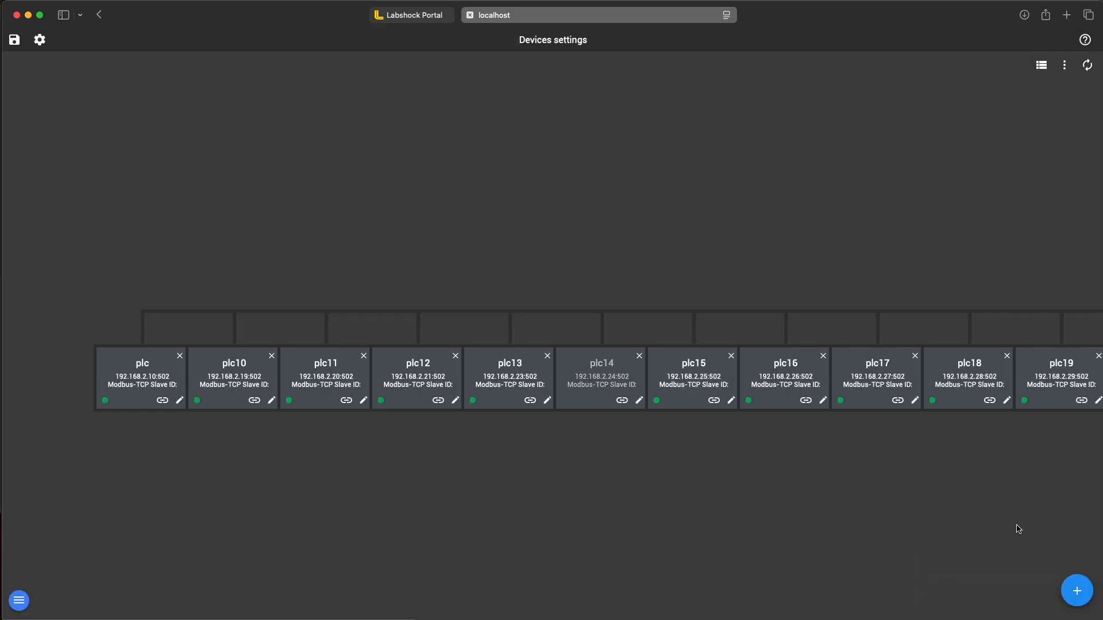
# Create device plc99: ModbusTCP, 1 sec polling, TcpPort, slave IP 192.168.2.109
pyautogui.click(1077, 590)
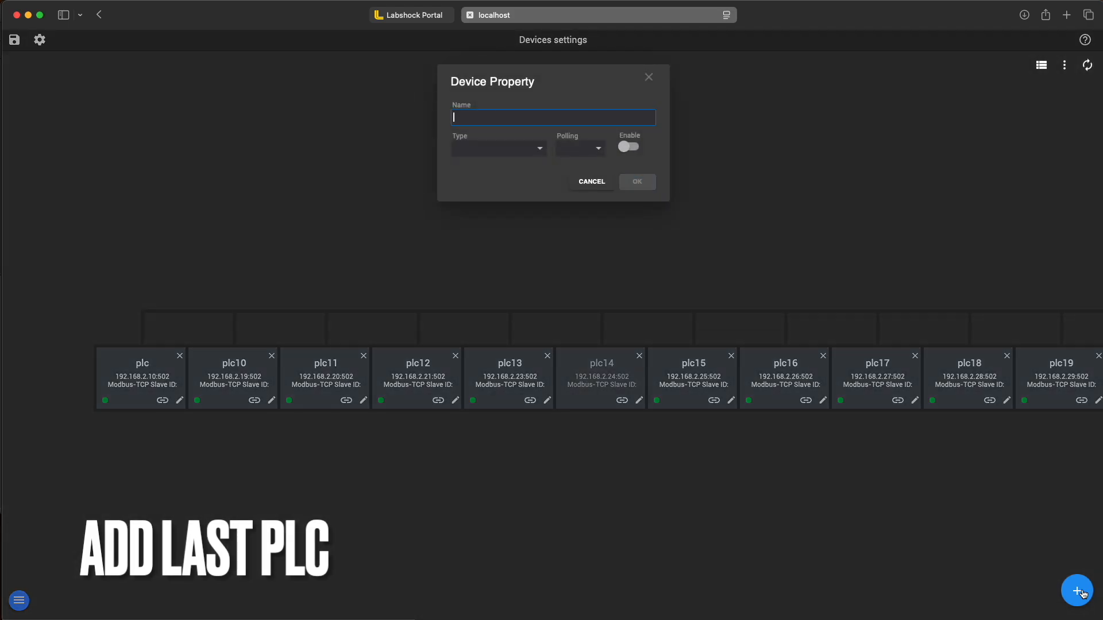
pyautogui.write('plc99')
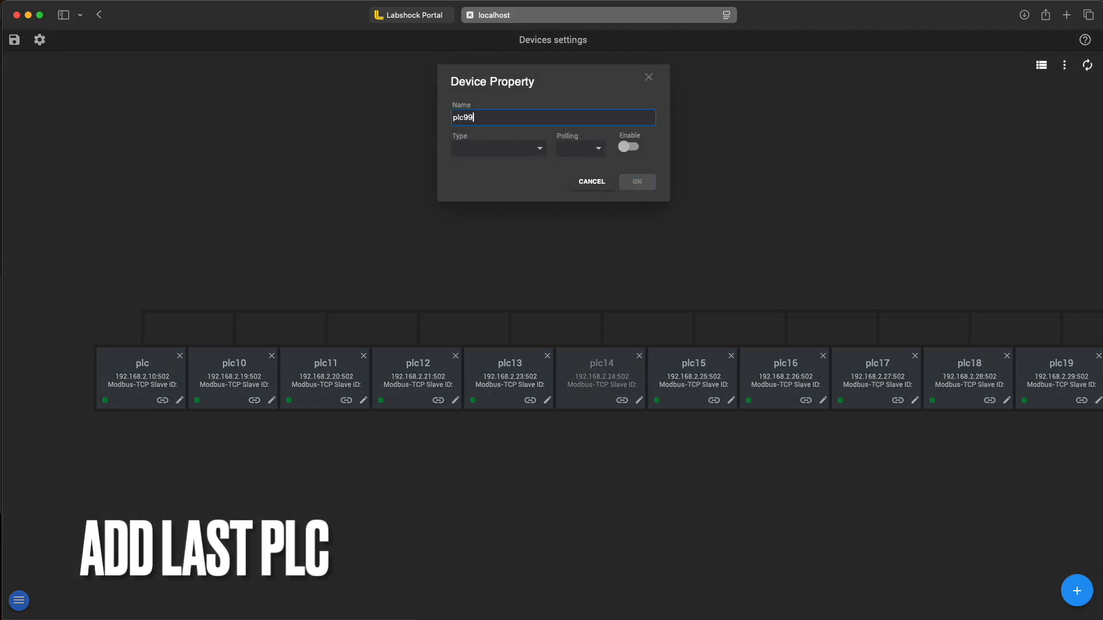
pyautogui.click(497, 148)
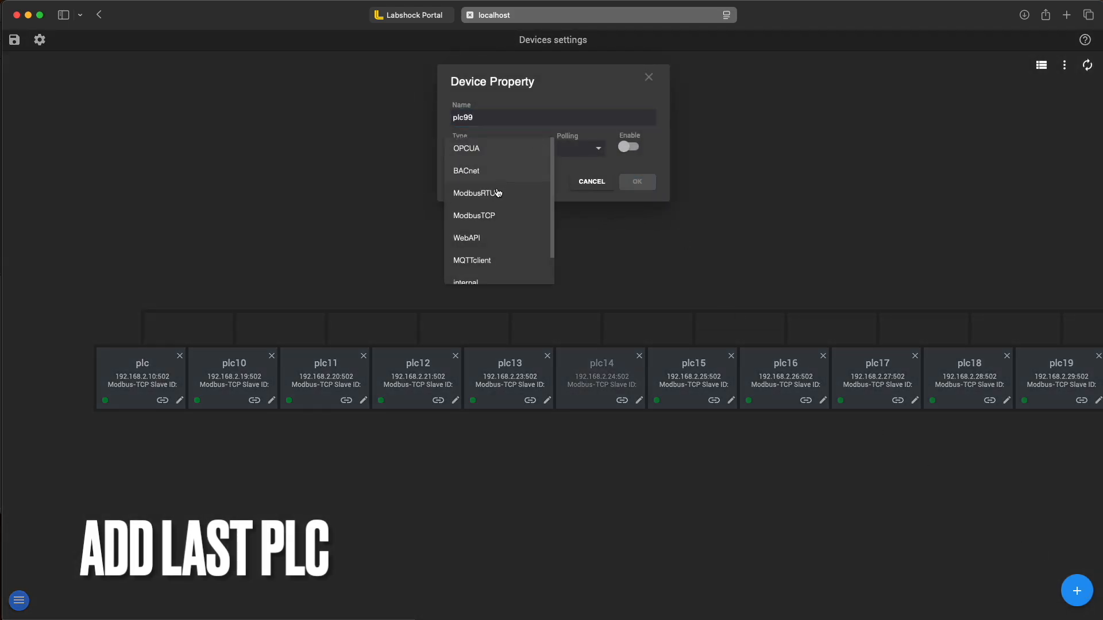
pyautogui.click(474, 214)
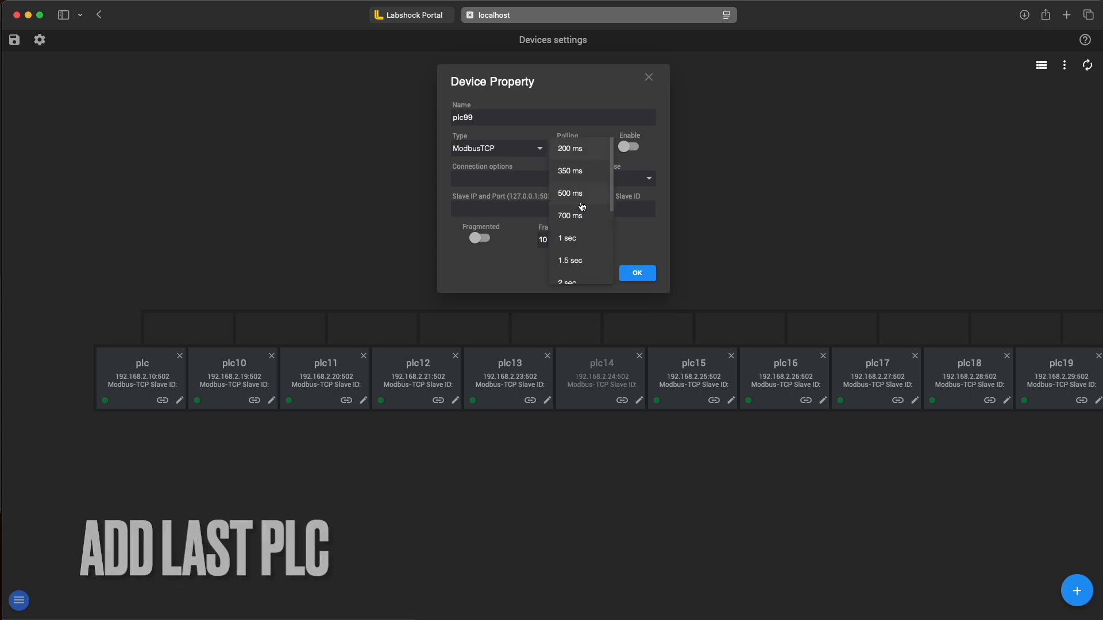
pyautogui.click(567, 238)
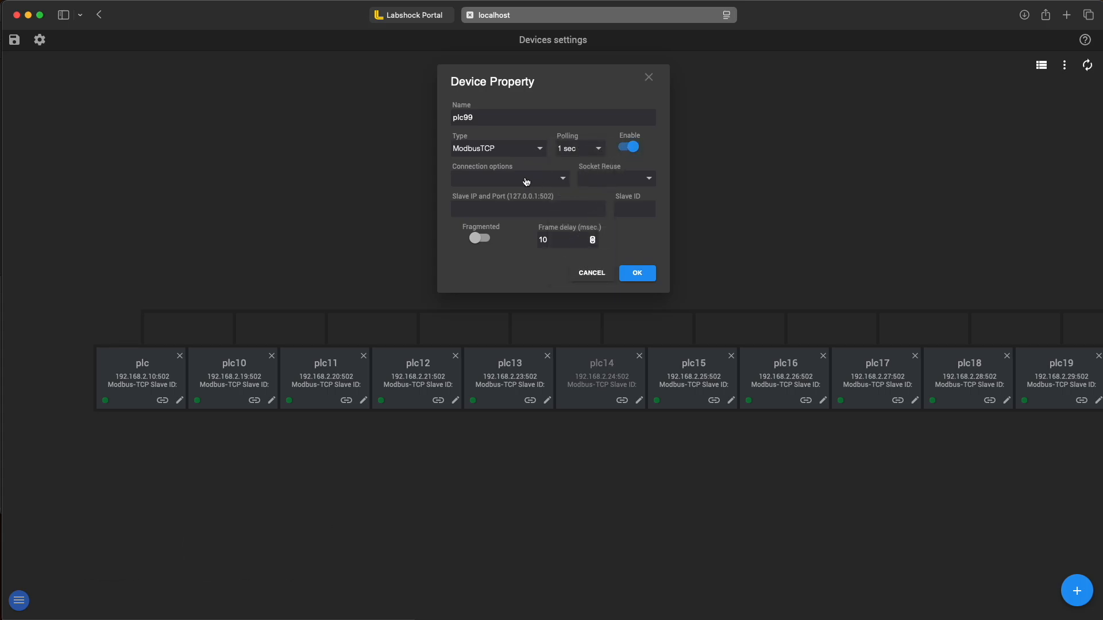
pyautogui.click(509, 178)
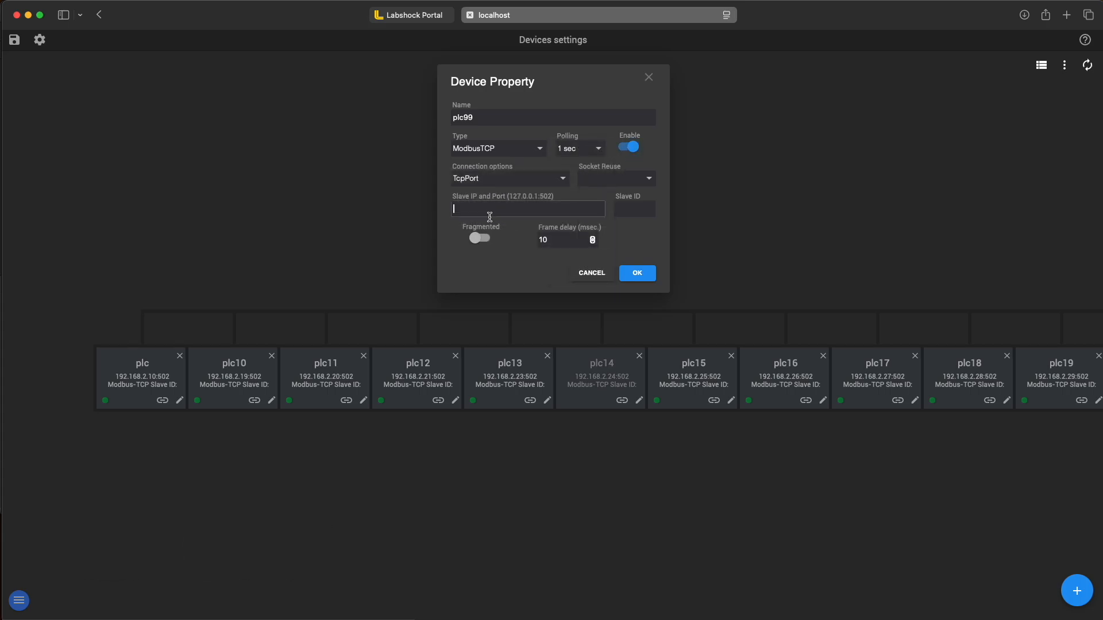
pyautogui.write('192.168.')
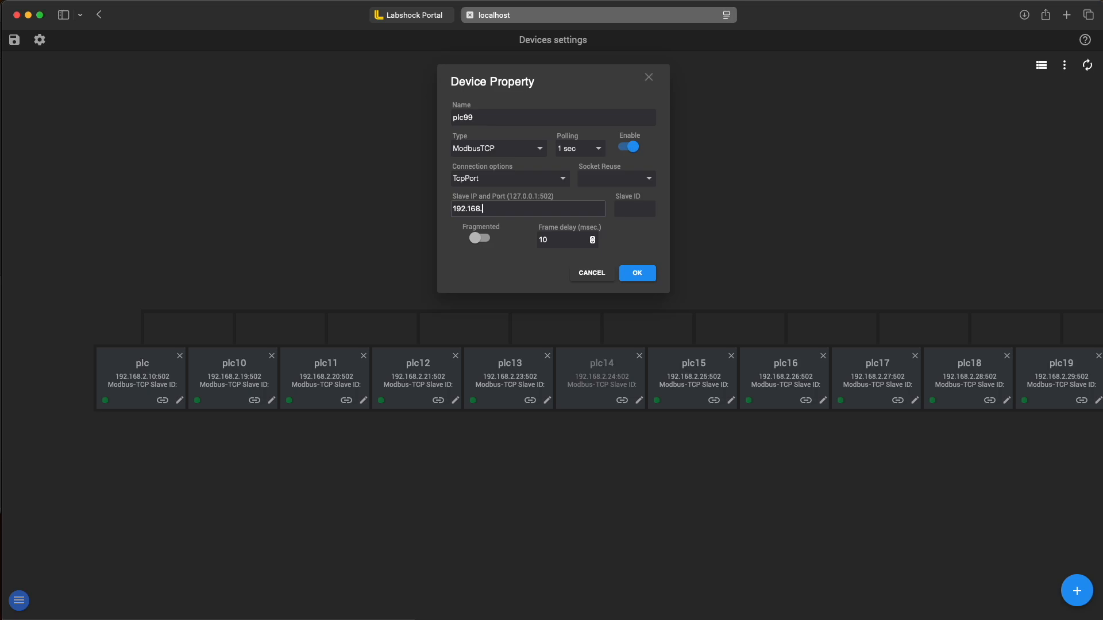
pyautogui.write('2.109')
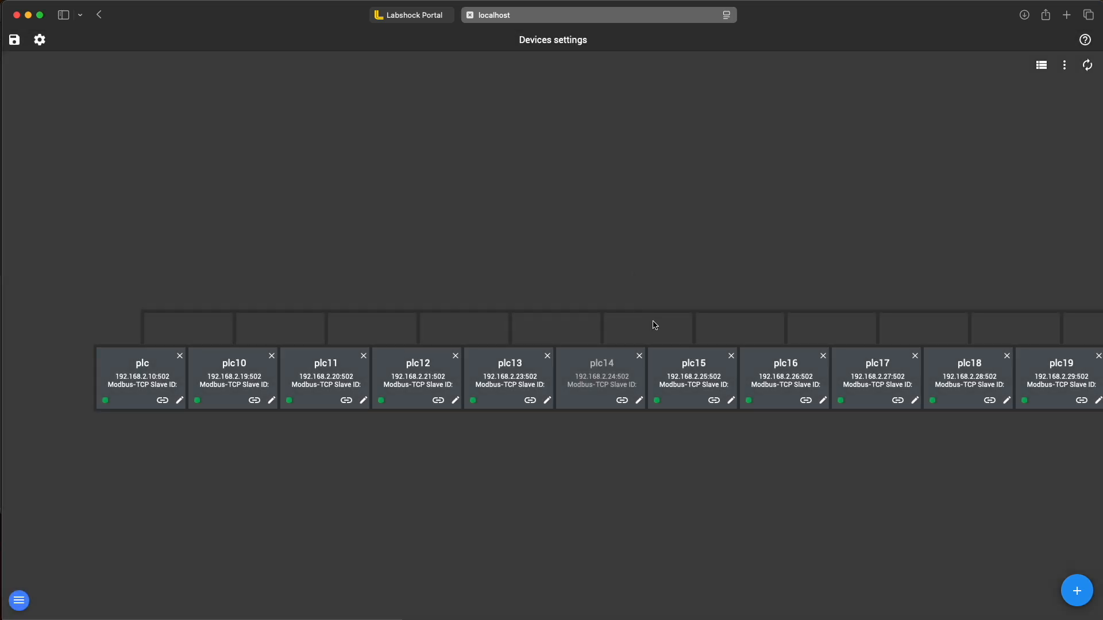
pyautogui.hscroll(3)
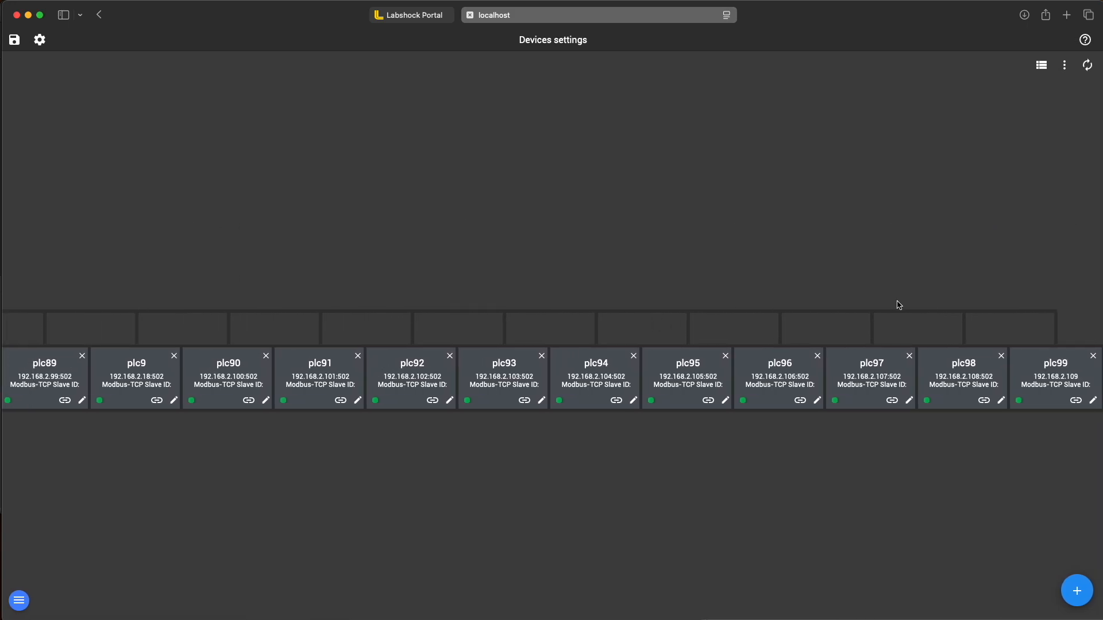
pyautogui.moveTo(1048, 387)
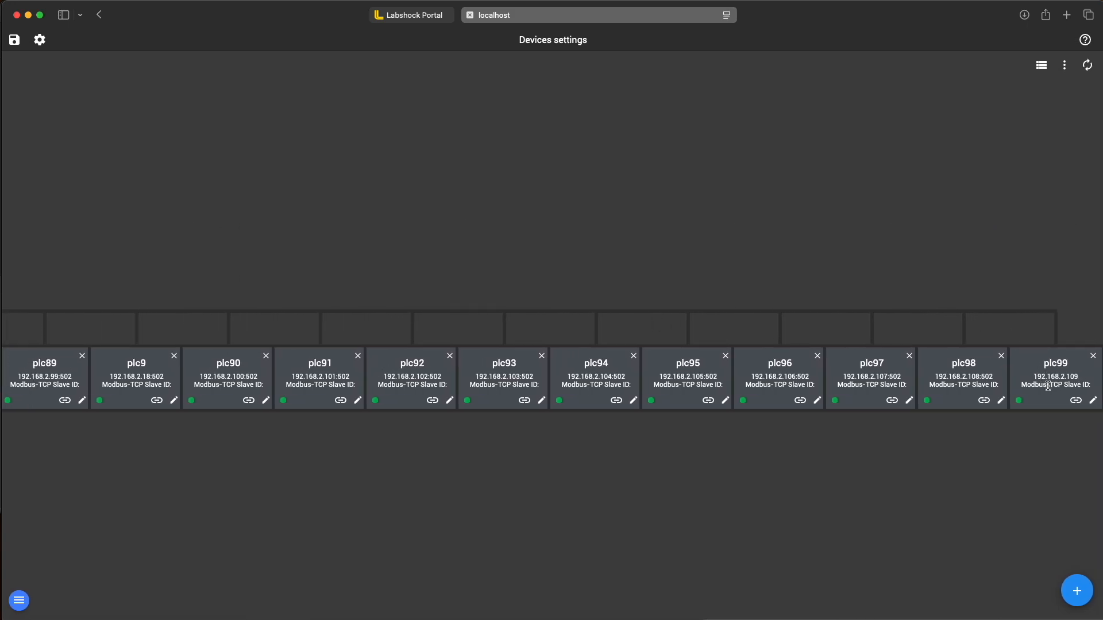
pyautogui.moveTo(681, 434)
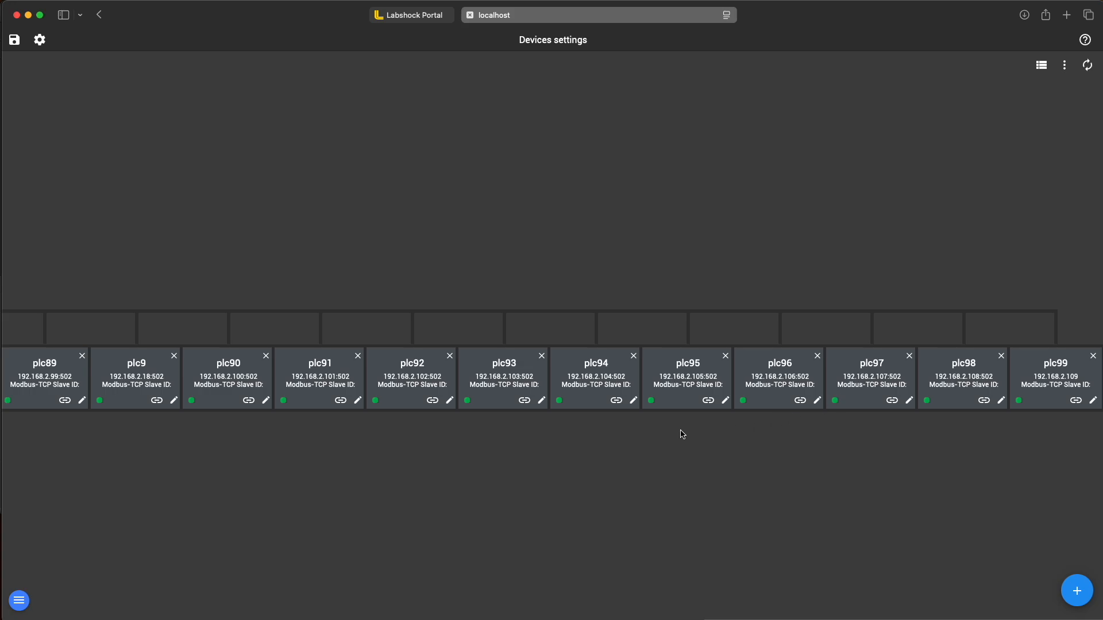
pyautogui.moveTo(221, 290)
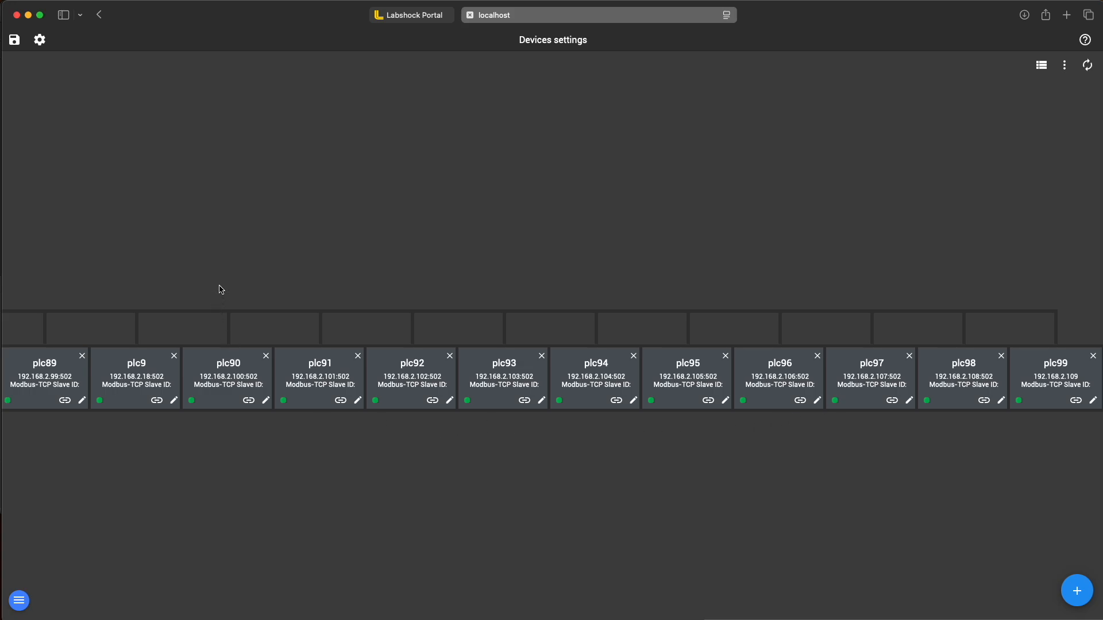
pyautogui.moveTo(238, 255)
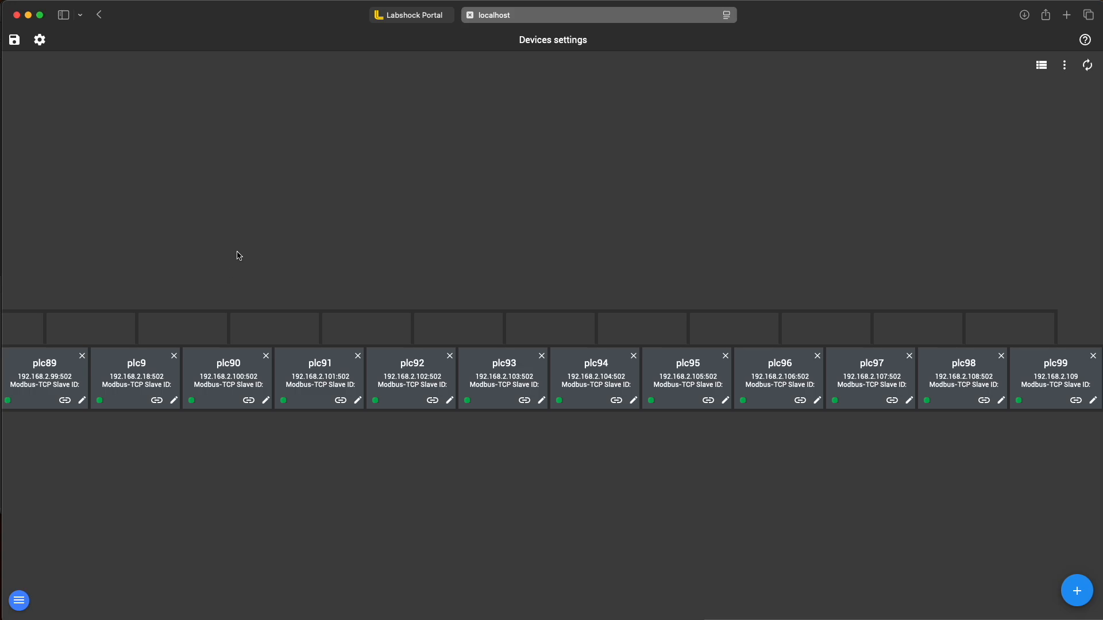
pyautogui.moveTo(864, 222)
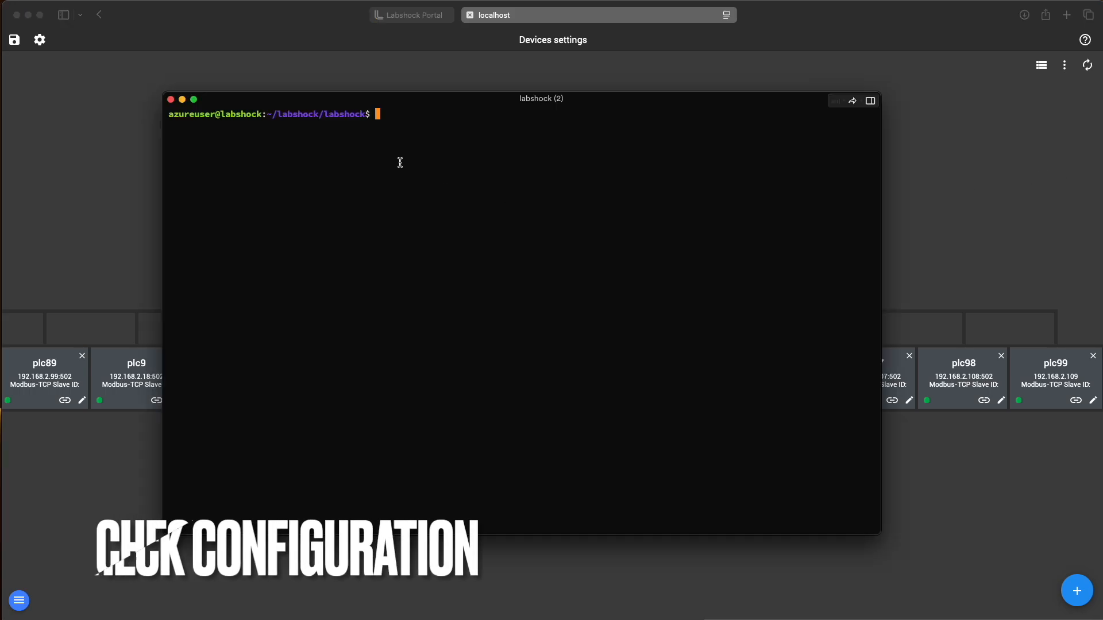
# View docker-compose.yml in nano and check the plc11 service and its IP address
pyautogui.write('nano docker-compose.yml')
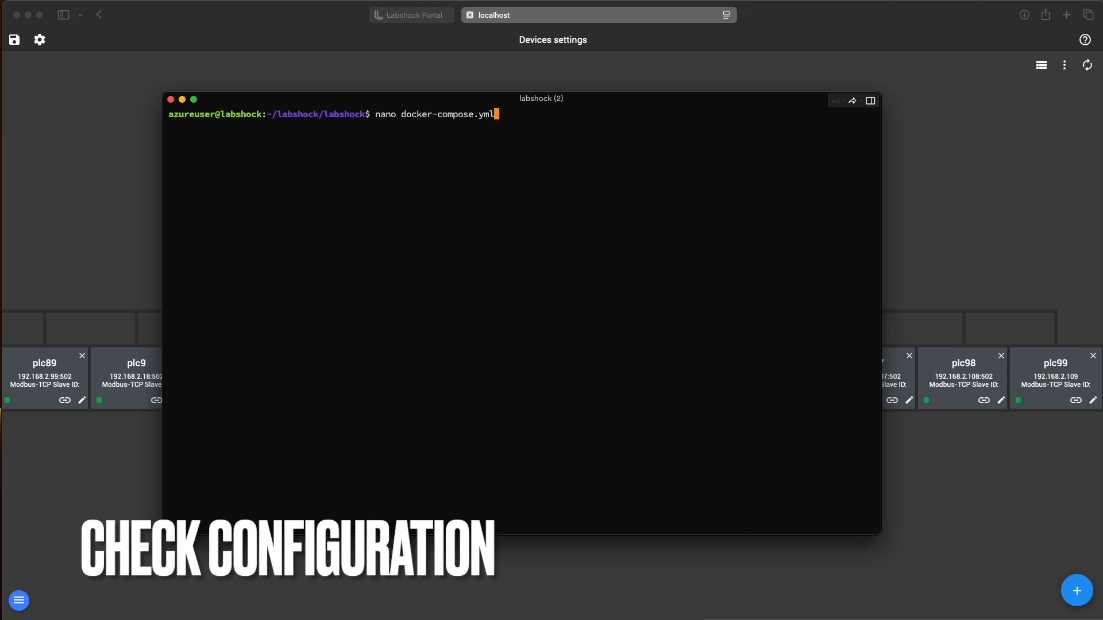
pyautogui.press('Return')
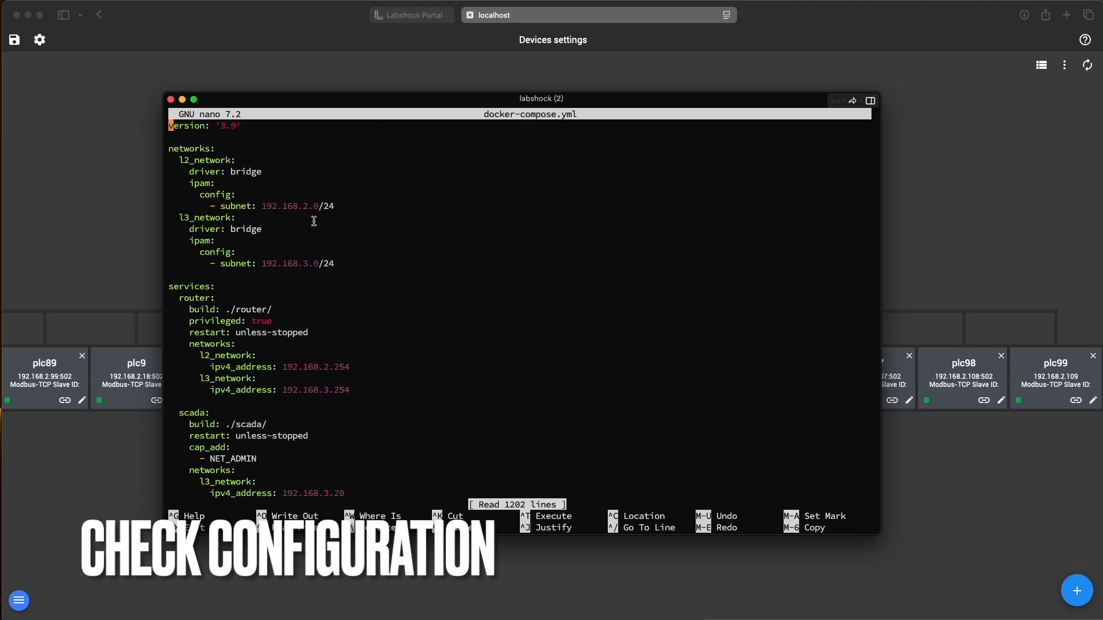
pyautogui.scroll(-3)
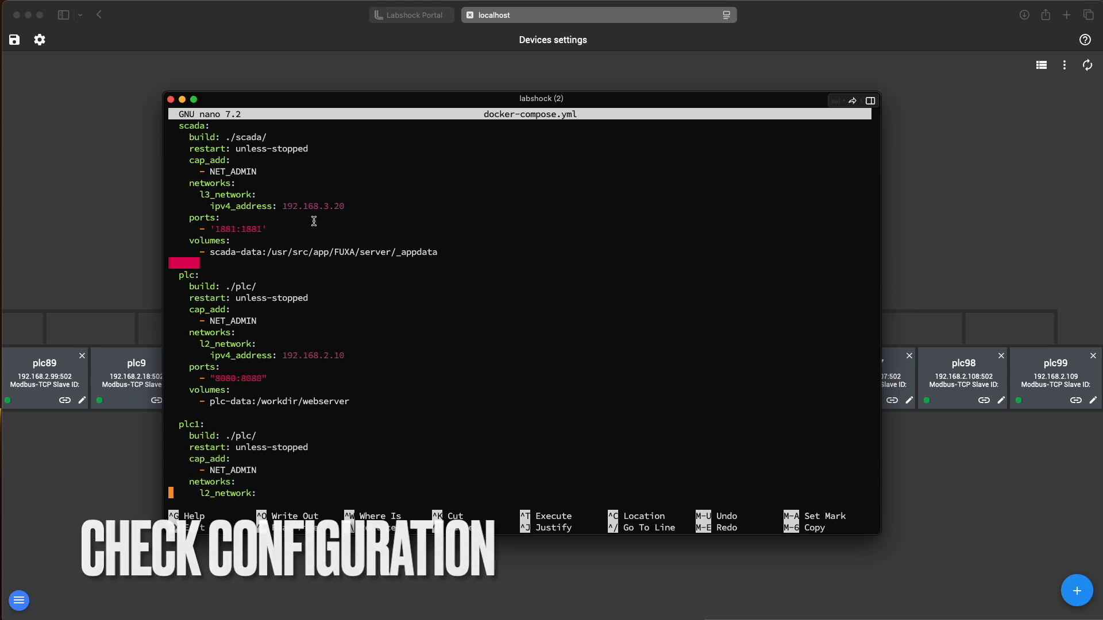
pyautogui.scroll(-3)
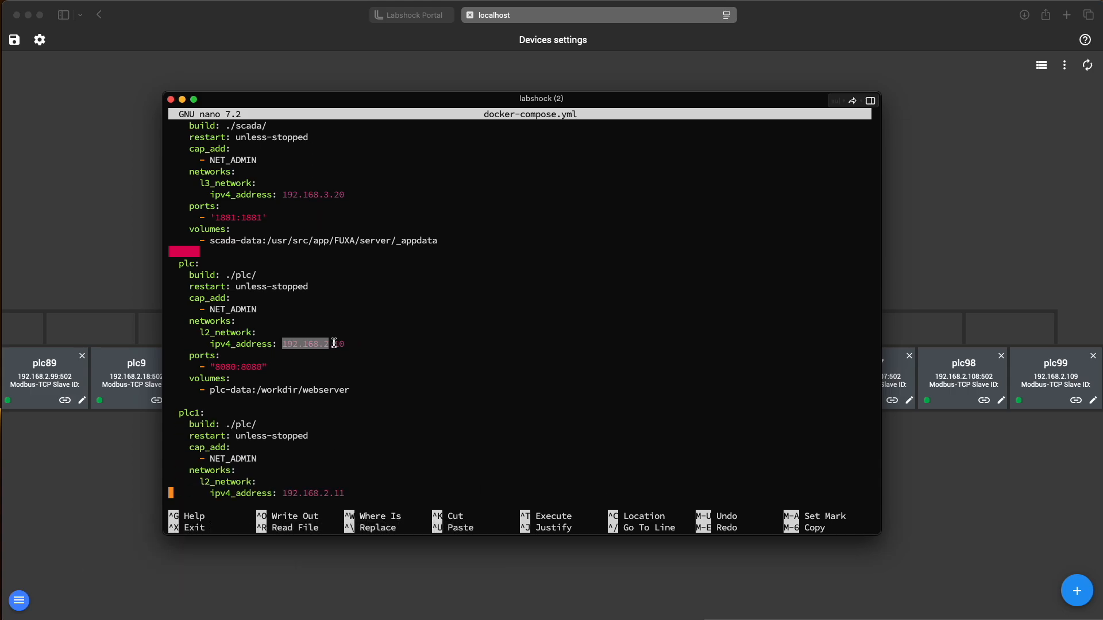
pyautogui.scroll(-3)
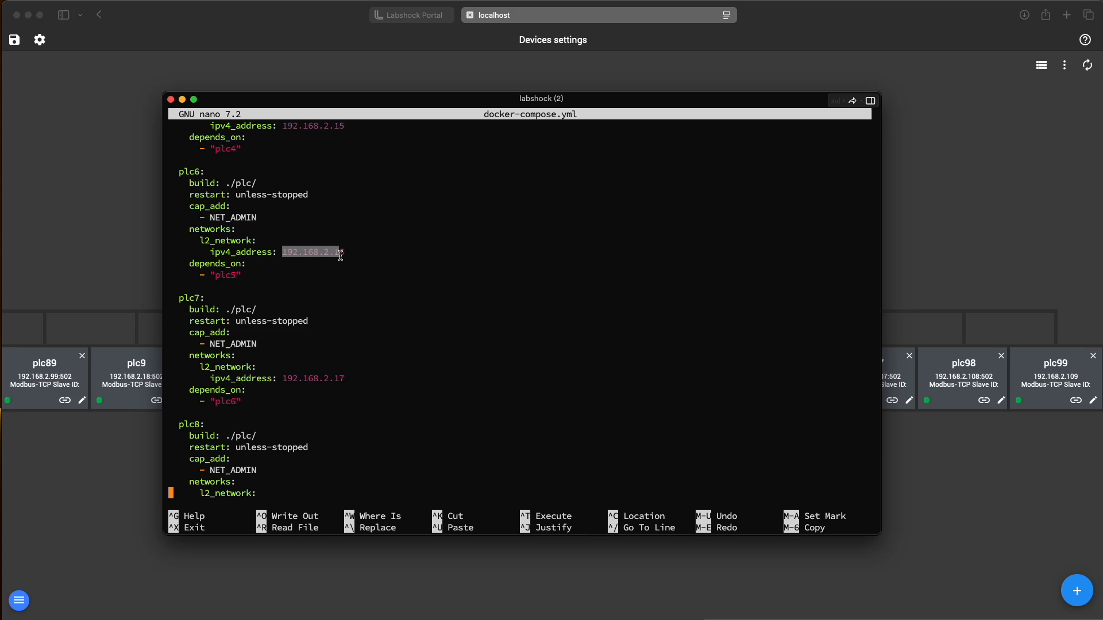
pyautogui.scroll(-3)
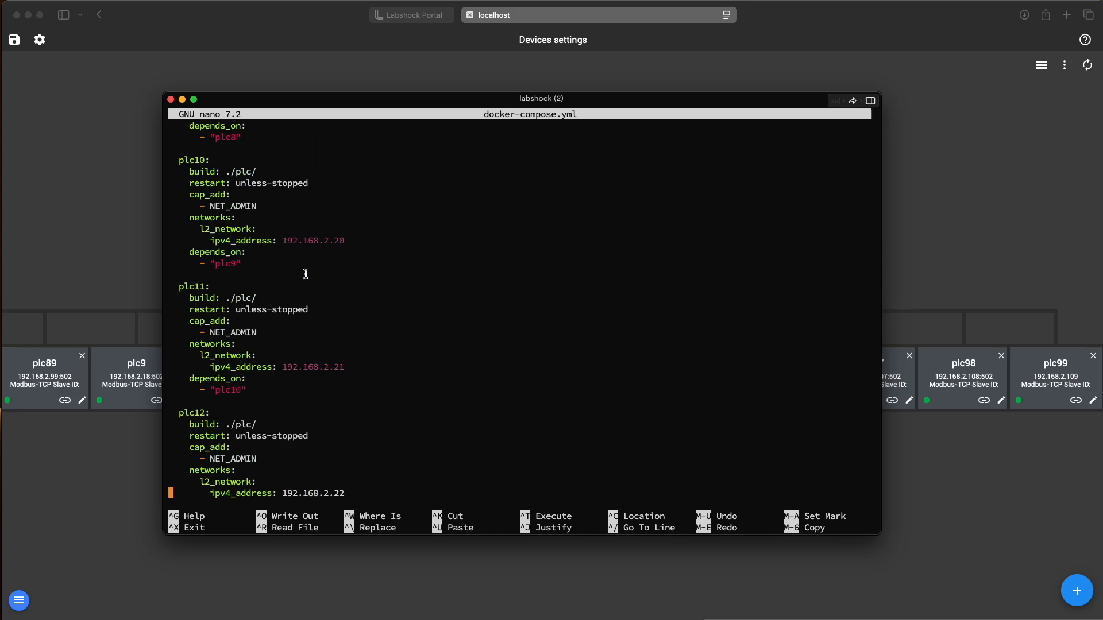
pyautogui.doubleClick(192, 287)
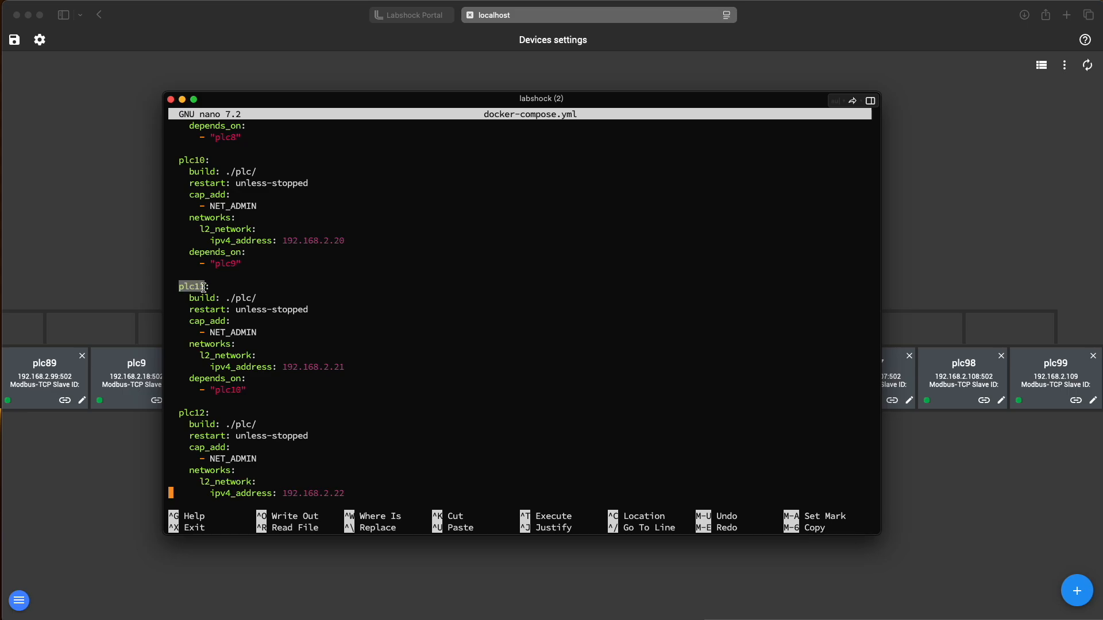
pyautogui.doubleClick(313, 367)
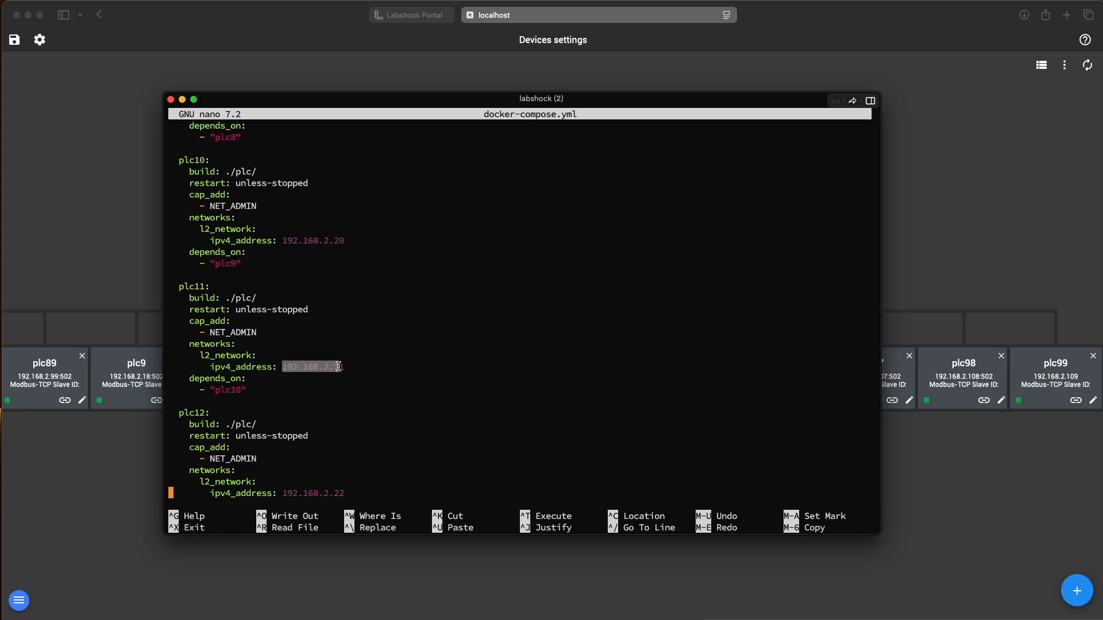
# Scroll past plc99 at 192.168.2.109 to the pentest service, then exit nano to the shell
pyautogui.scroll(-3)
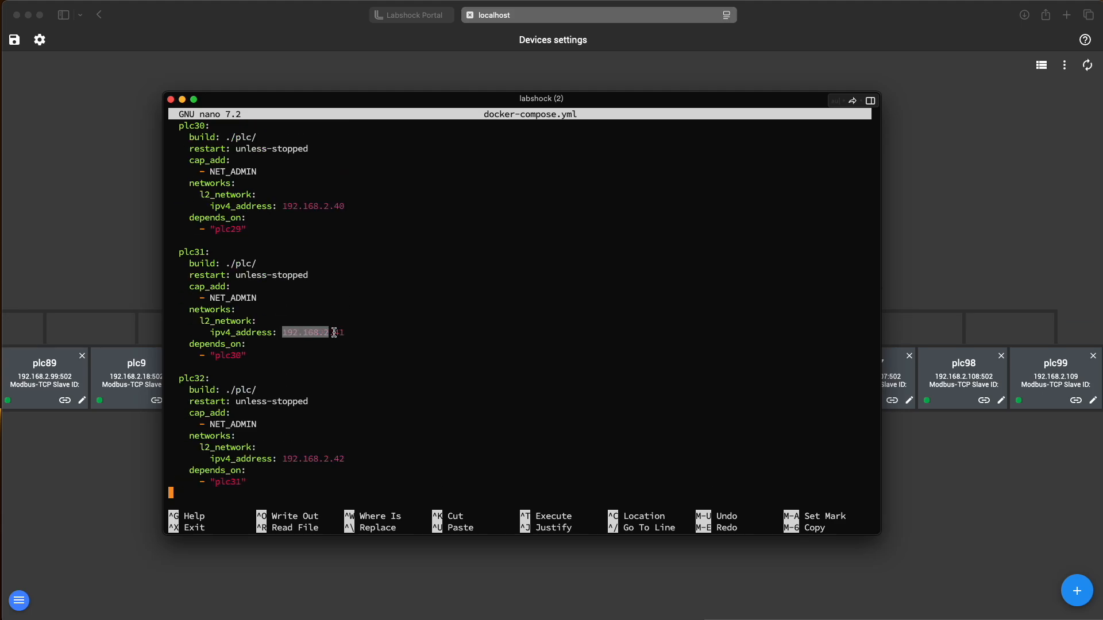
pyautogui.scroll(-3)
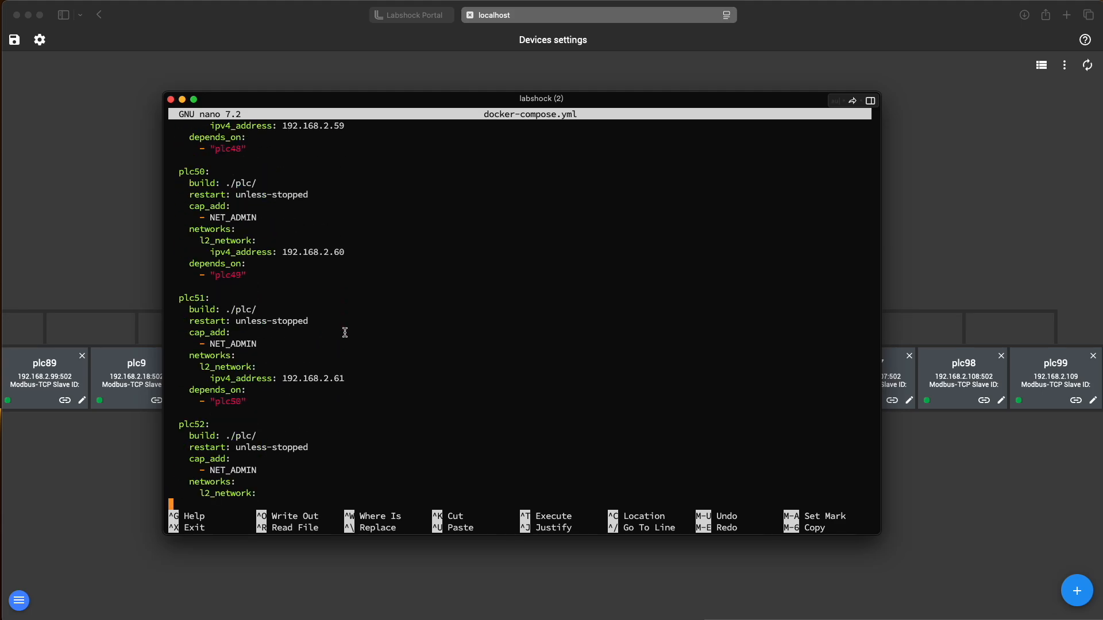
pyautogui.scroll(-3)
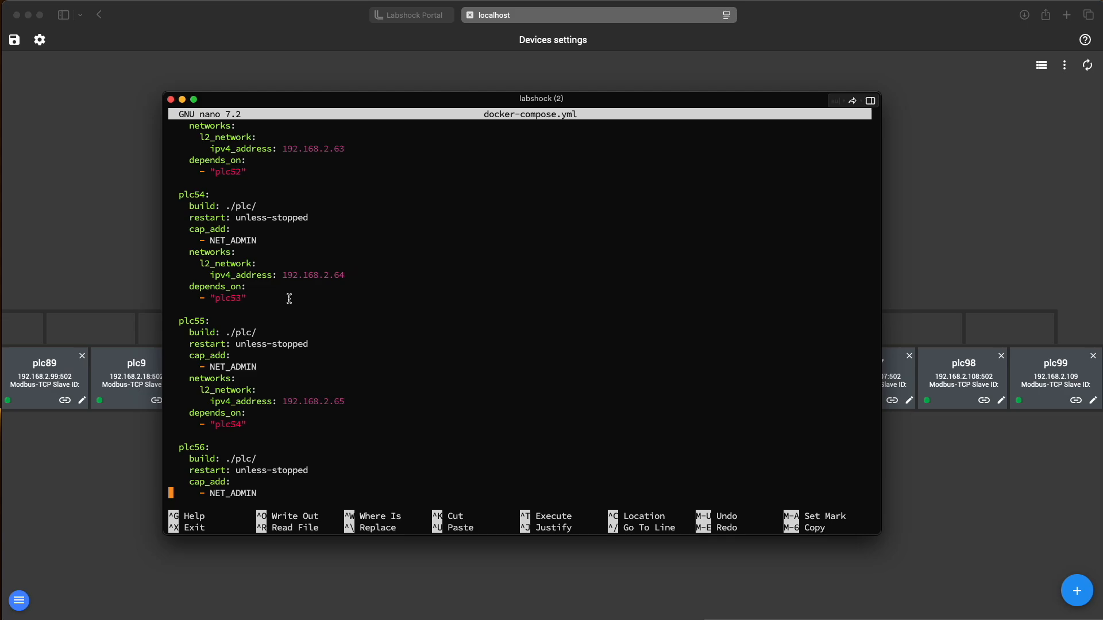
pyautogui.scroll(-3)
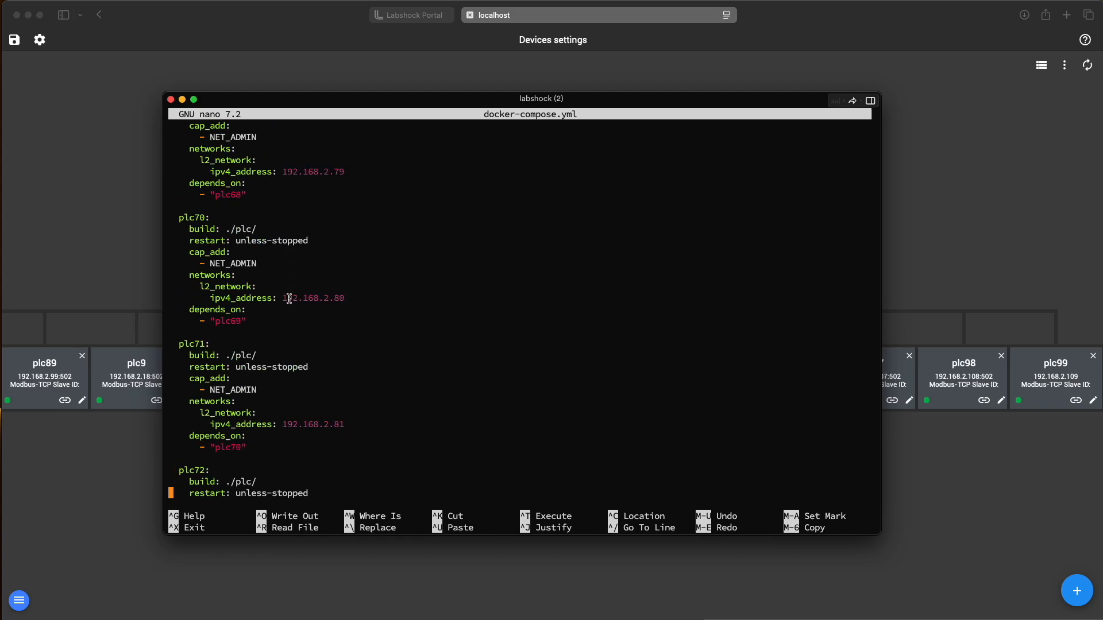
pyautogui.scroll(-3)
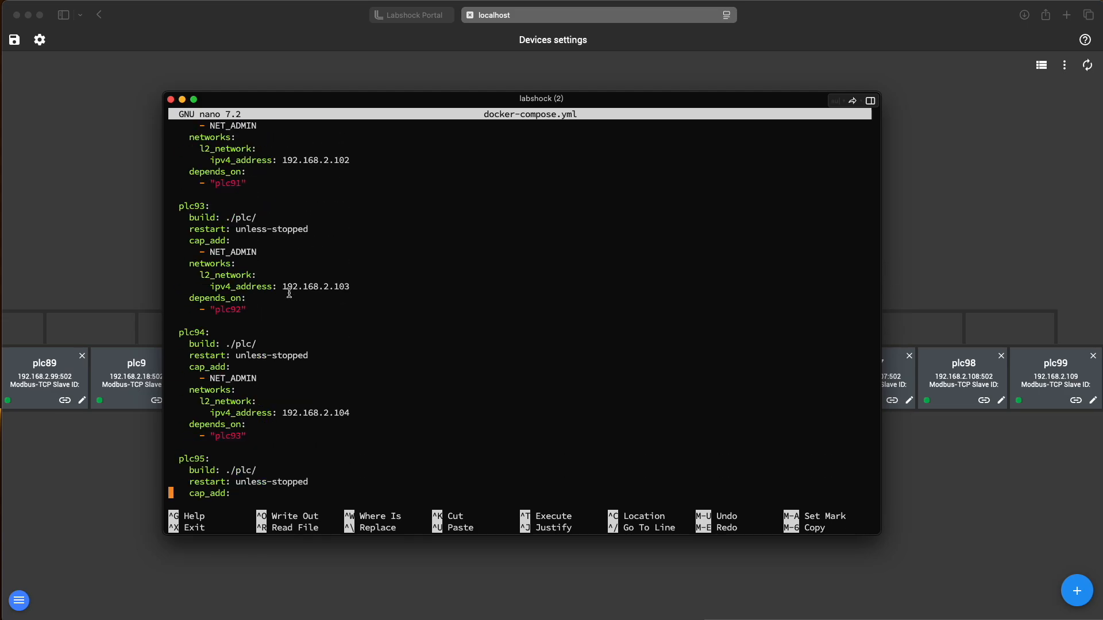
pyautogui.scroll(-3)
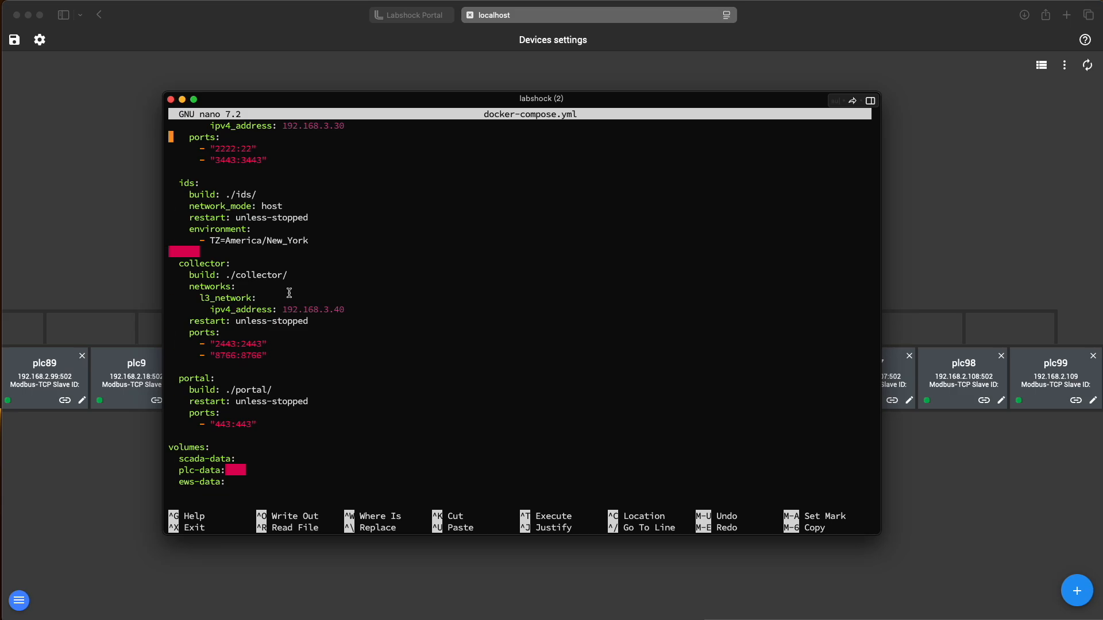
pyautogui.scroll(-3)
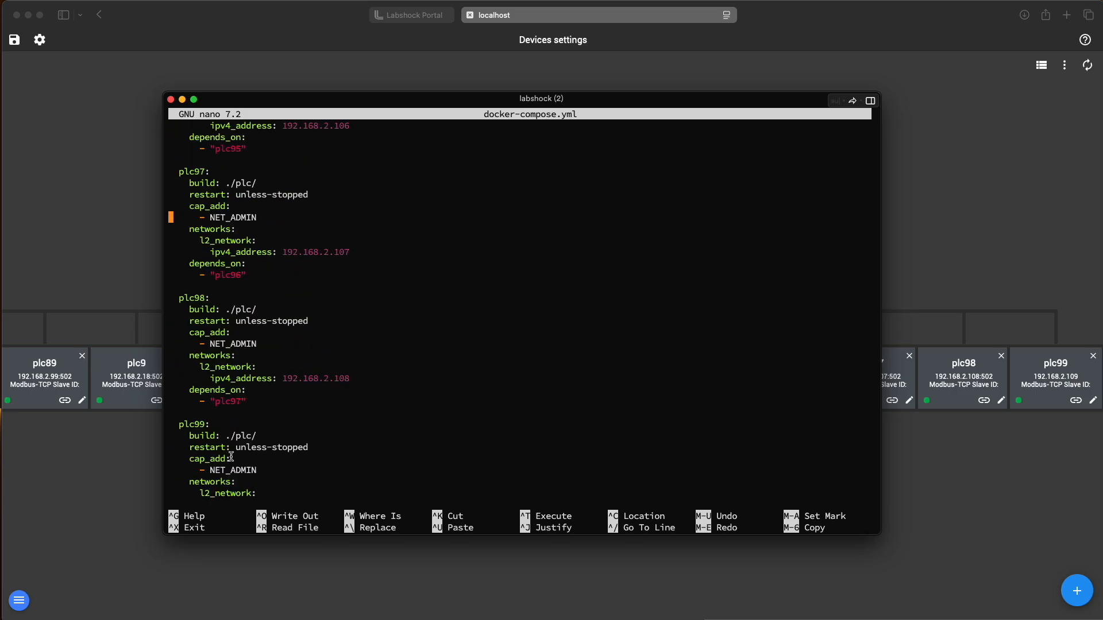
pyautogui.scroll(-3)
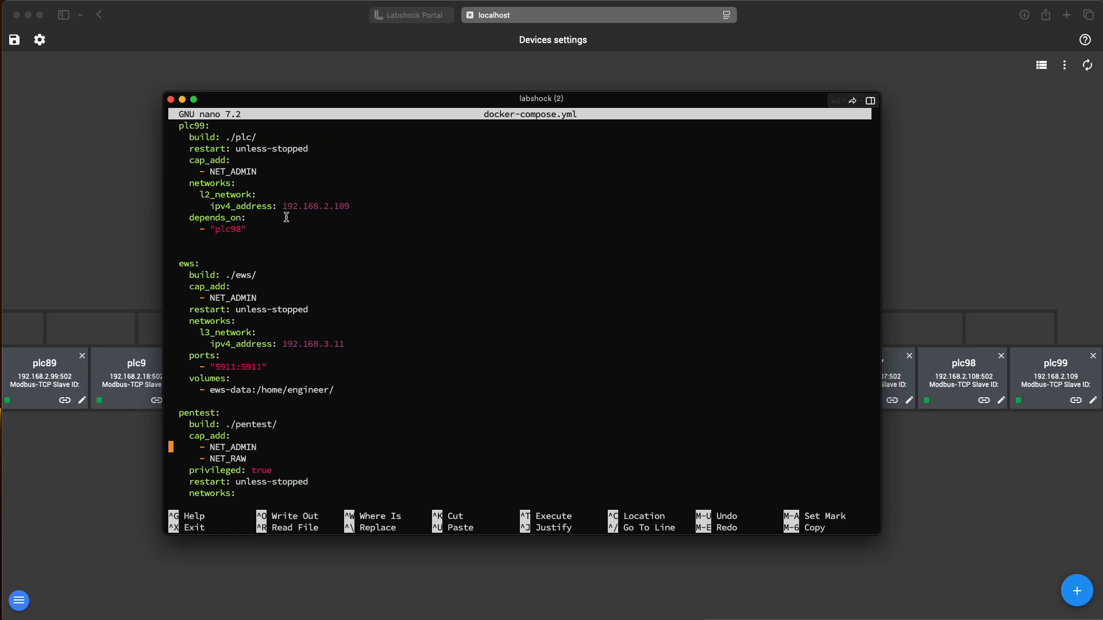
pyautogui.click(349, 206)
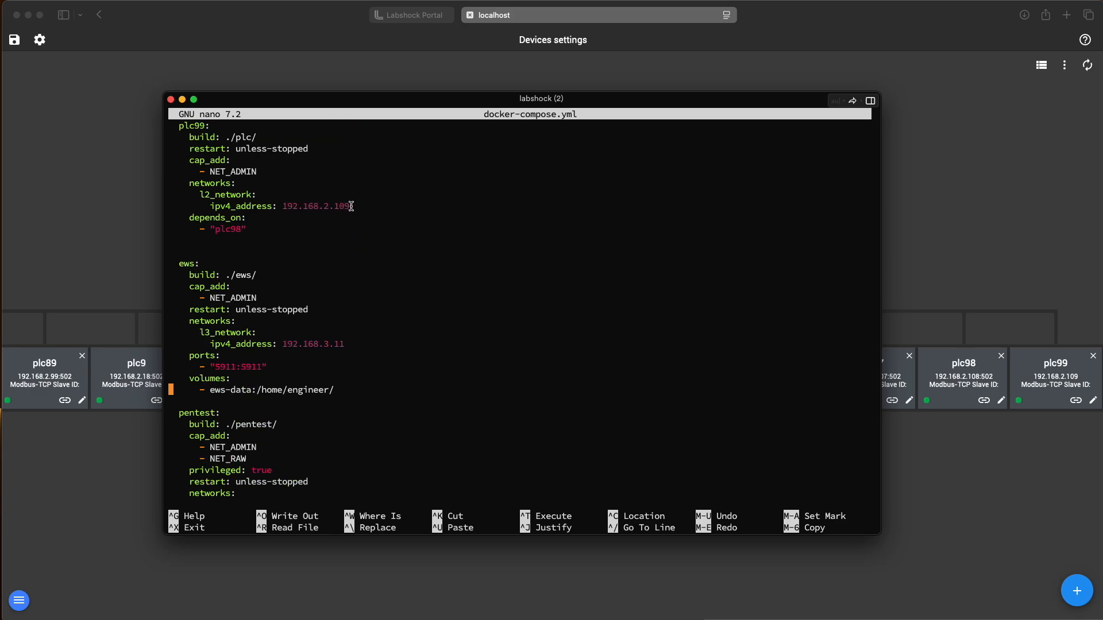
pyautogui.press('ctrl+x')
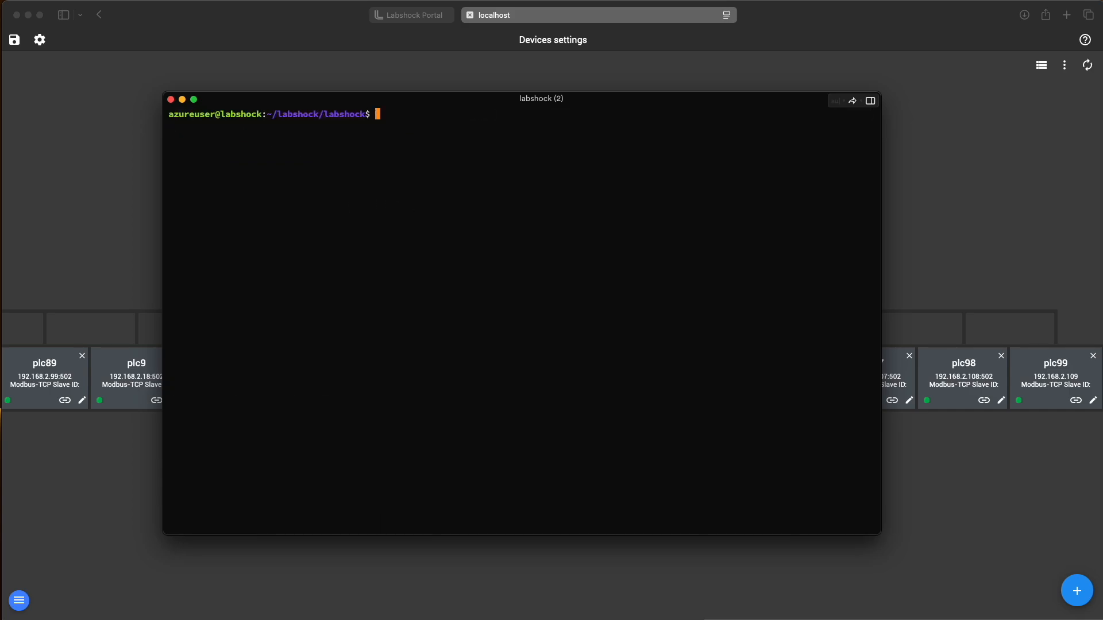
pyautogui.write('docker stats')
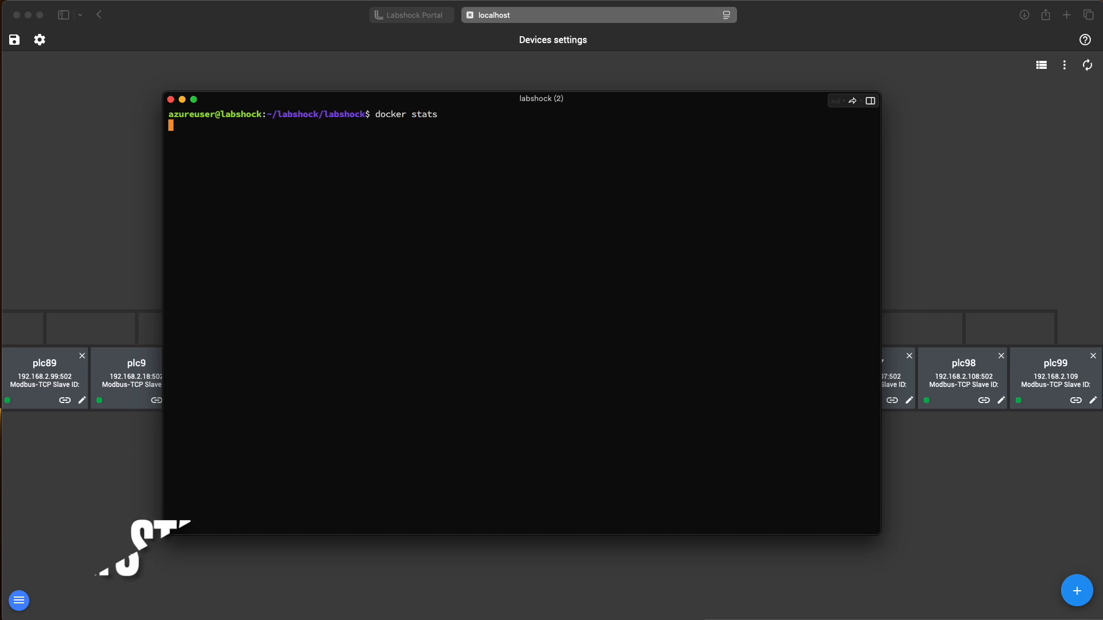
pyautogui.press('Return')
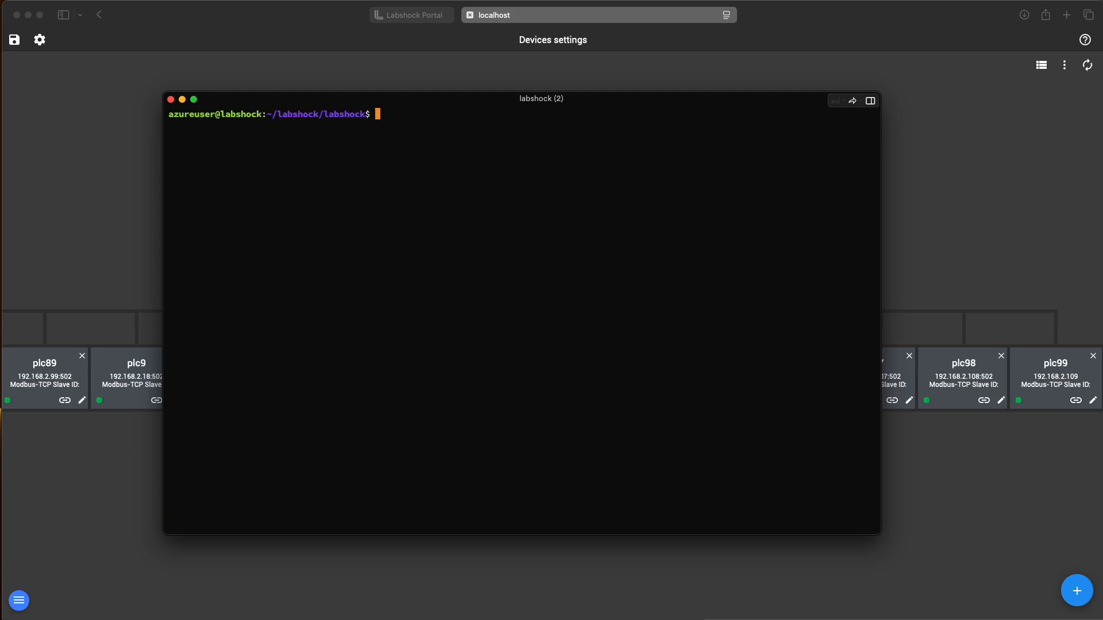
# Run top showing the many openplc processes, quit, close the terminal and launch Pentest Fury from the portal
pyautogui.write('top')
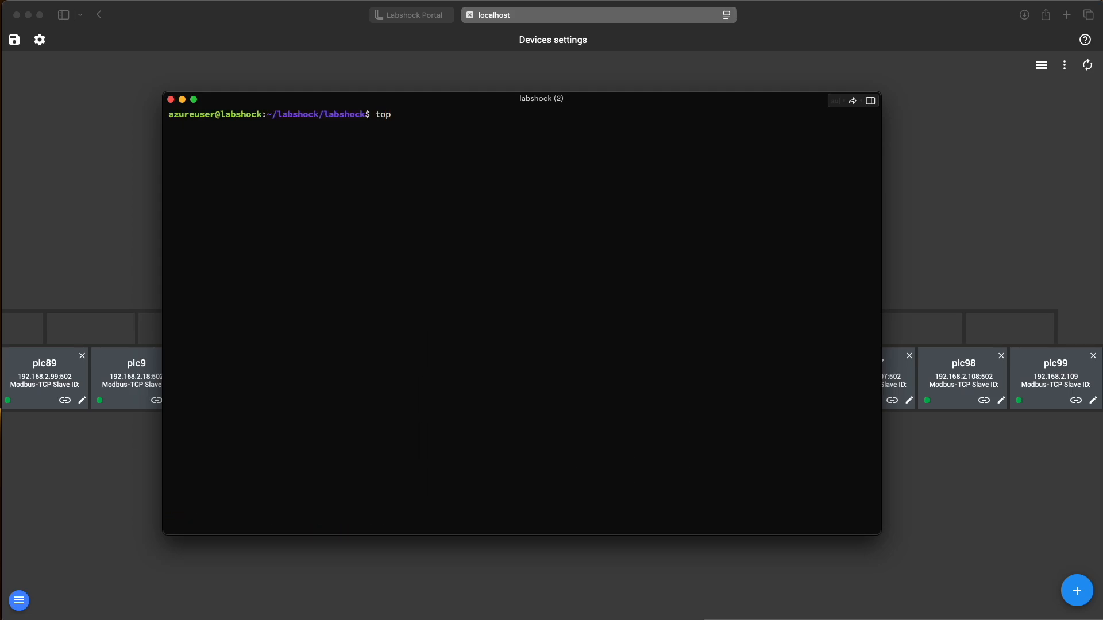
pyautogui.press('Return')
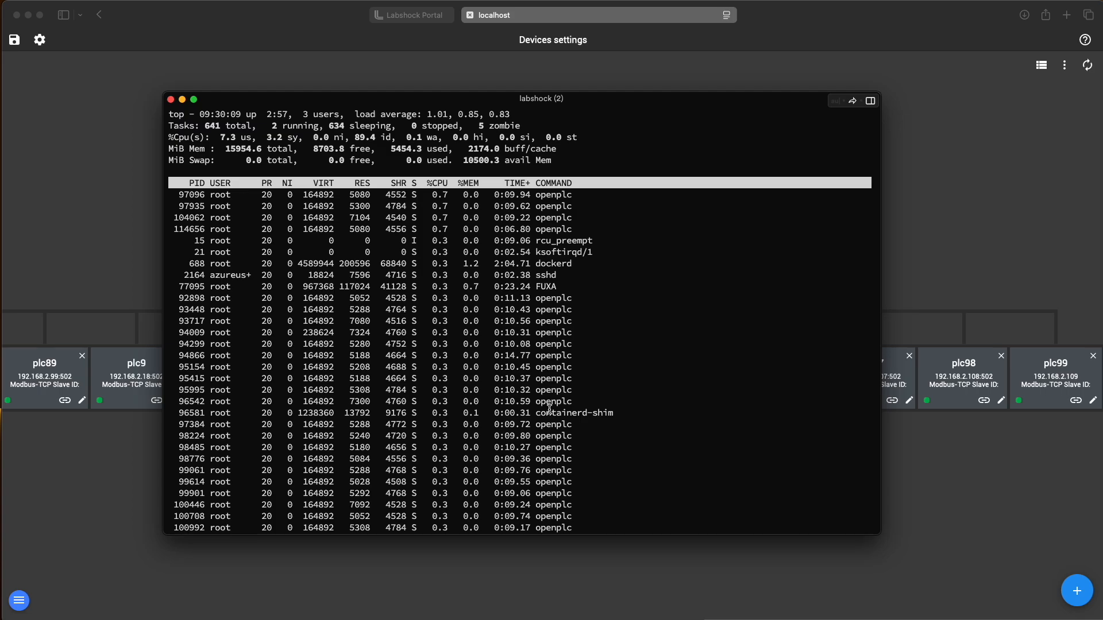
pyautogui.press('q')
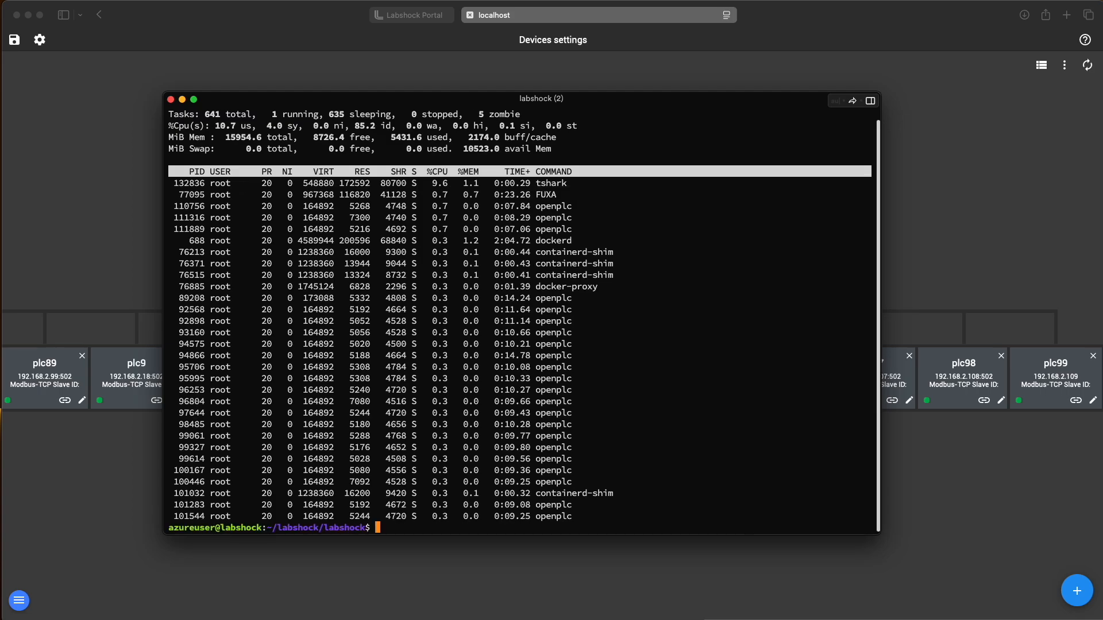
pyautogui.press('q')
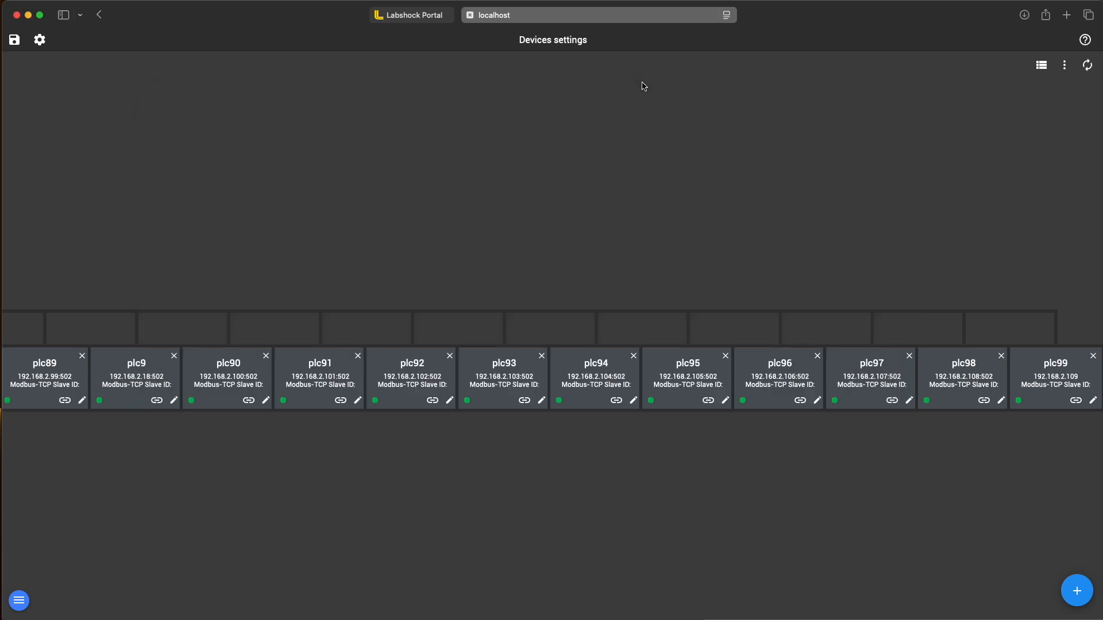
pyautogui.click(411, 15)
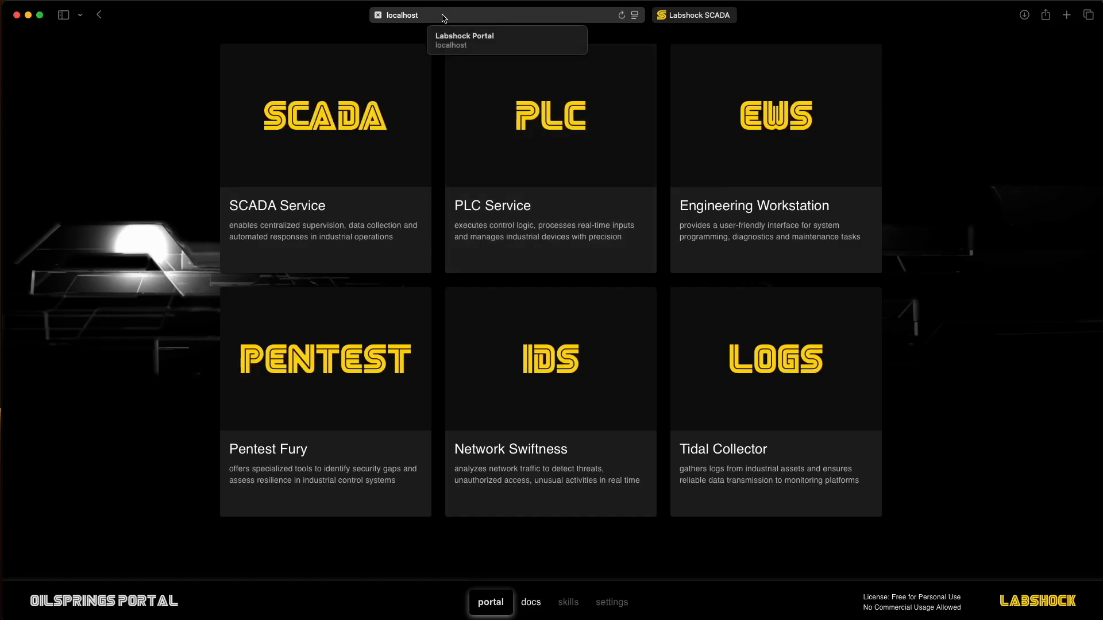
pyautogui.click(324, 358)
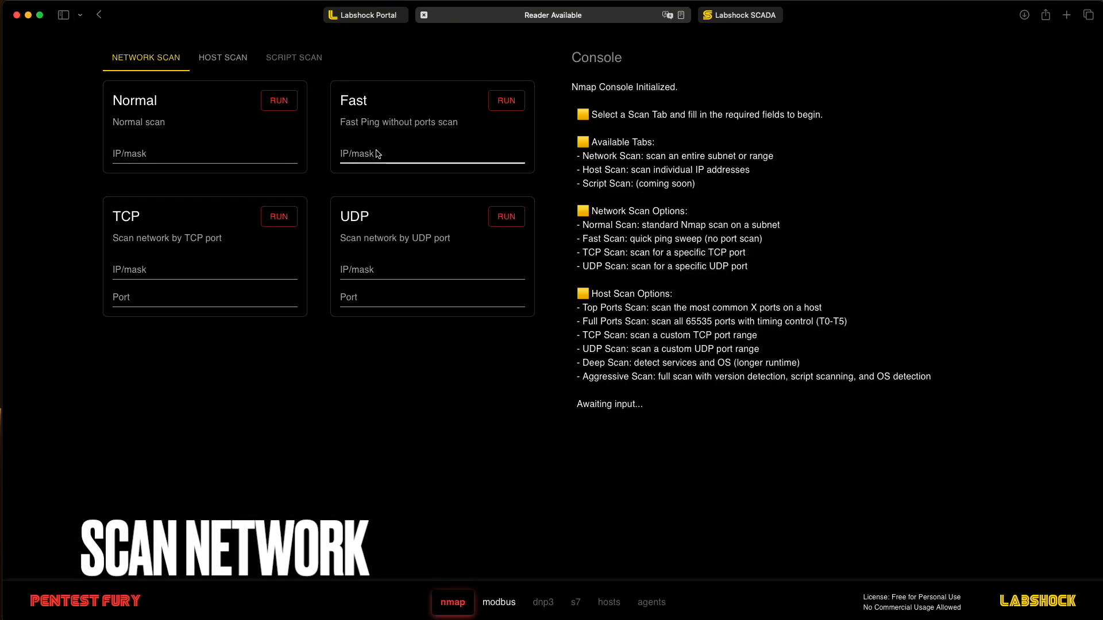
# Run the Fast nmap sweep of 192.168.2.0/24, listing hosts .1 and .10 onward as up
pyautogui.write('192.16')
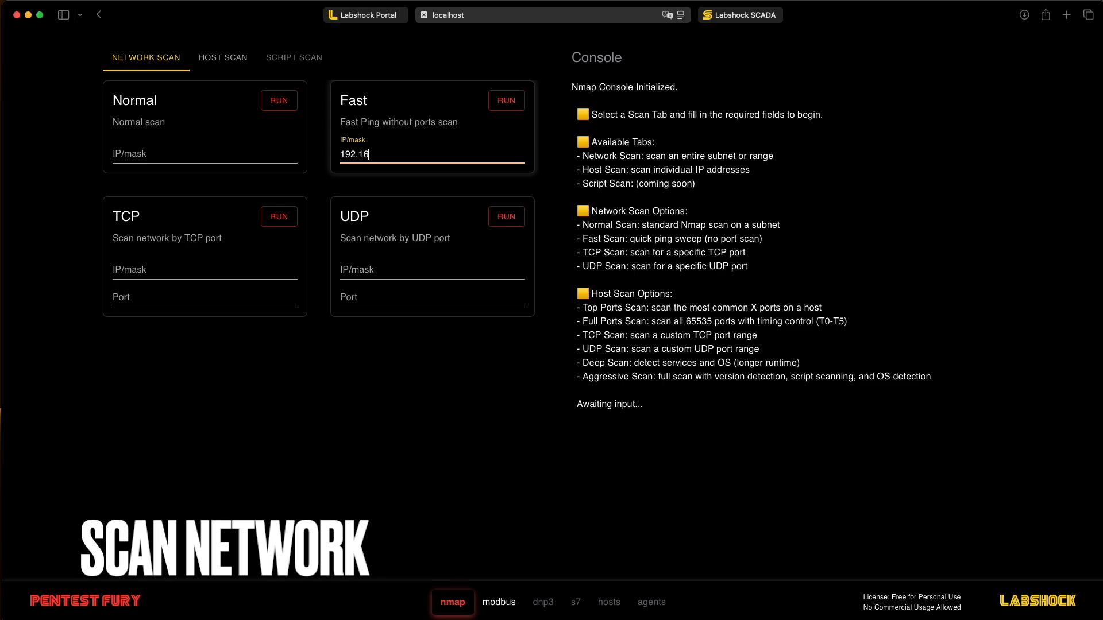
pyautogui.write('8.0.')
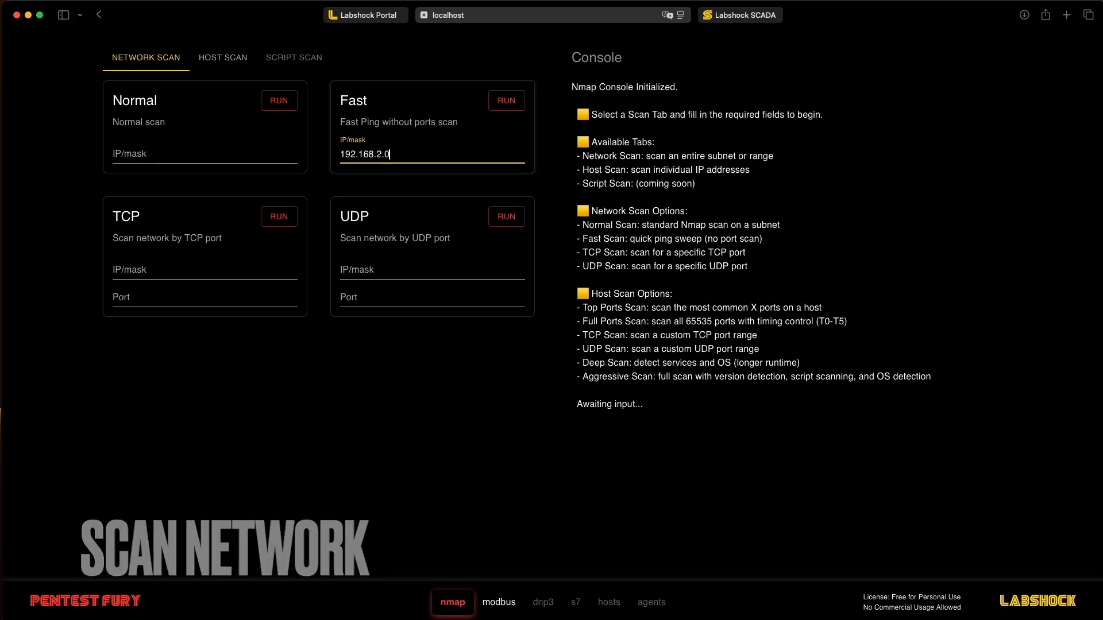
pyautogui.click(506, 100)
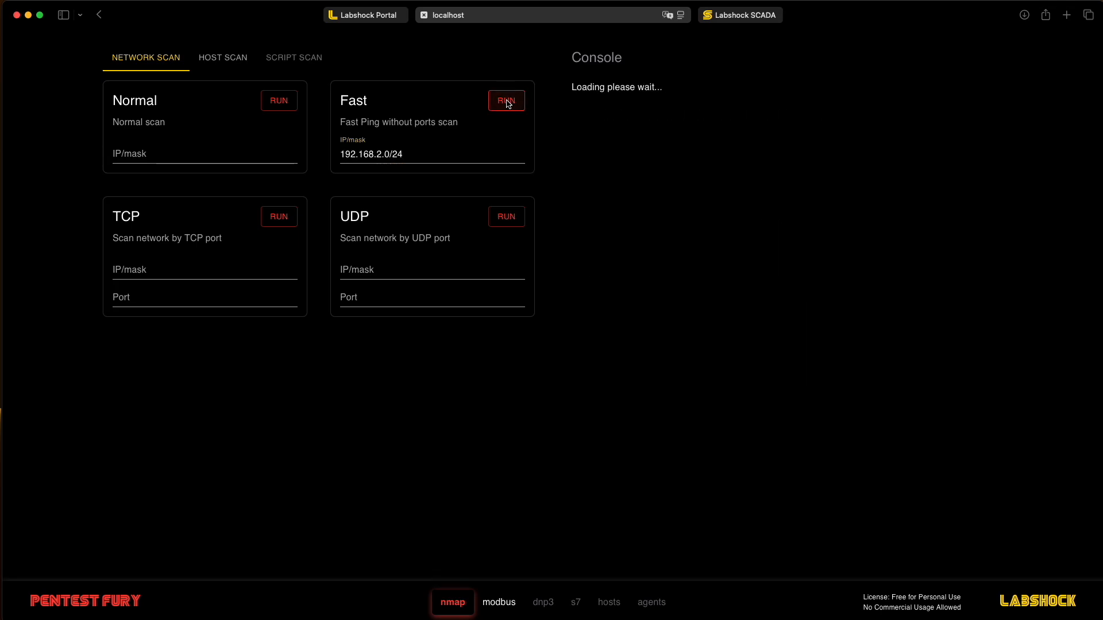
pyautogui.click(506, 101)
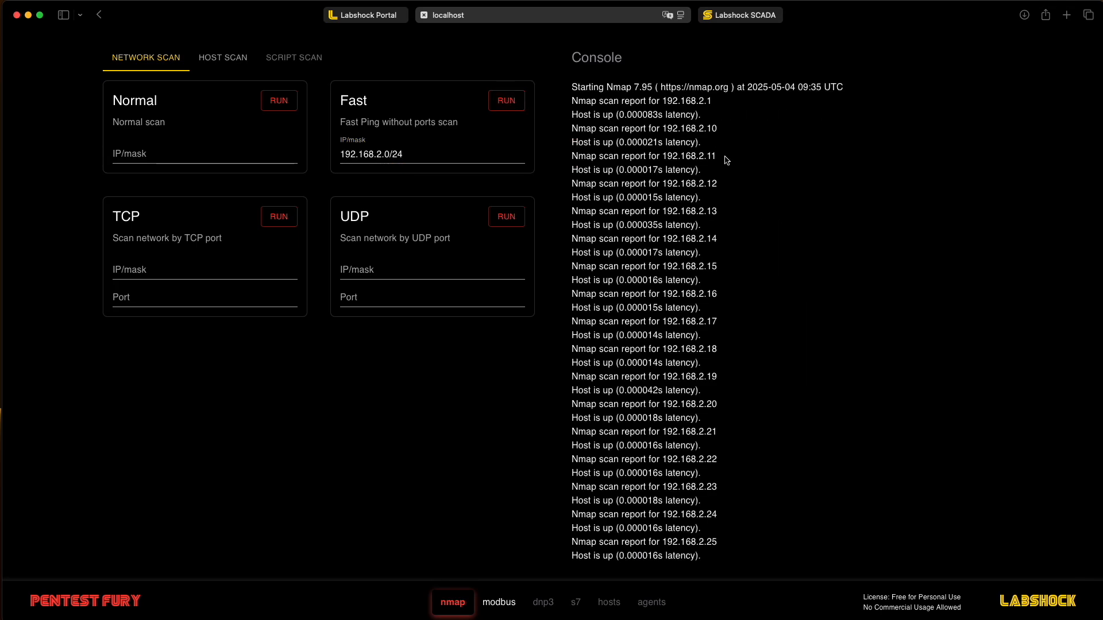
pyautogui.doubleClick(690, 184)
pyautogui.write('192.168.2')
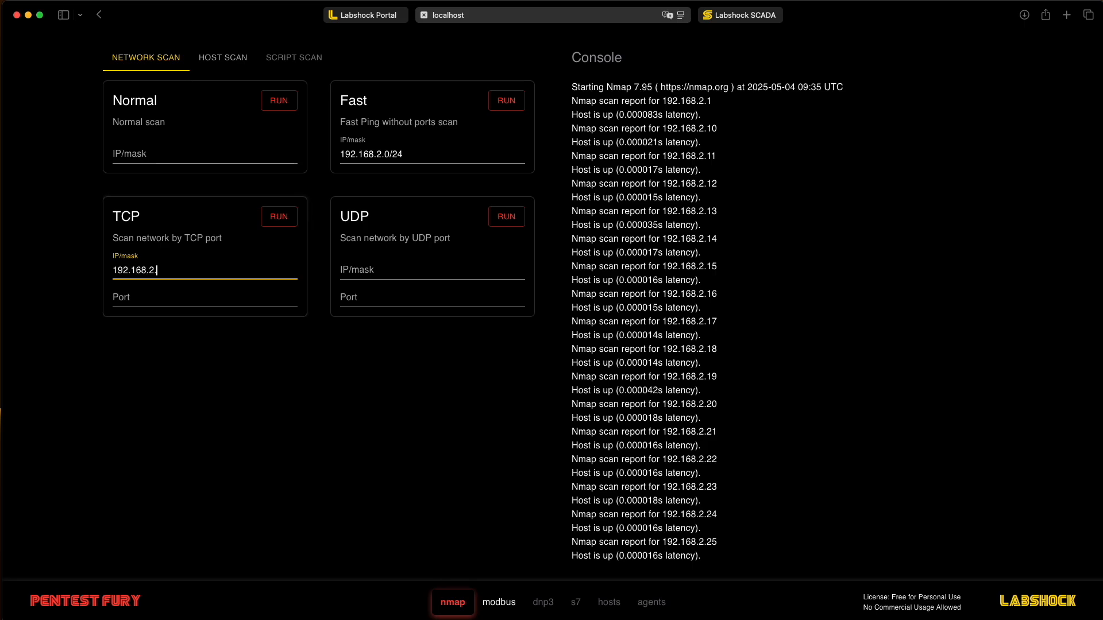
# Scan 192.168.2.0/24 on TCP port 502, noting mbap open on .10 onward, then go to Host Scan
pyautogui.write('0/24')
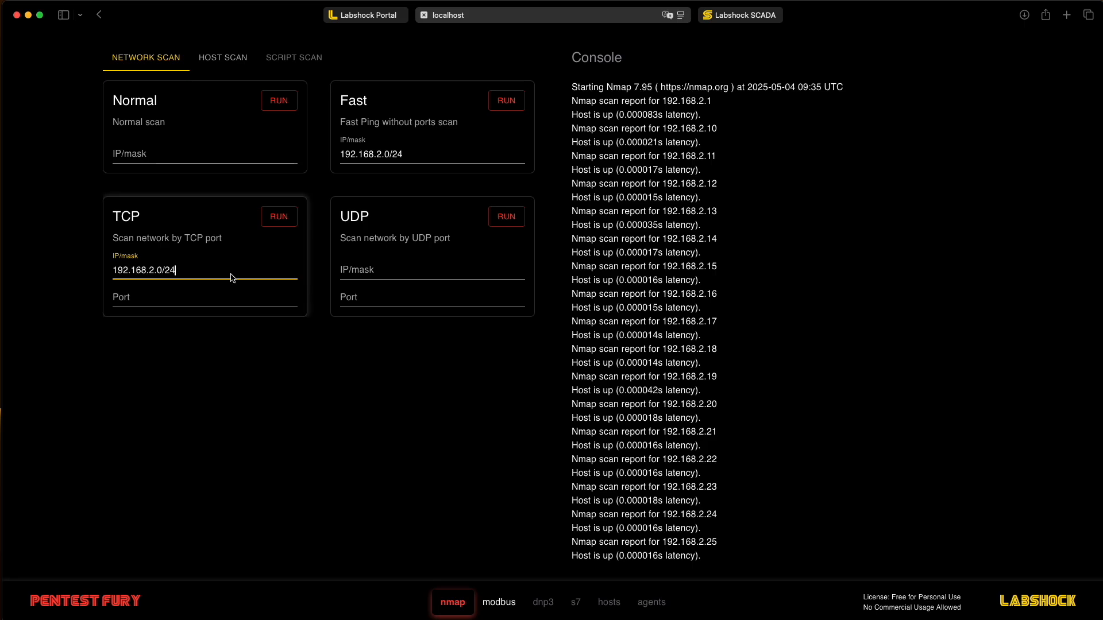
pyautogui.write('502')
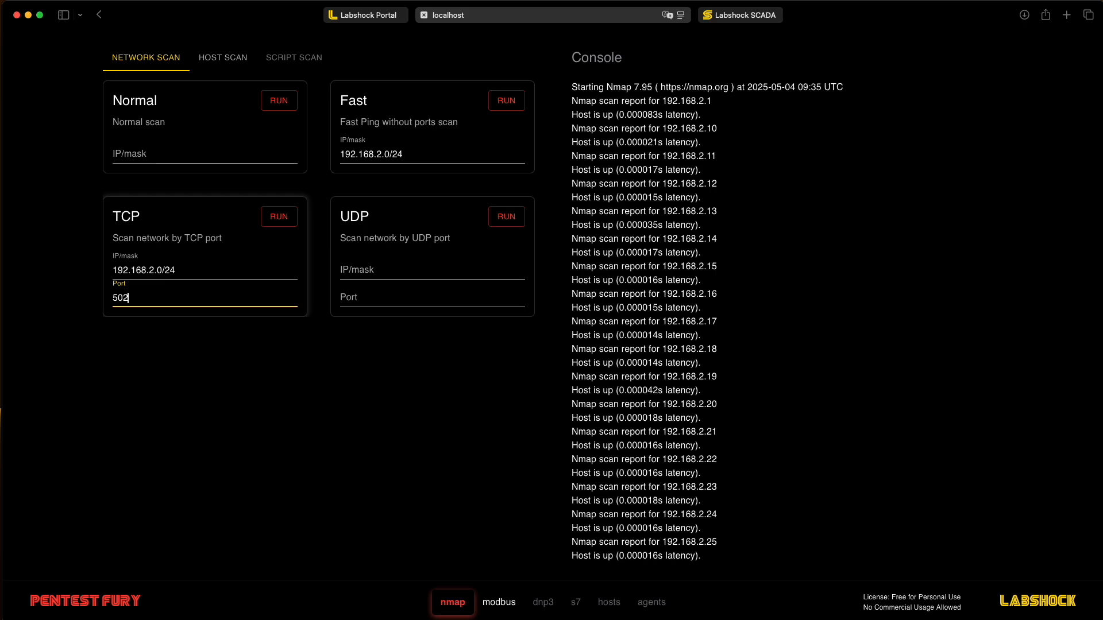
pyautogui.click(278, 216)
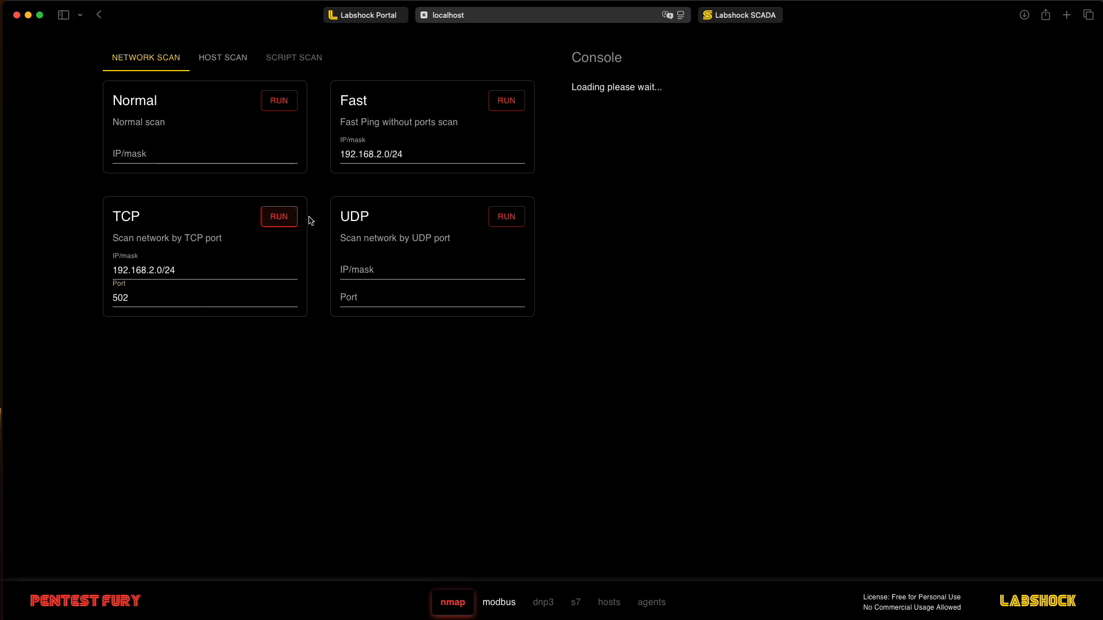
pyautogui.moveTo(590, 146)
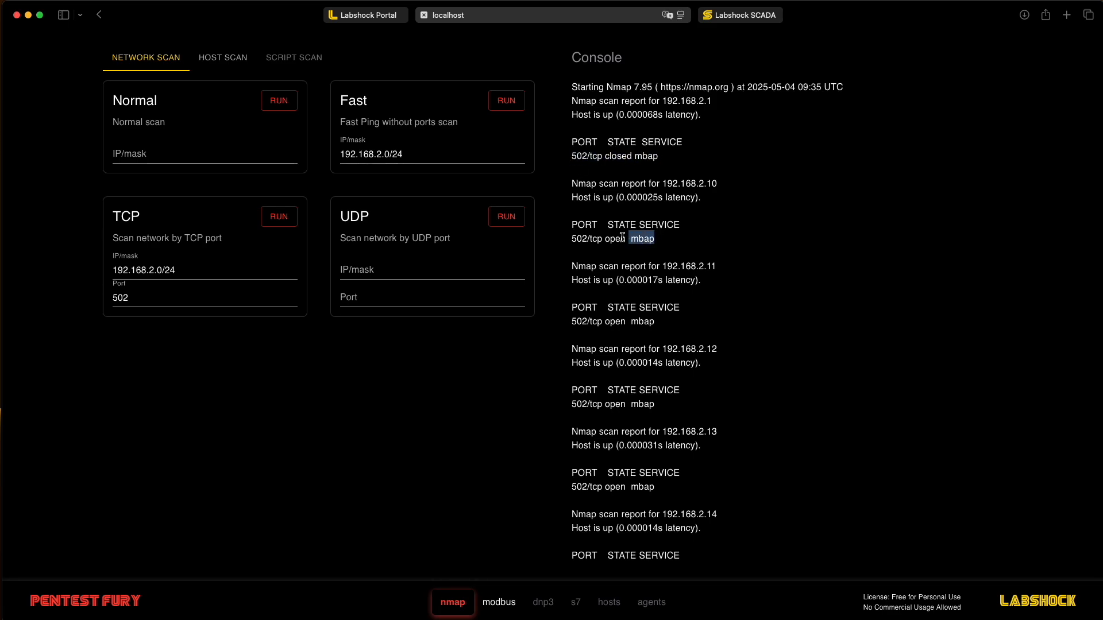
pyautogui.moveTo(646, 322)
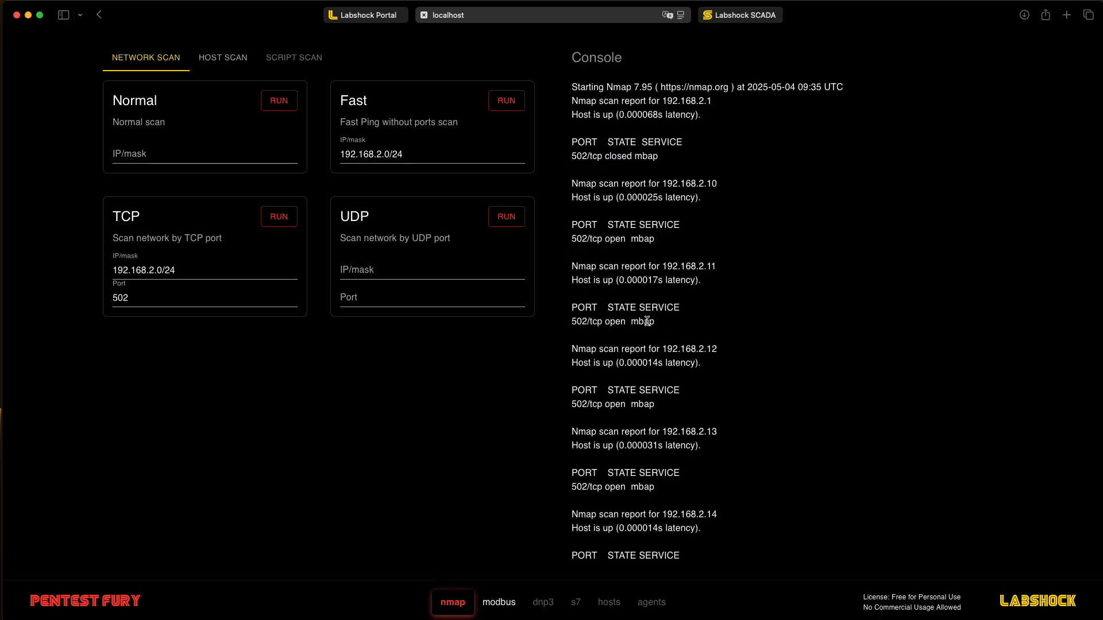
pyautogui.doubleClick(626, 403)
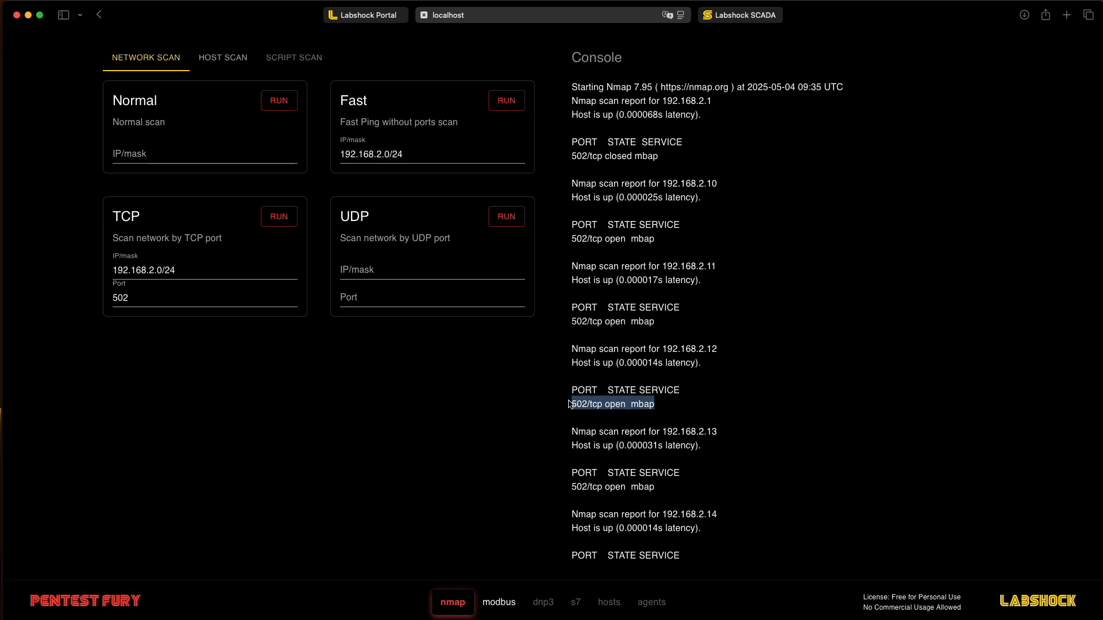
pyautogui.moveTo(246, 92)
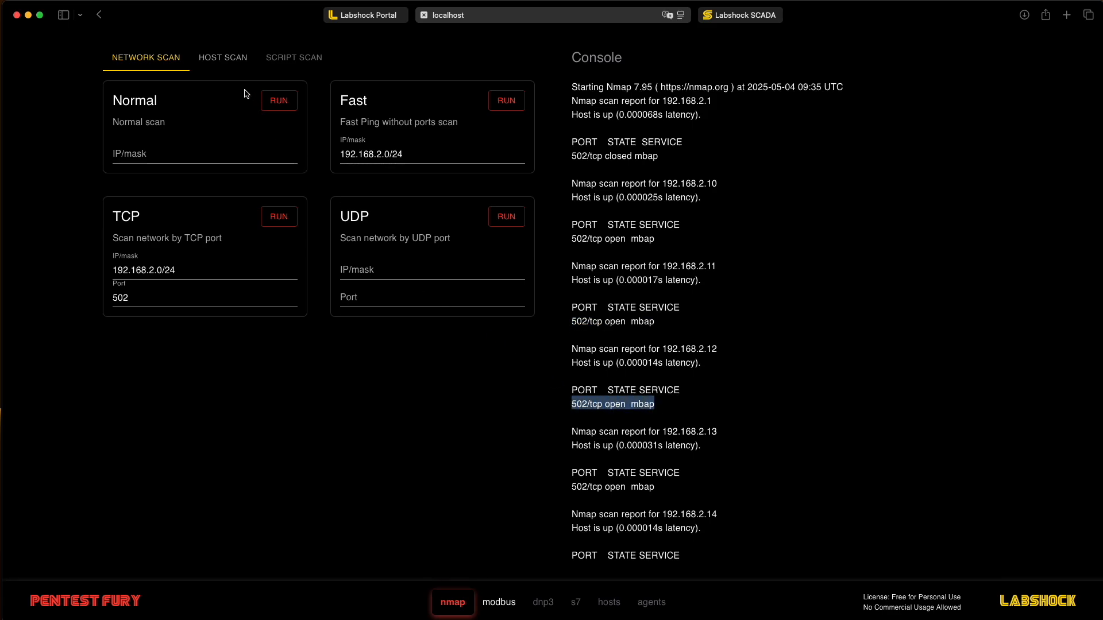
pyautogui.click(221, 57)
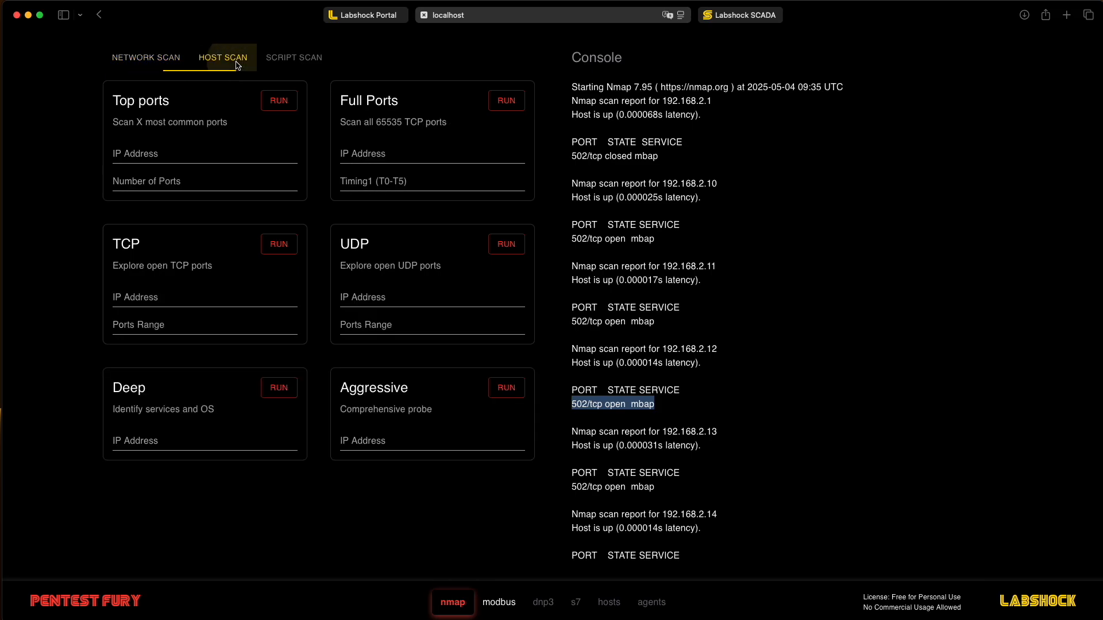
pyautogui.moveTo(225, 195)
pyautogui.write('192.168')
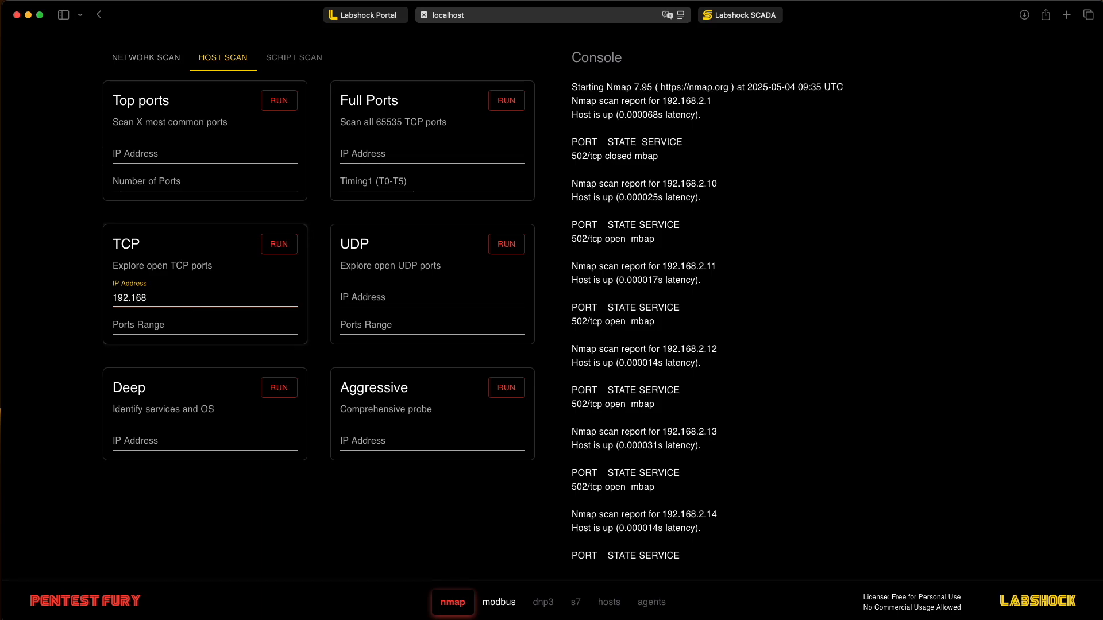
# TCP-scan 192.168.2.55 ports 1-1000, confirm 502/tcp mbap open, then go to the Modbus attacks
pyautogui.write('.2.55')
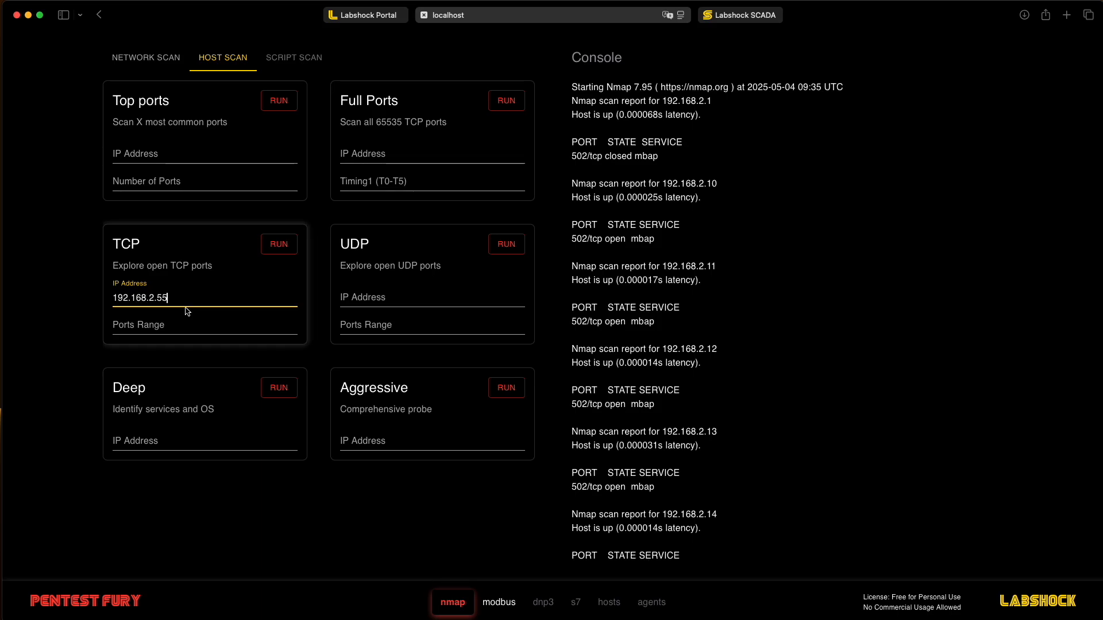
pyautogui.write('1-10')
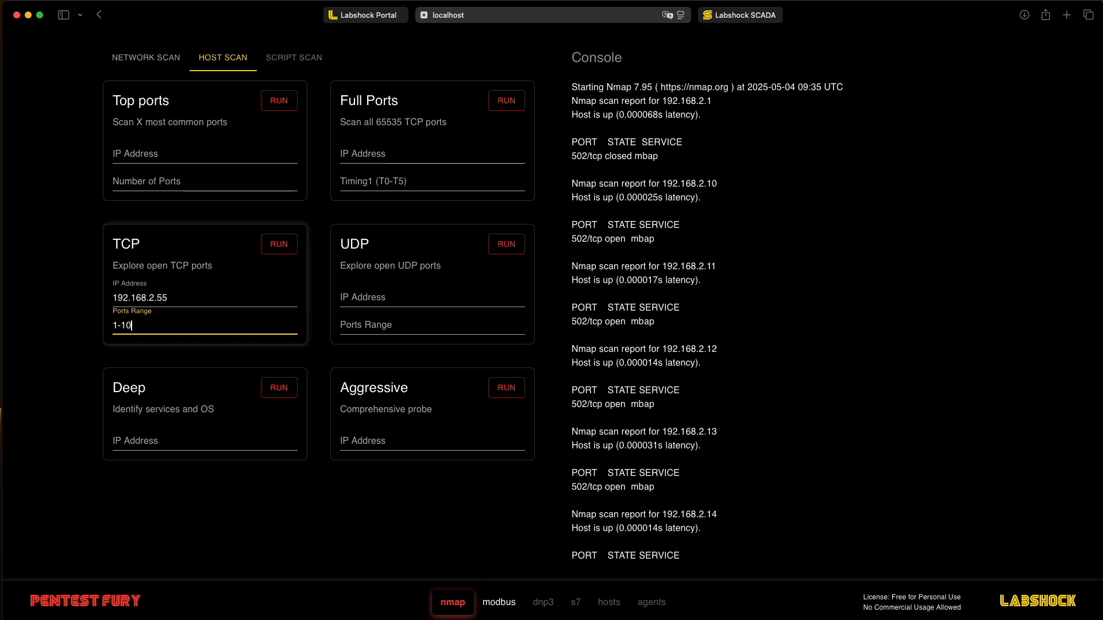
pyautogui.click(279, 244)
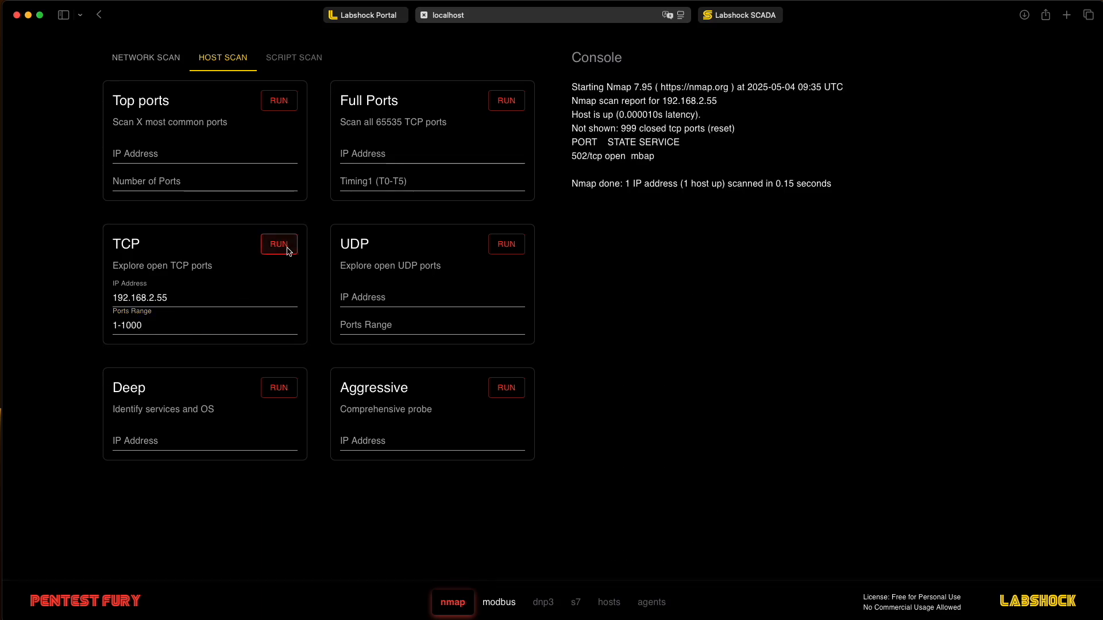
pyautogui.doubleClick(612, 155)
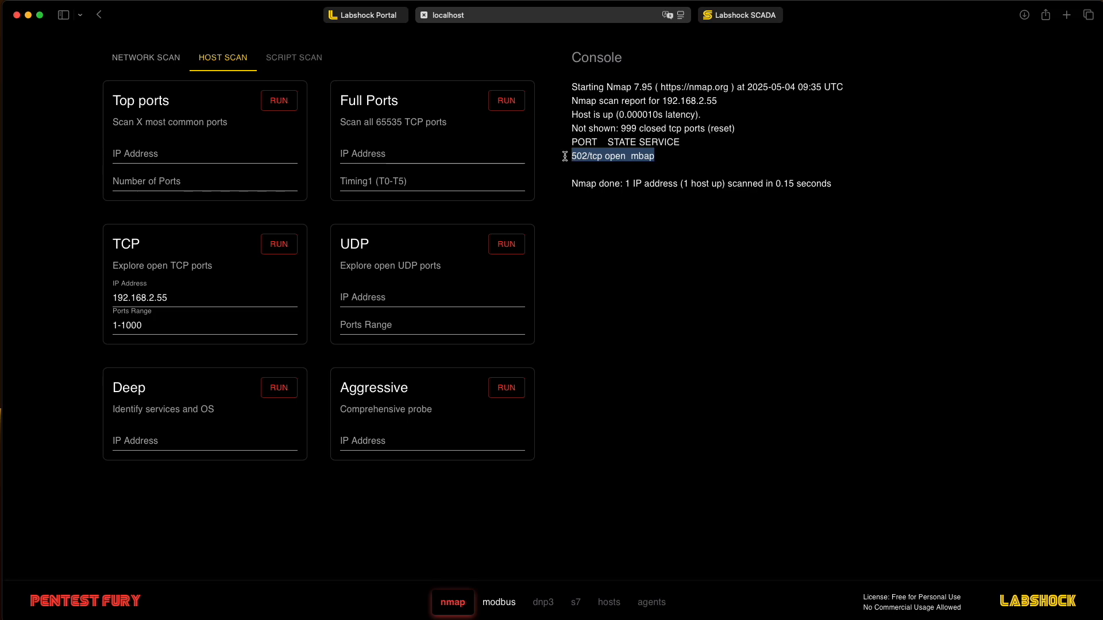
pyautogui.moveTo(490, 406)
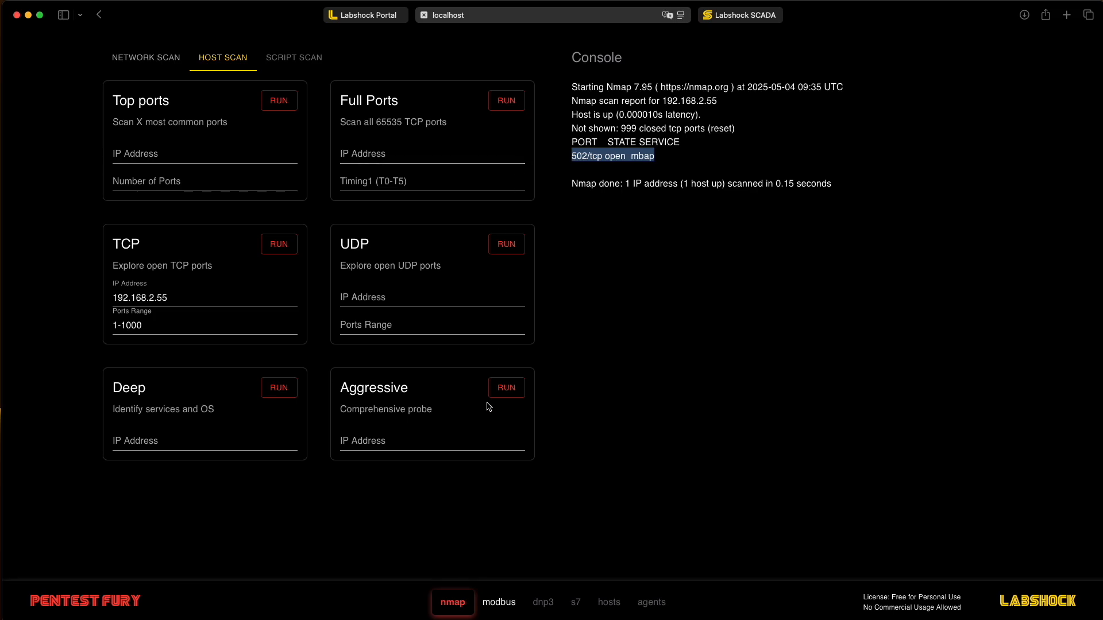
pyautogui.click(498, 602)
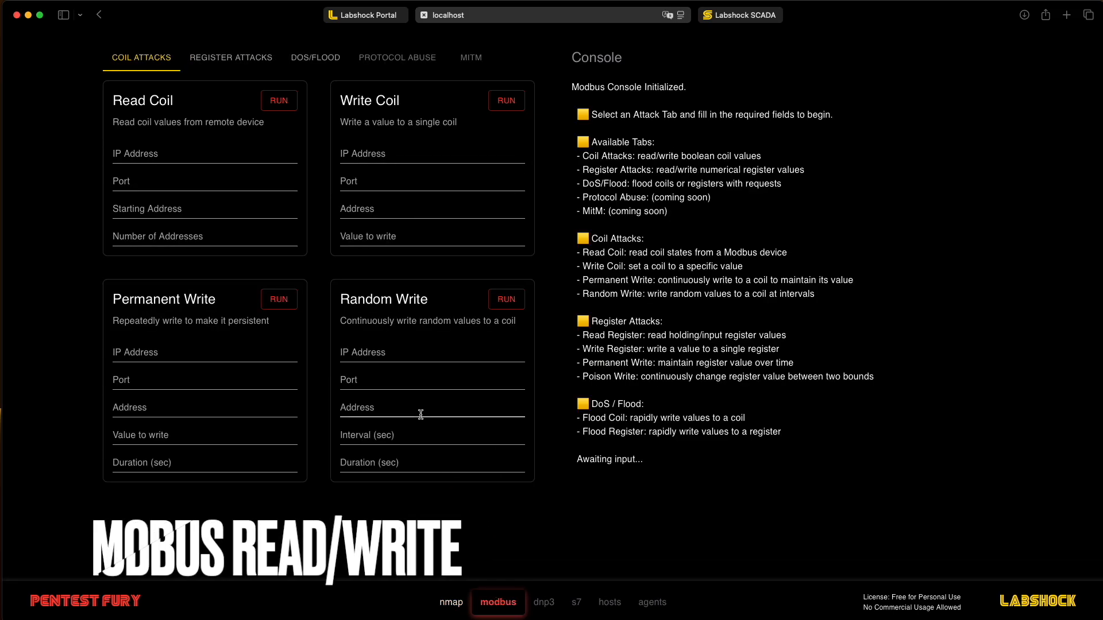
# Read 10 coils starting at address 0 from 192.168.2.88 port 502
pyautogui.write('192.168.2.10')
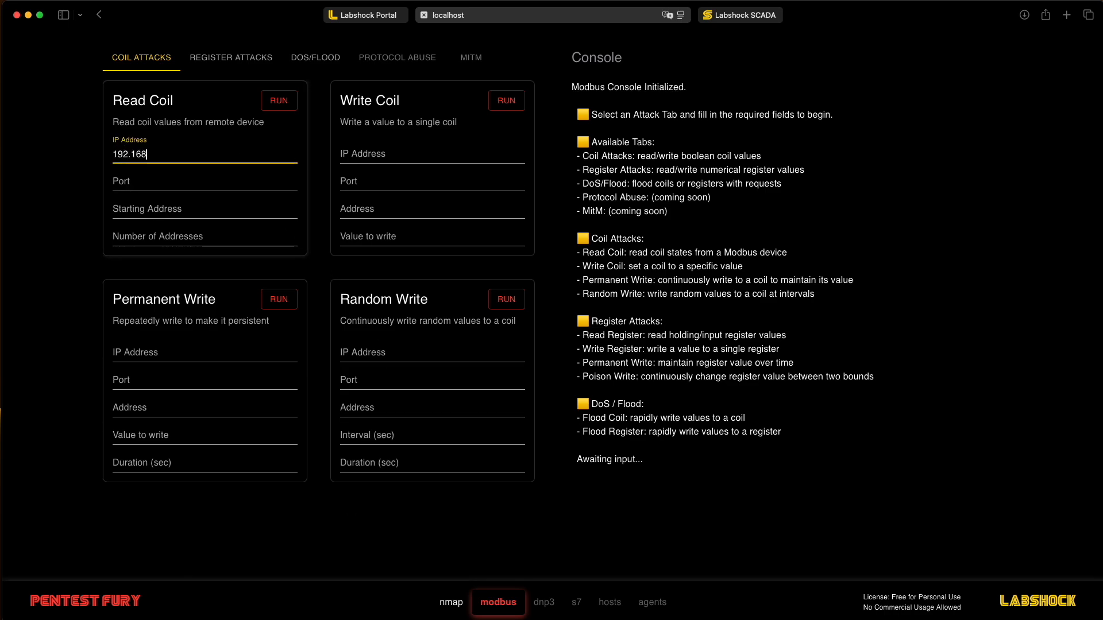
pyautogui.write('.2.88')
pyautogui.click(205, 182)
pyautogui.write('5')
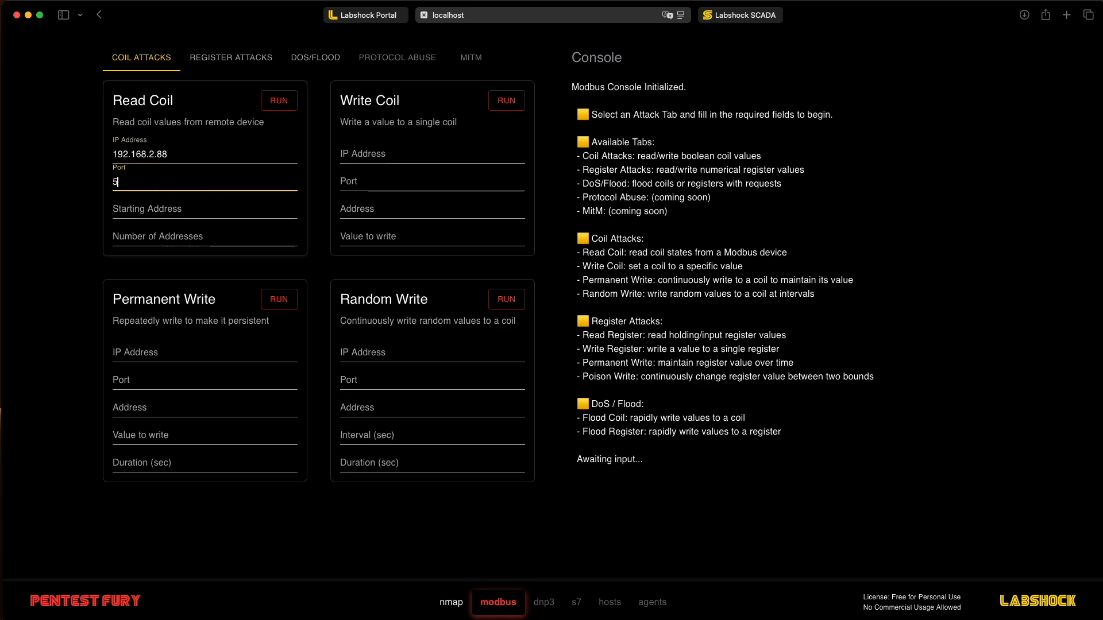
pyautogui.write('02')
pyautogui.click(205, 237)
pyautogui.write('10')
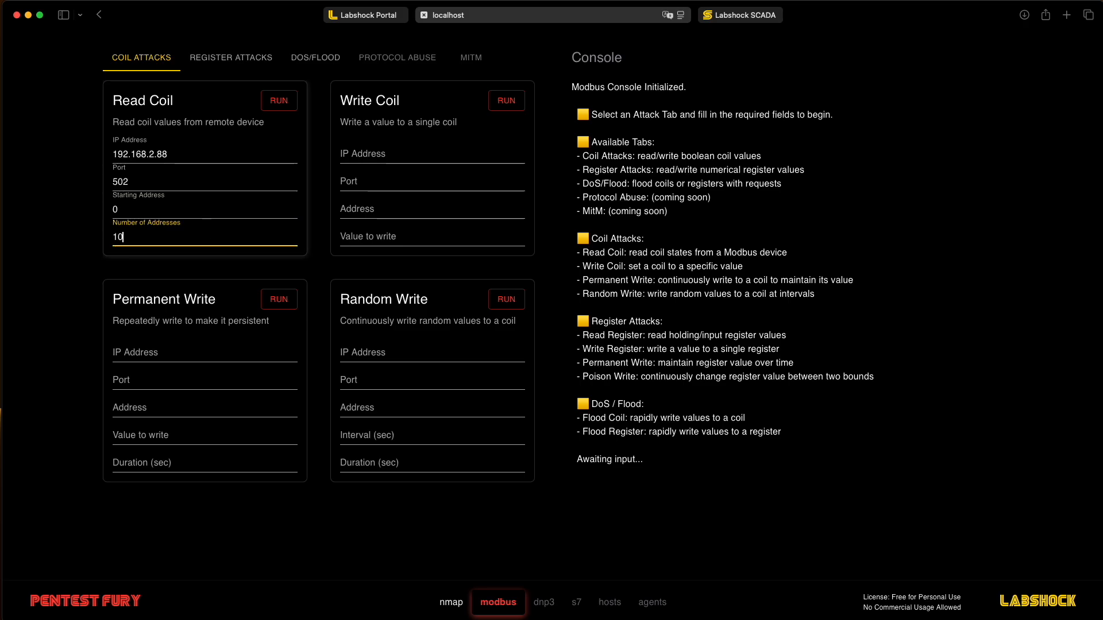
pyautogui.click(278, 100)
pyautogui.write('192.168.')
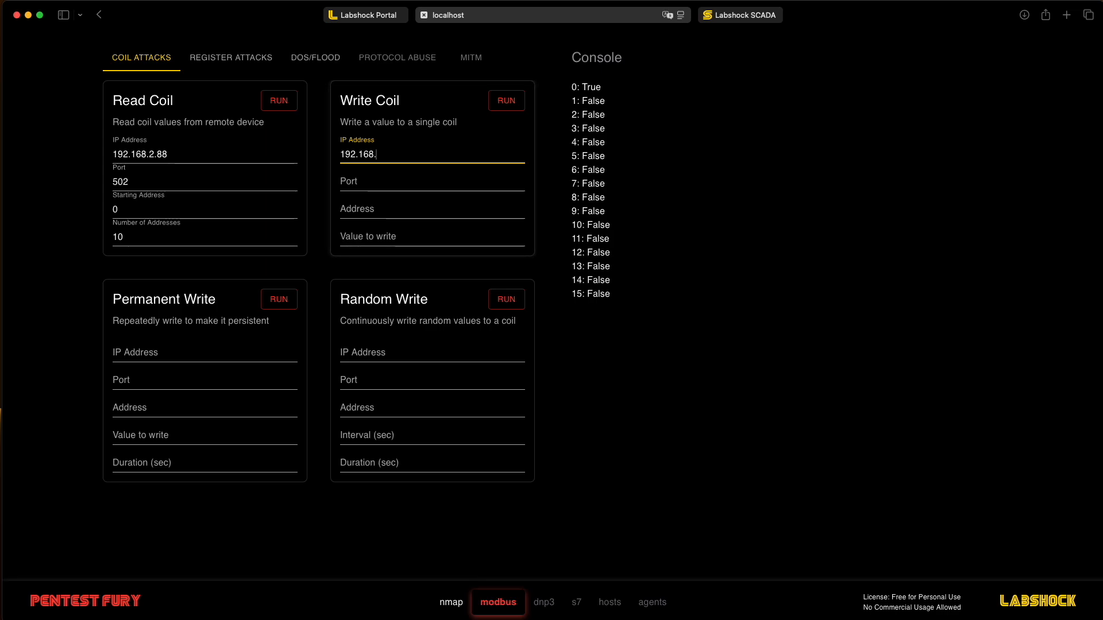
# Write value 1 to coil 0 on 192.168.2.88:502, then re-read the coils to confirm coil 0 is True
pyautogui.write('2.88')
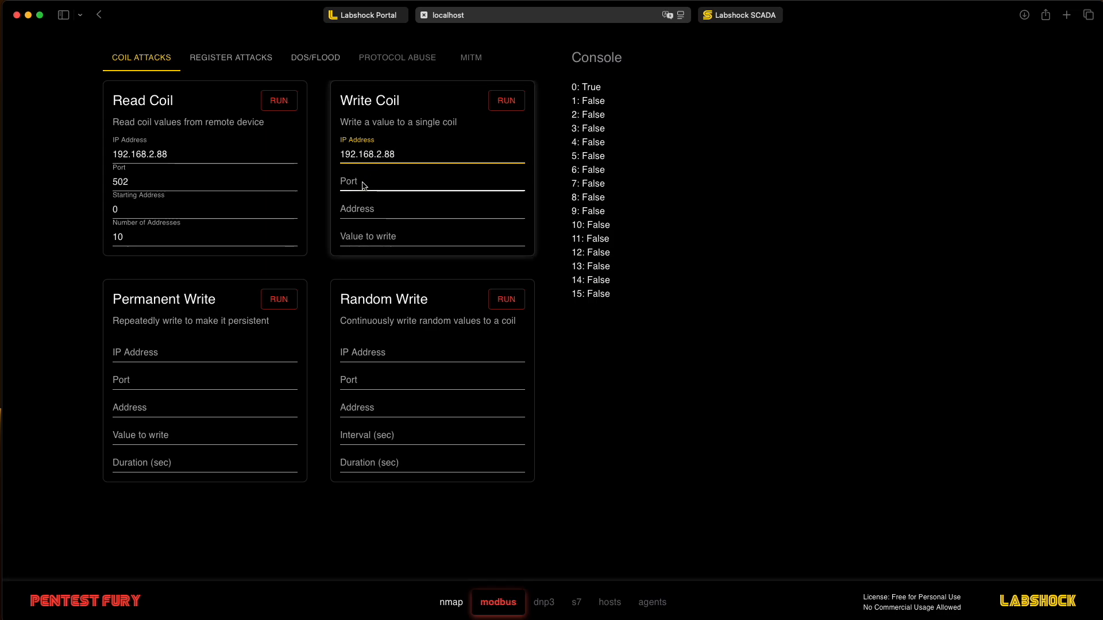
pyautogui.write('502')
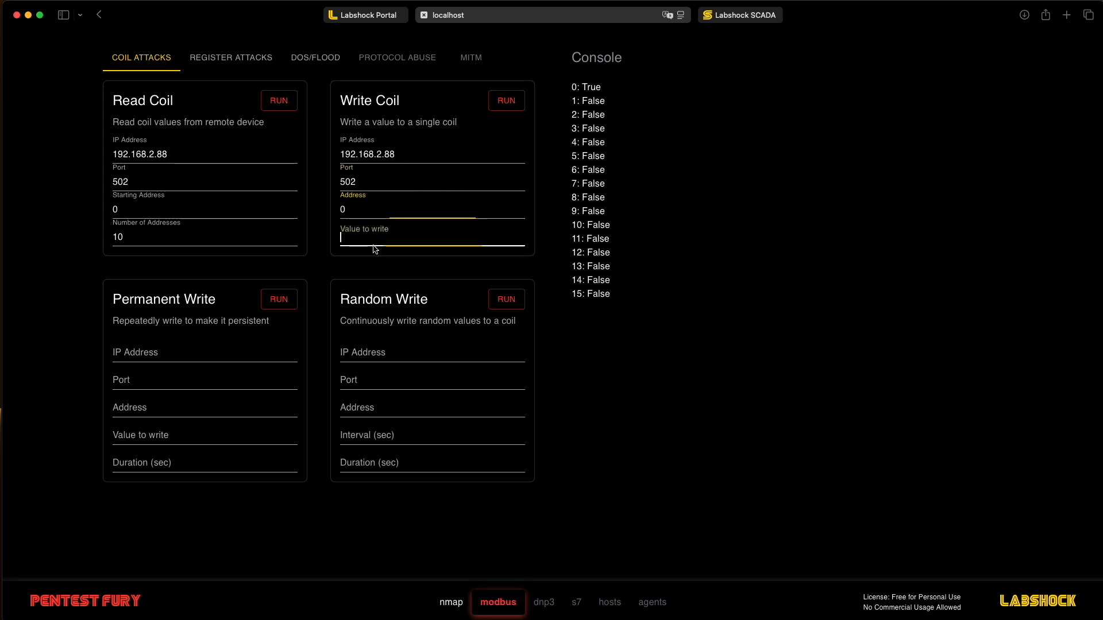
pyautogui.click(505, 101)
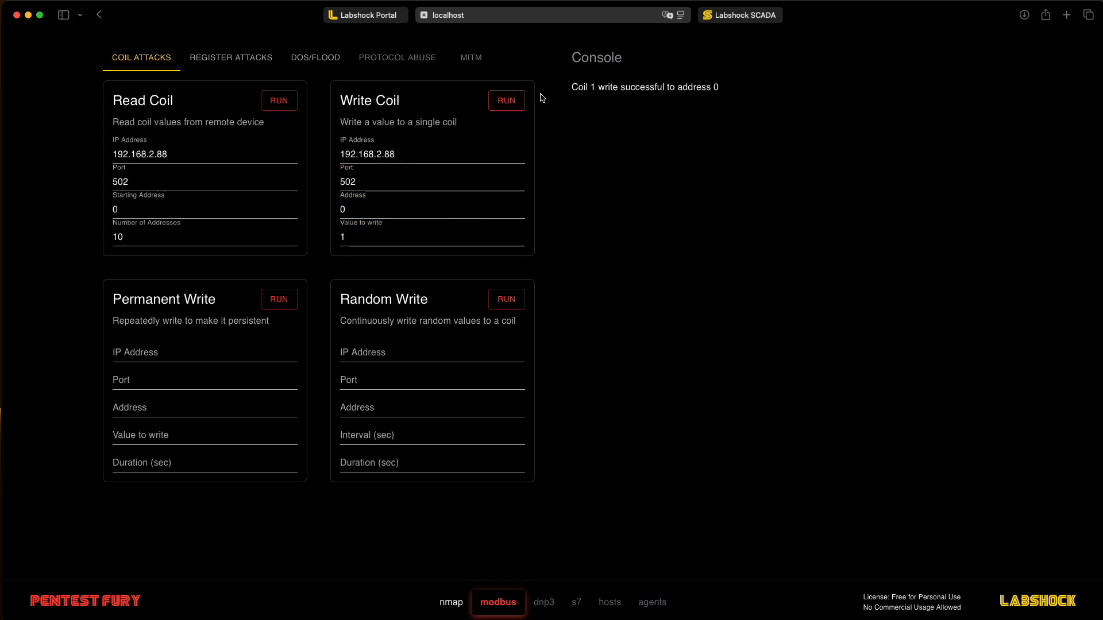
pyautogui.doubleClick(582, 86)
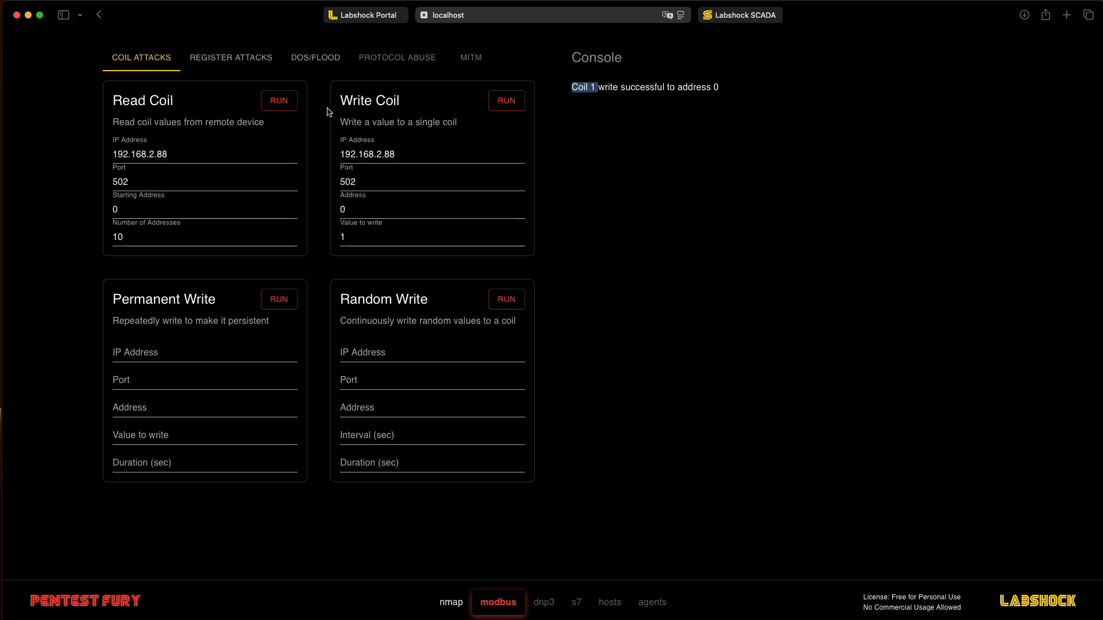
pyautogui.click(278, 100)
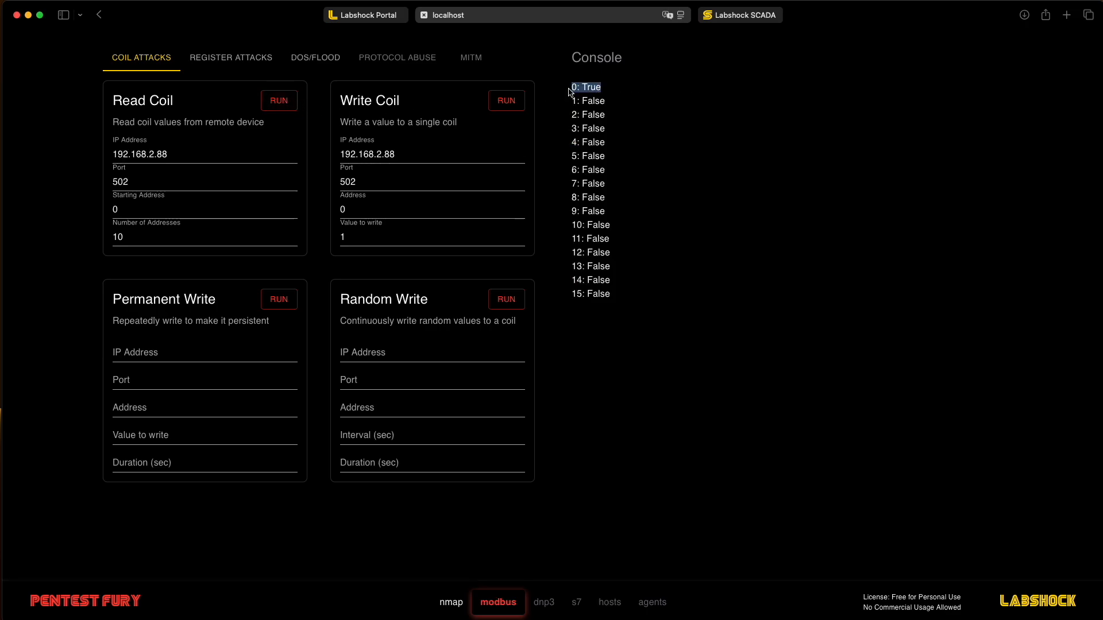
pyautogui.moveTo(246, 61)
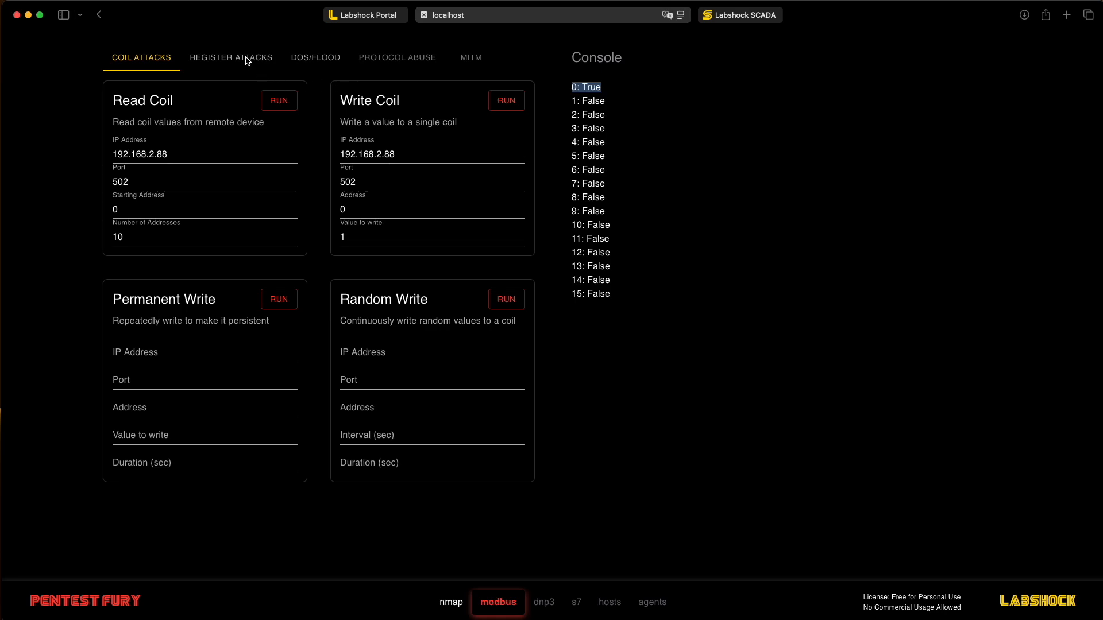
# Read 10 holding registers starting at address 0 from 192.168.2.90:502
pyautogui.click(231, 57)
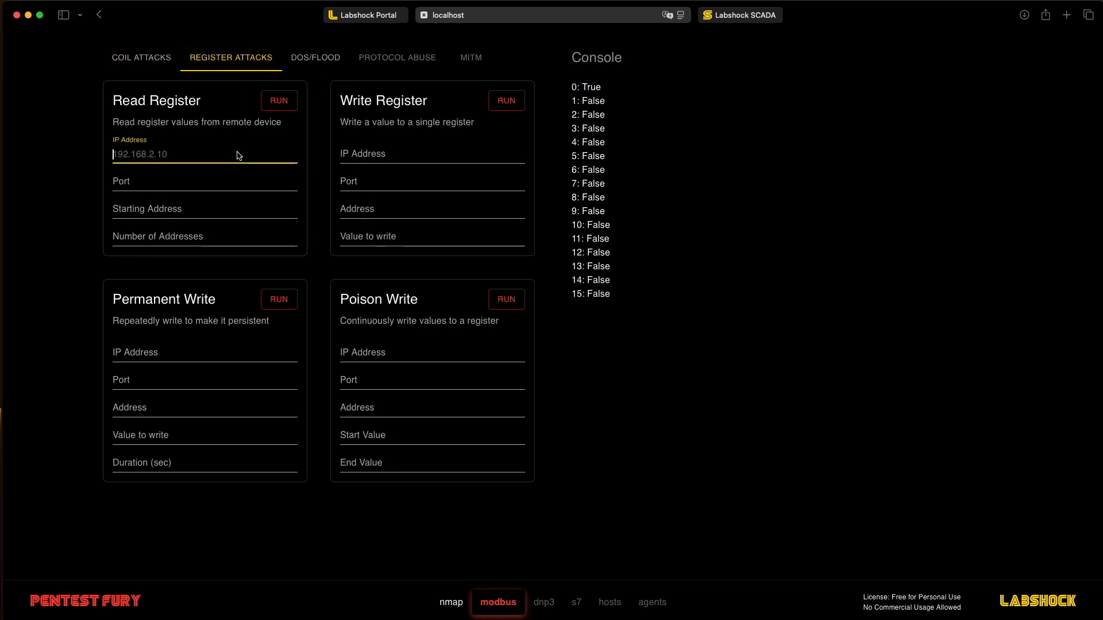
pyautogui.press('Backspace')
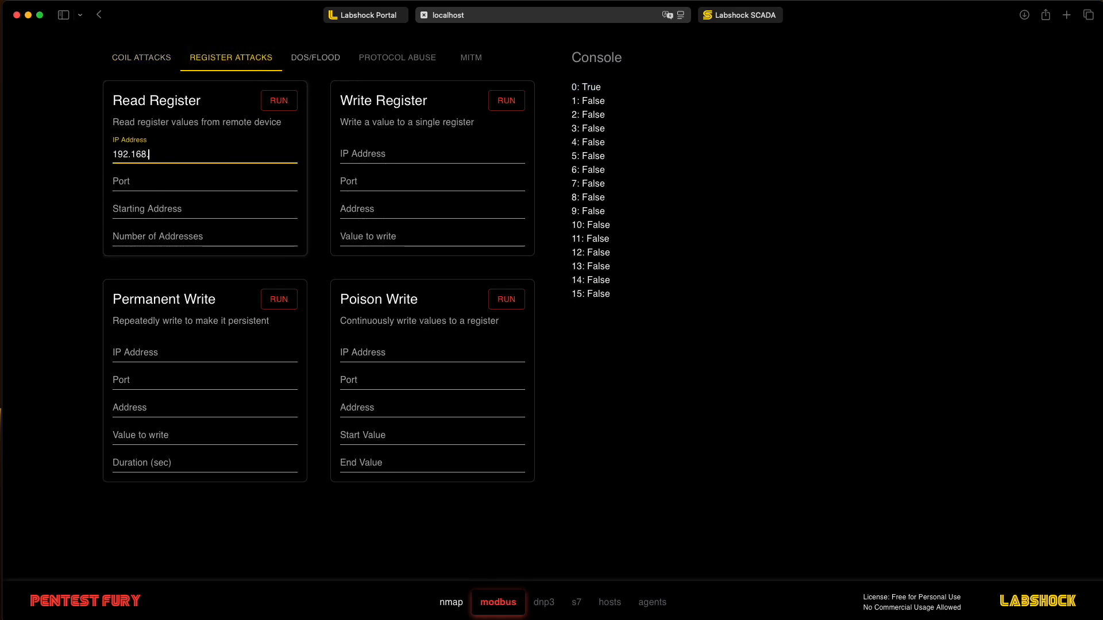
pyautogui.write('2')
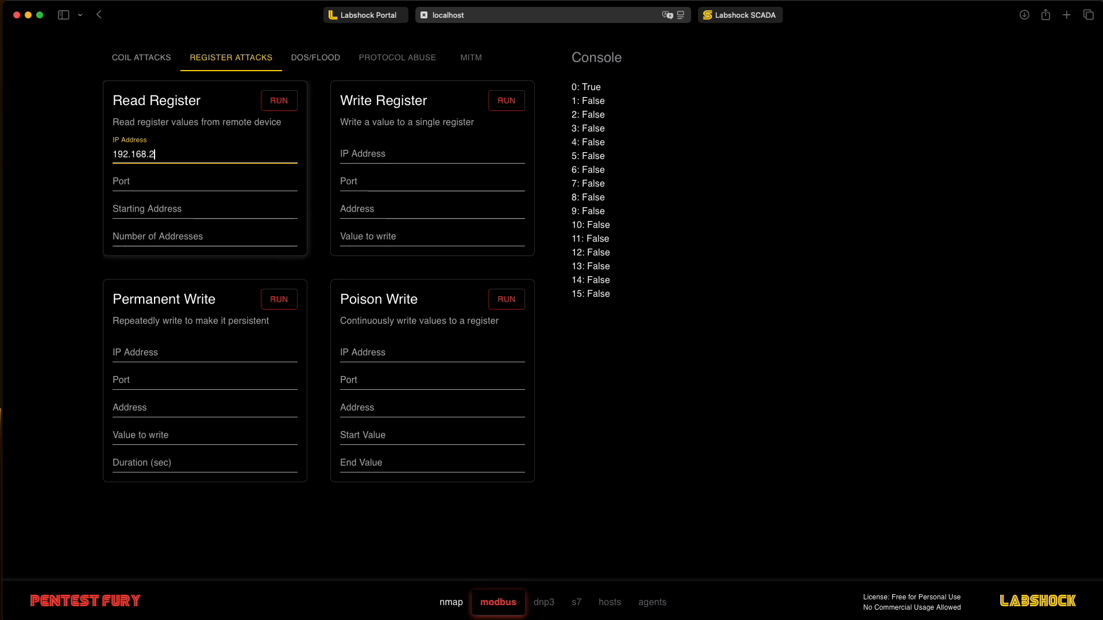
pyautogui.write('.90')
pyautogui.click(204, 182)
pyautogui.write('502')
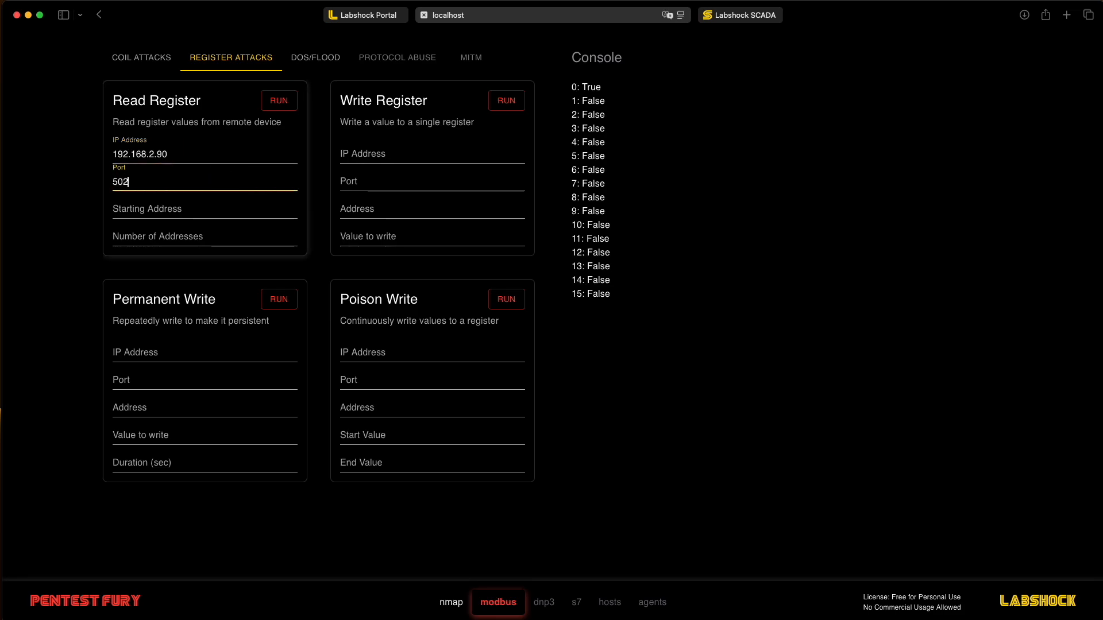
pyautogui.click(205, 209)
pyautogui.write('10')
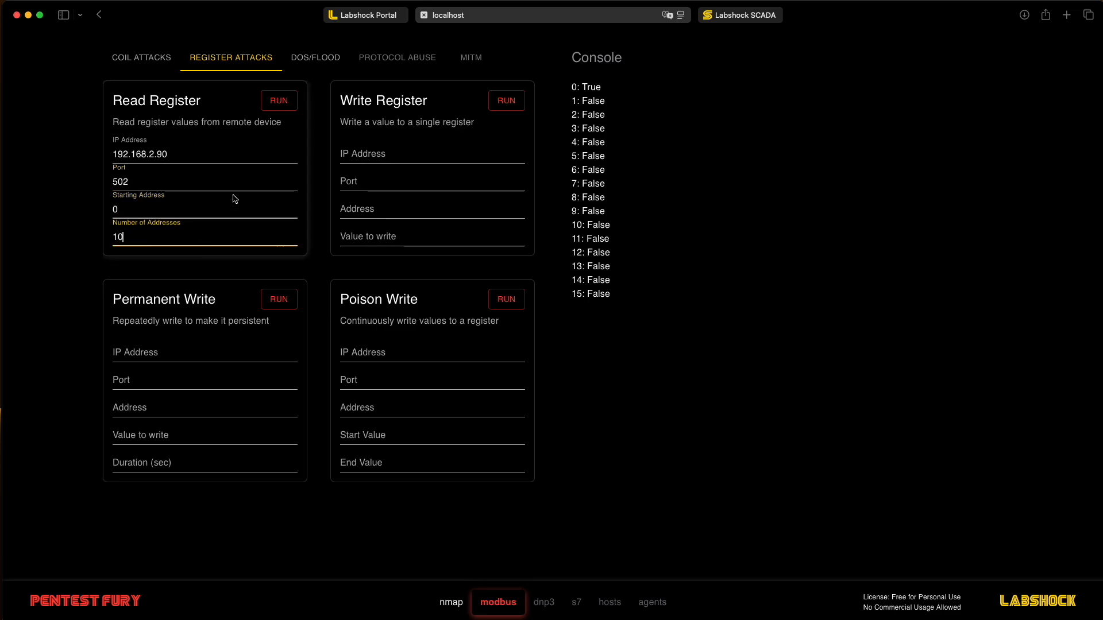
pyautogui.click(278, 100)
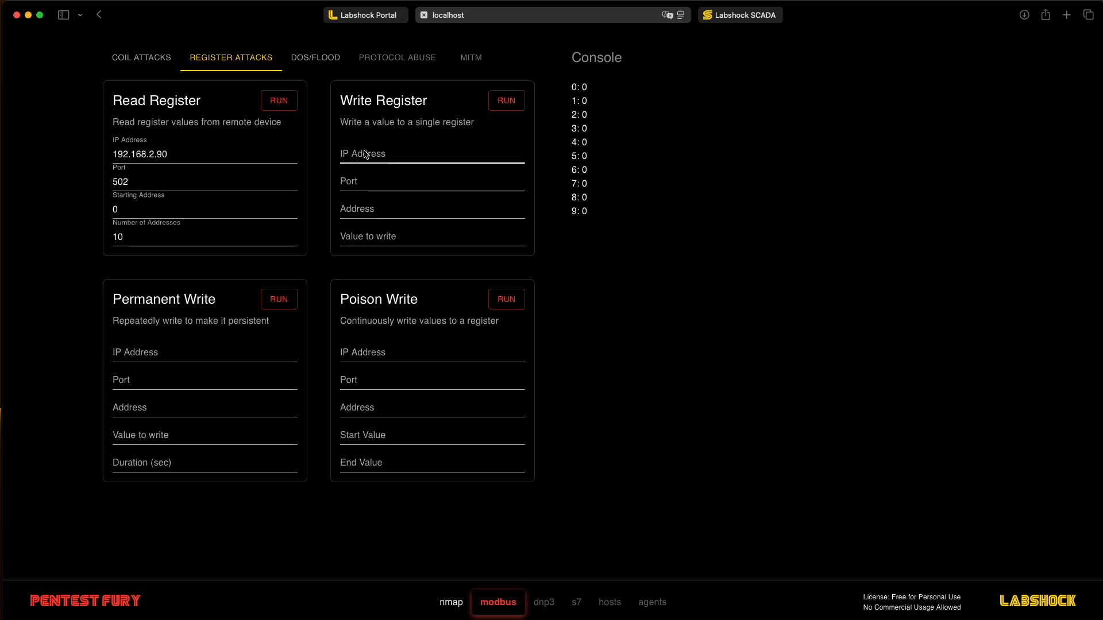
# Write 50 into register 0 on 192.168.2.90, then re-read registers 0–9 to confirm register 0 shows 50
pyautogui.write('192.1')
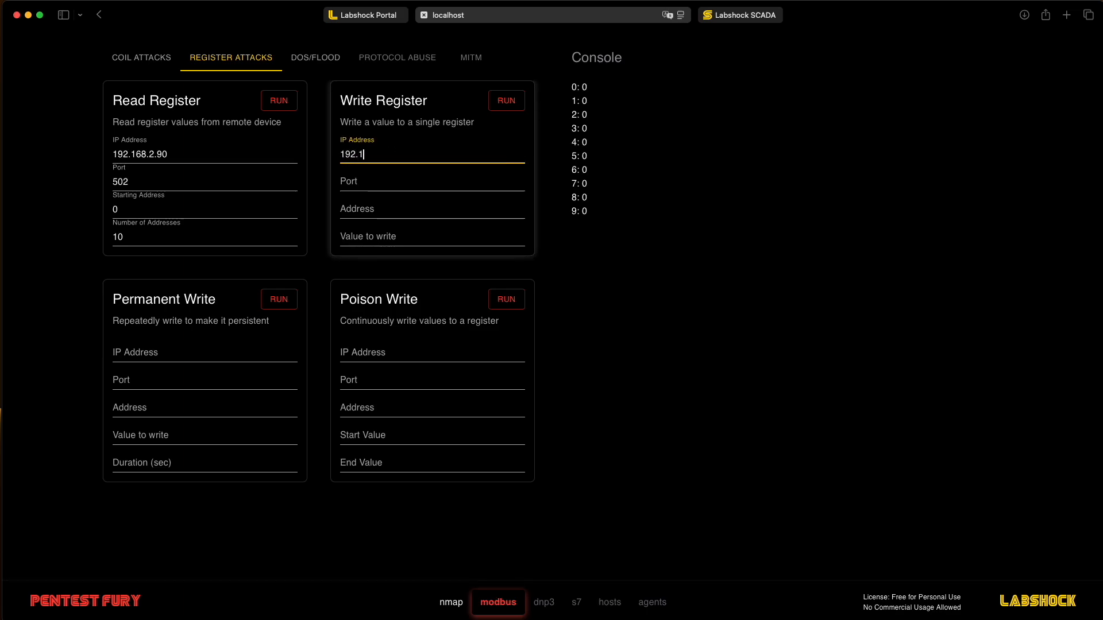
pyautogui.write('68.2.90')
pyautogui.click(432, 182)
pyautogui.write('502')
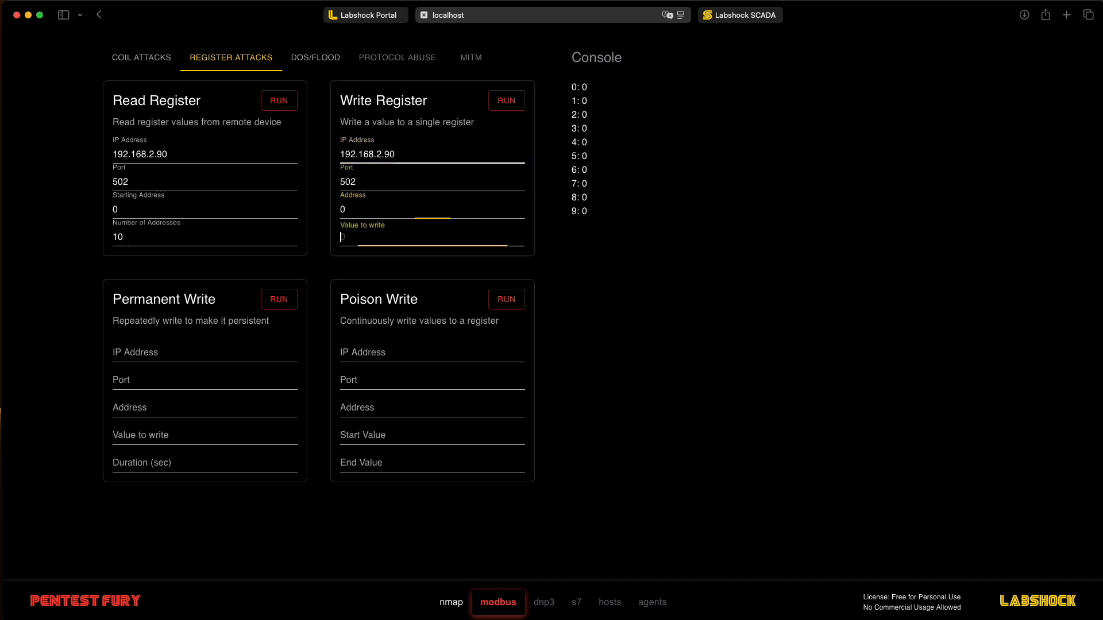
pyautogui.write('5')
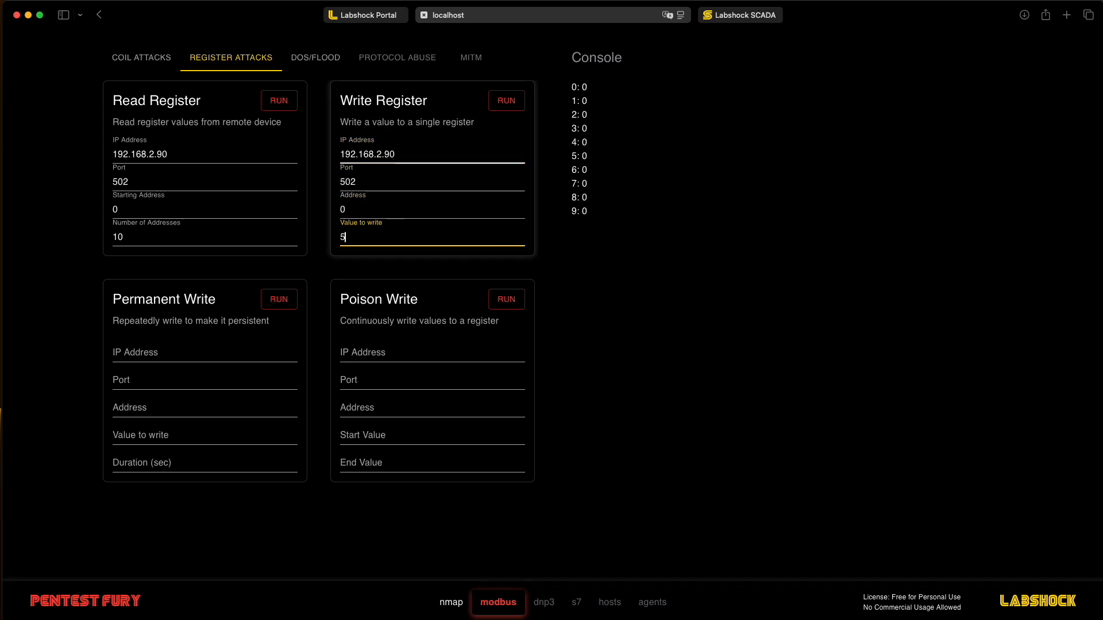
pyautogui.write('0')
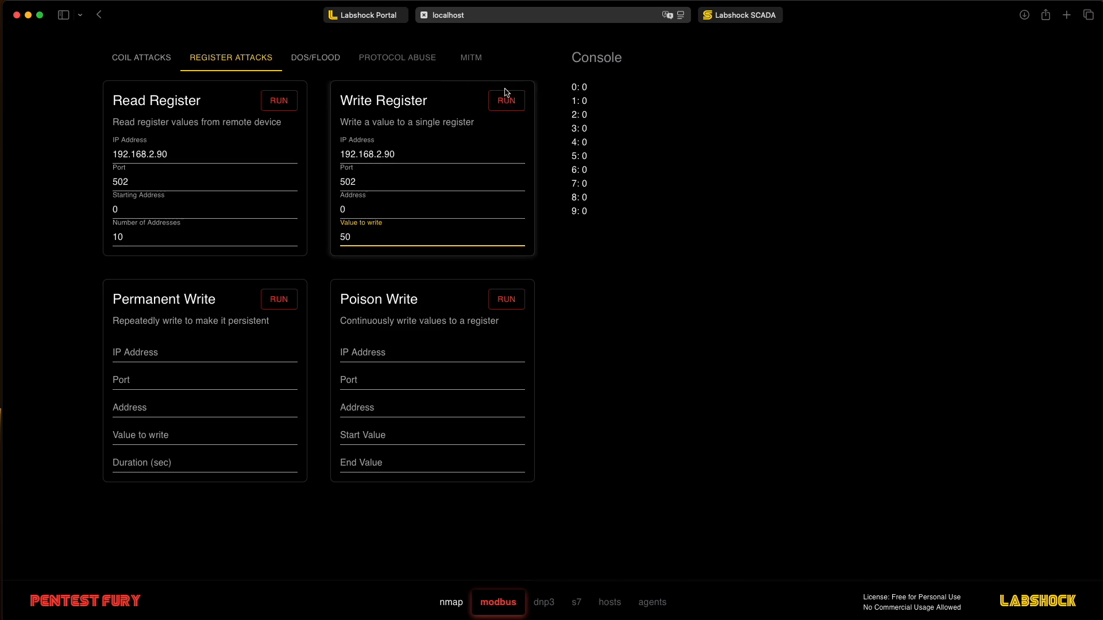
pyautogui.click(506, 101)
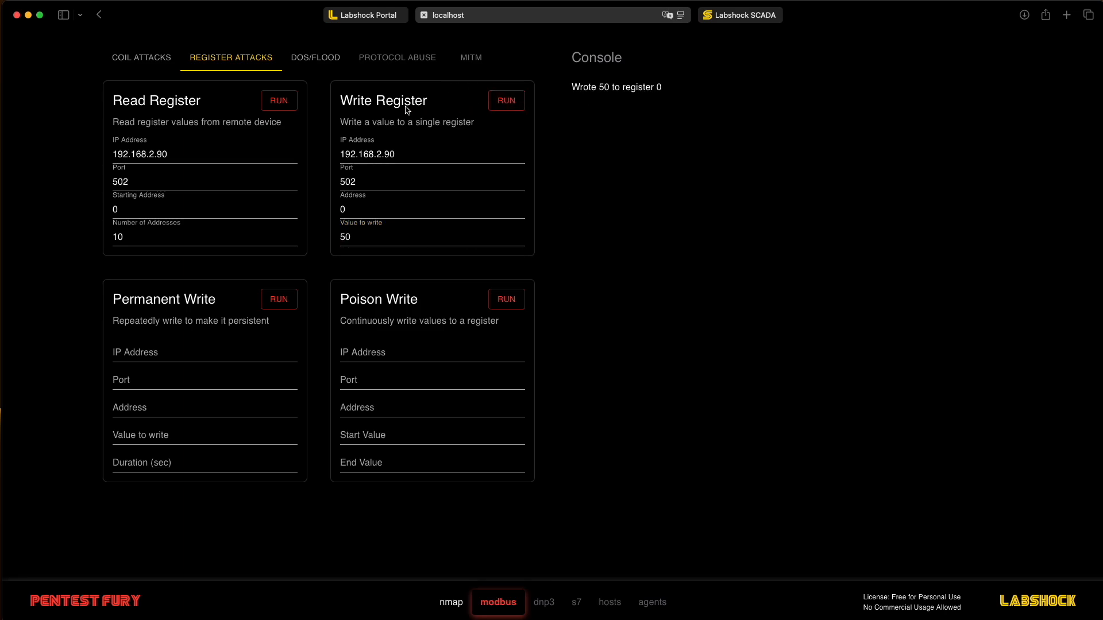
pyautogui.click(278, 100)
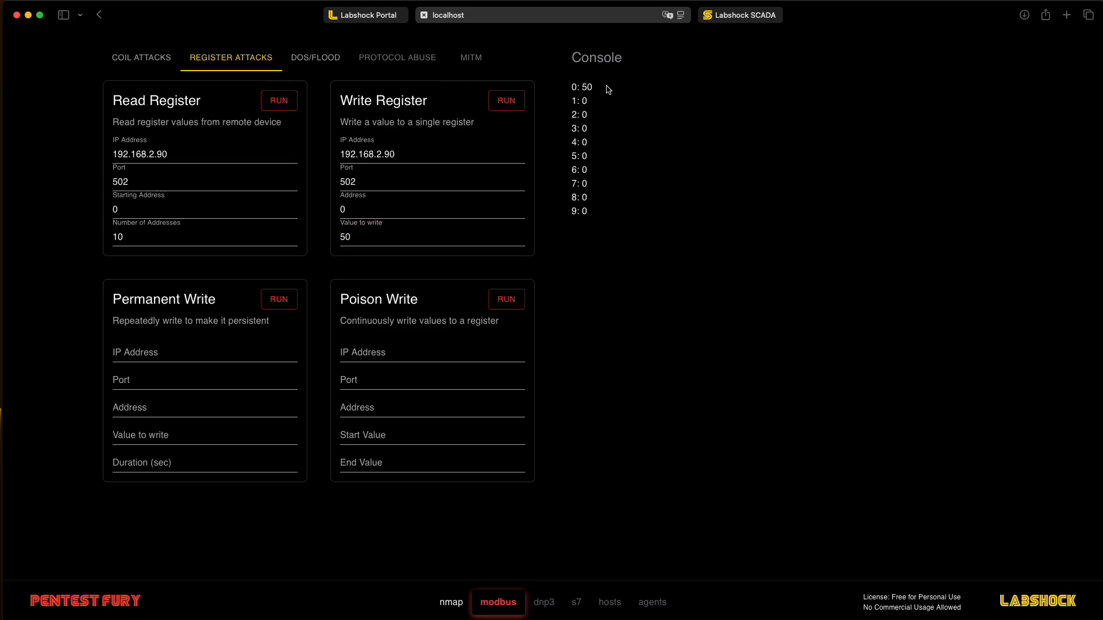
pyautogui.doubleClick(580, 86)
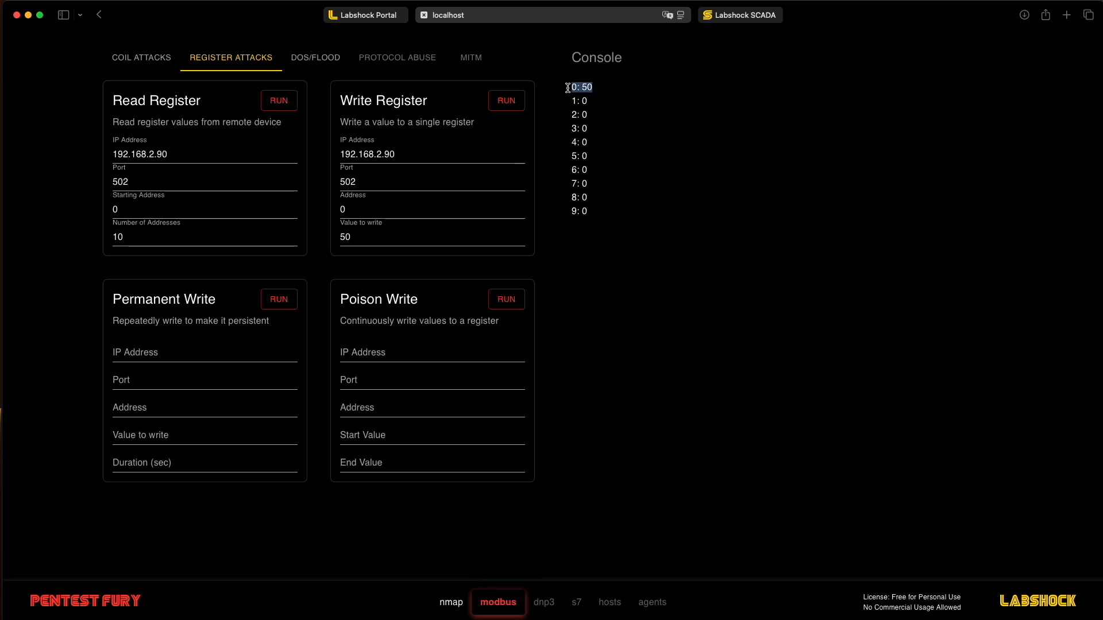